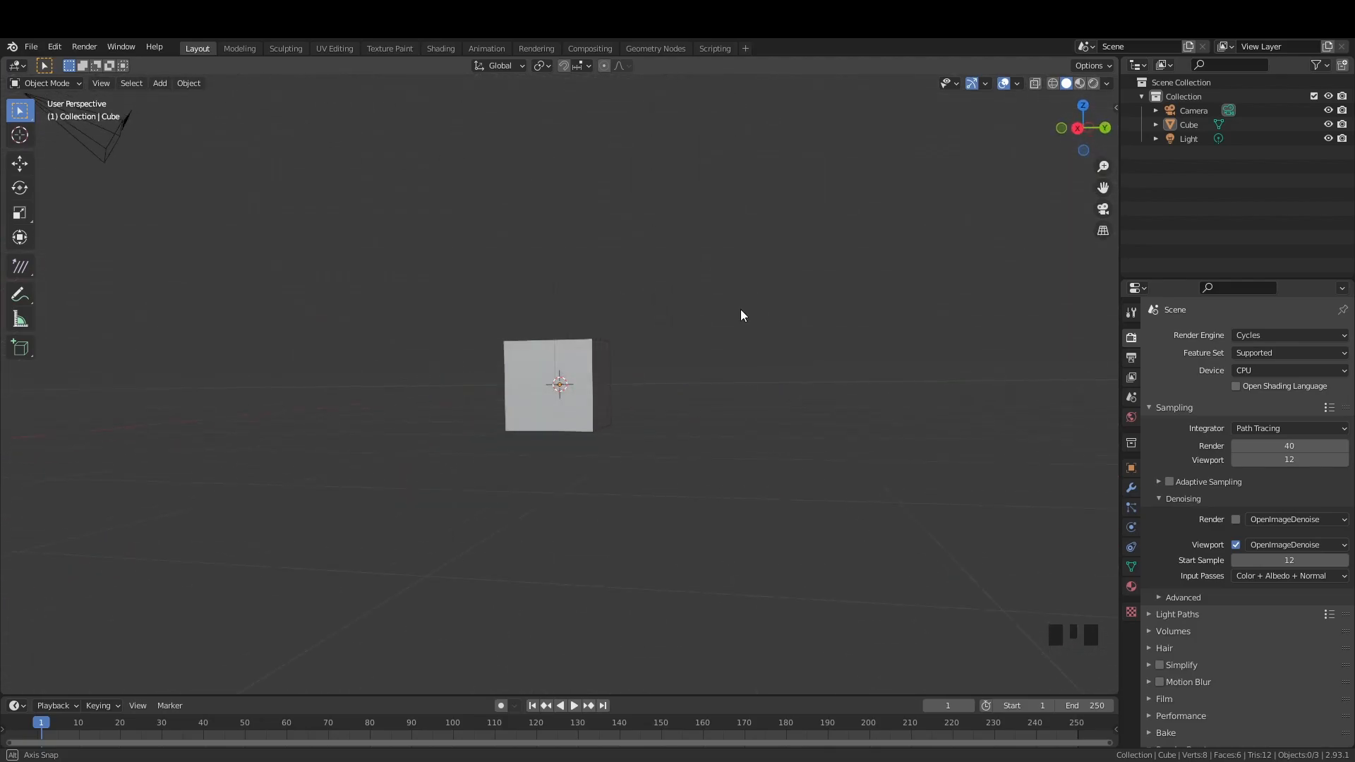
- Box-select and delete the default cube, camera and light, then glance at the File menu
{"action": "left_click_drag", "start_coordinate": [741, 315], "coordinate": [562, 445]}
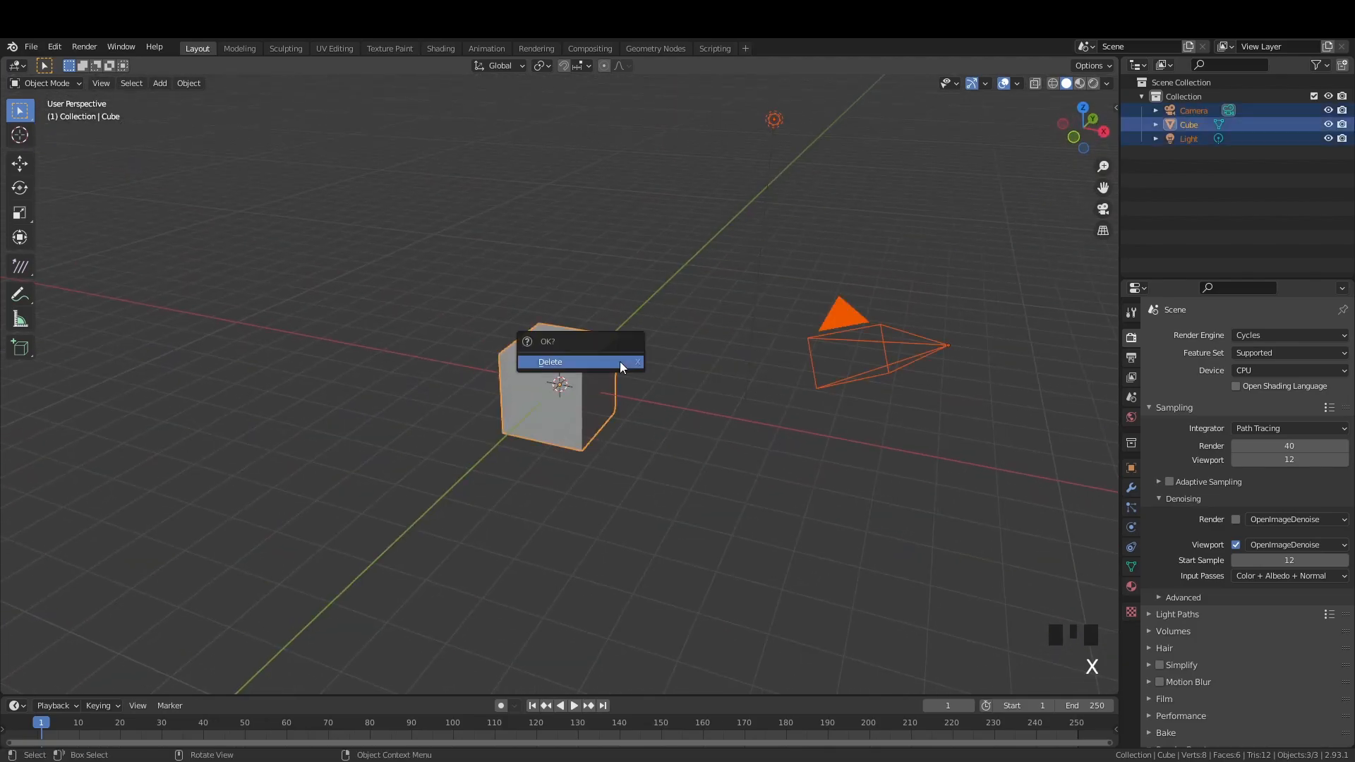
{"action": "left_click", "coordinate": [550, 361]}
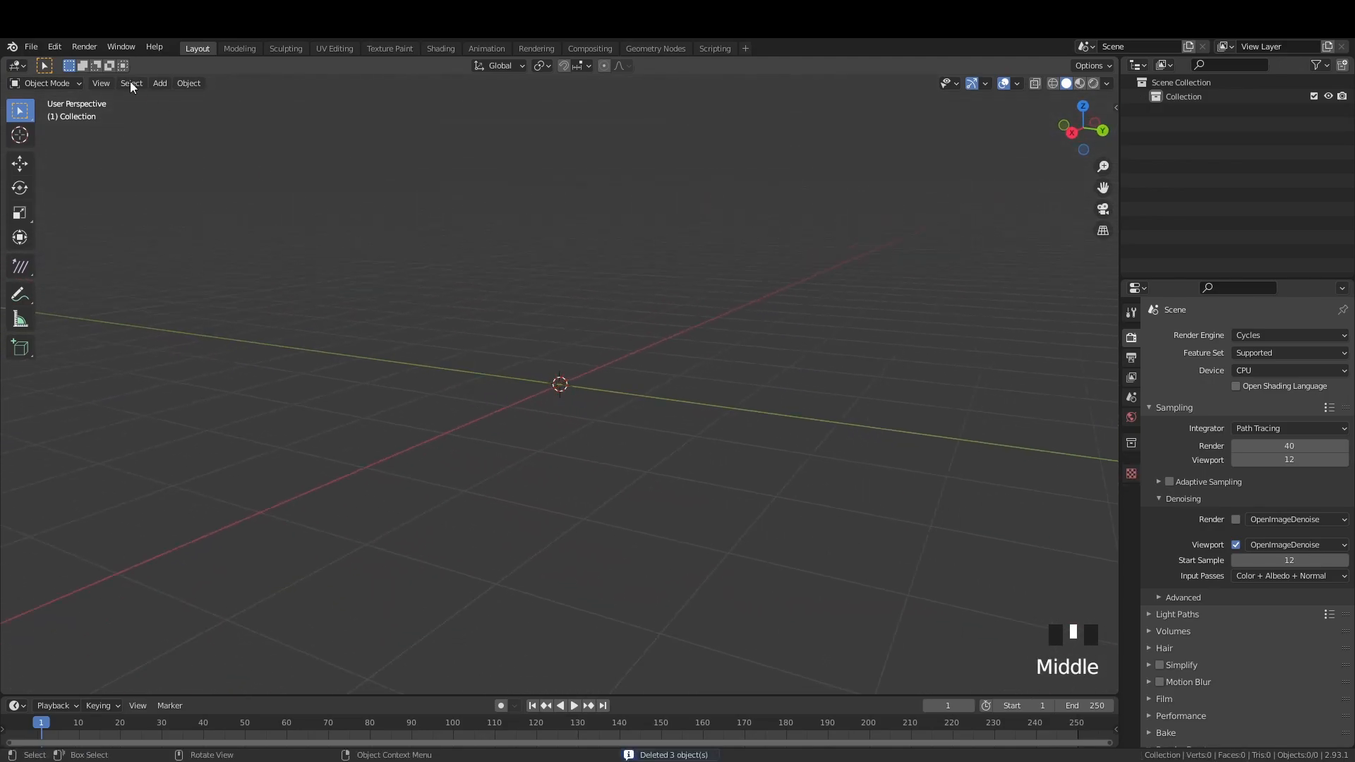
{"action": "left_click", "coordinate": [31, 46]}
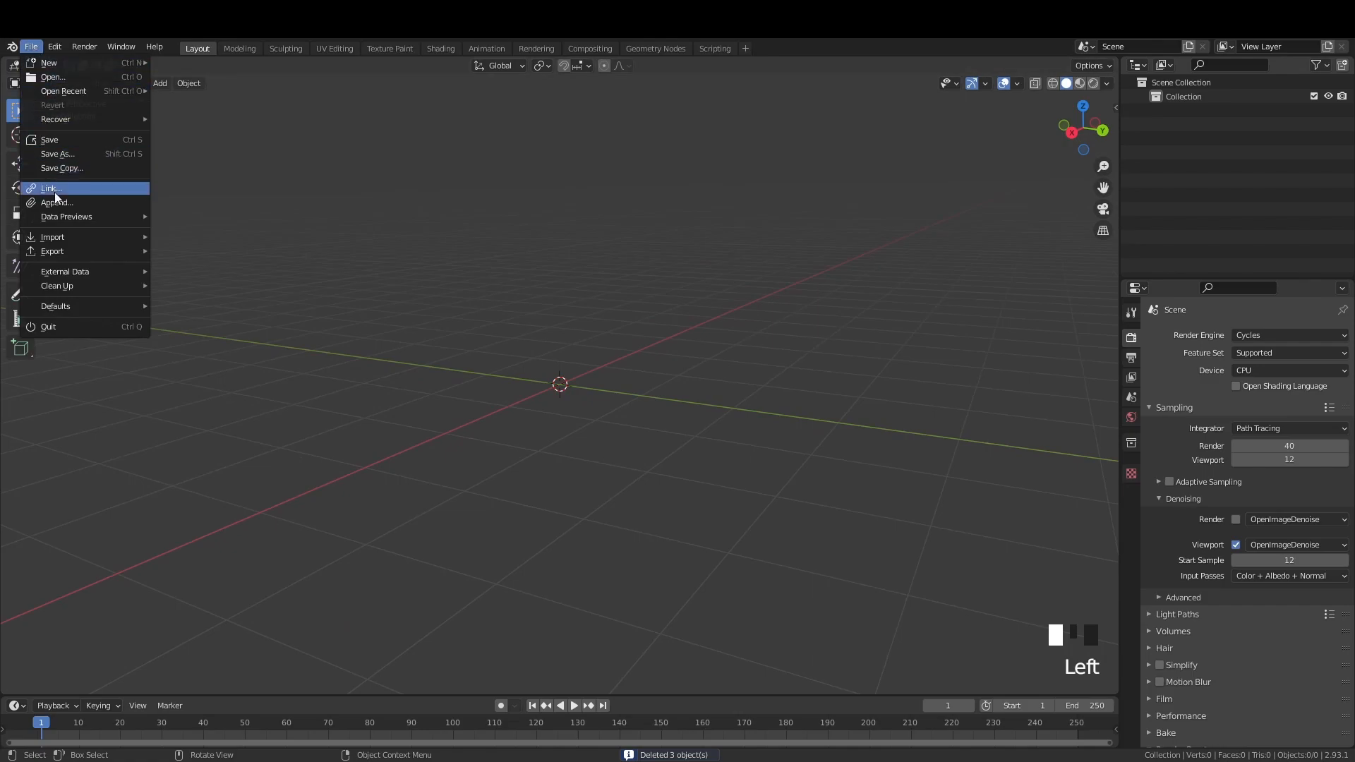
{"action": "mouse_move", "coordinate": [68, 209]}
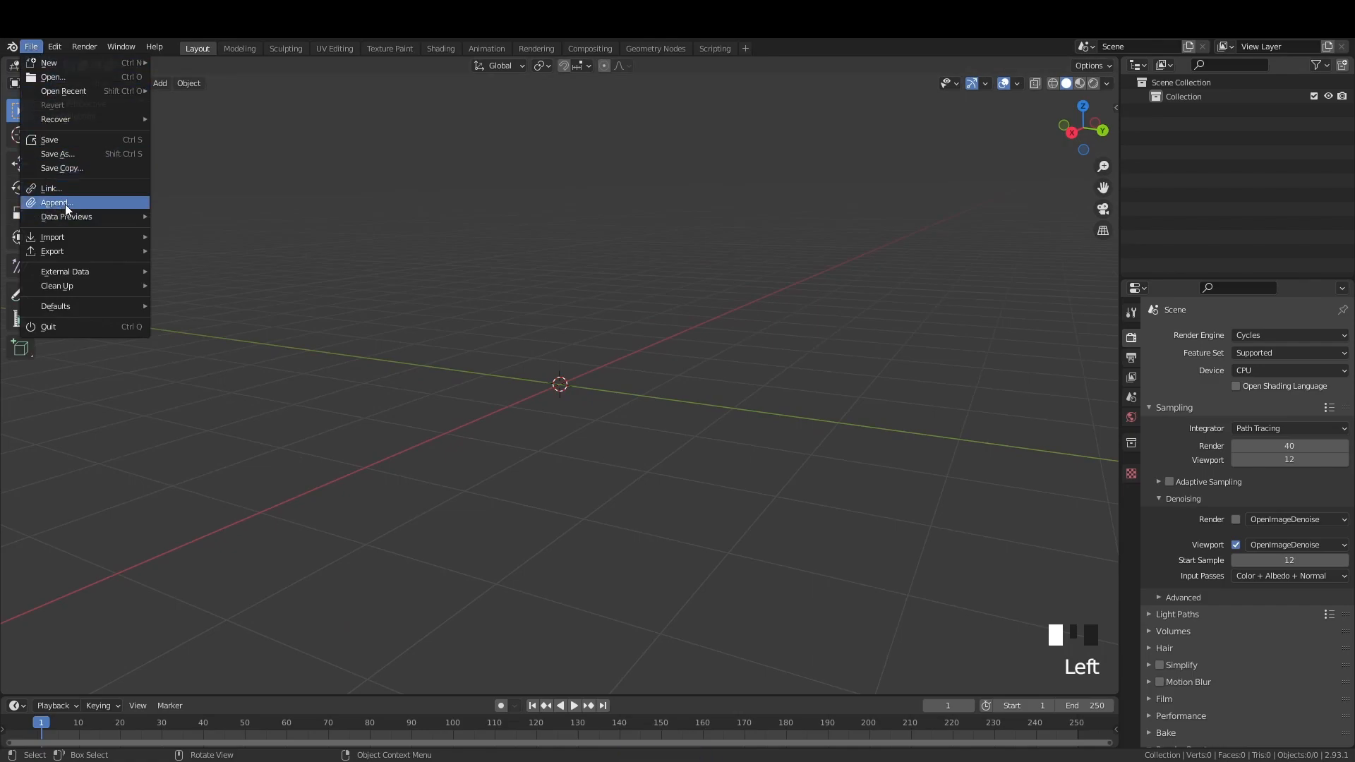
{"action": "mouse_move", "coordinate": [75, 206]}
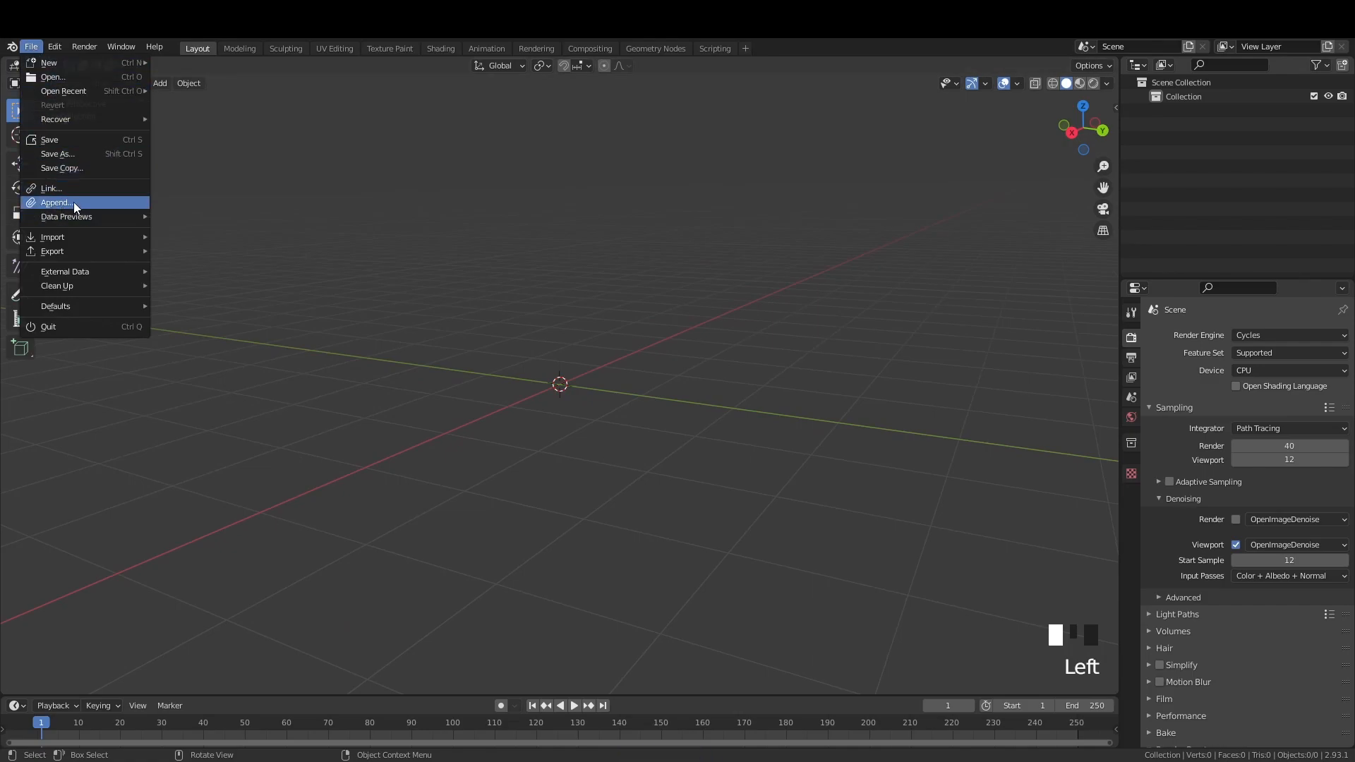
{"action": "mouse_move", "coordinate": [74, 204]}
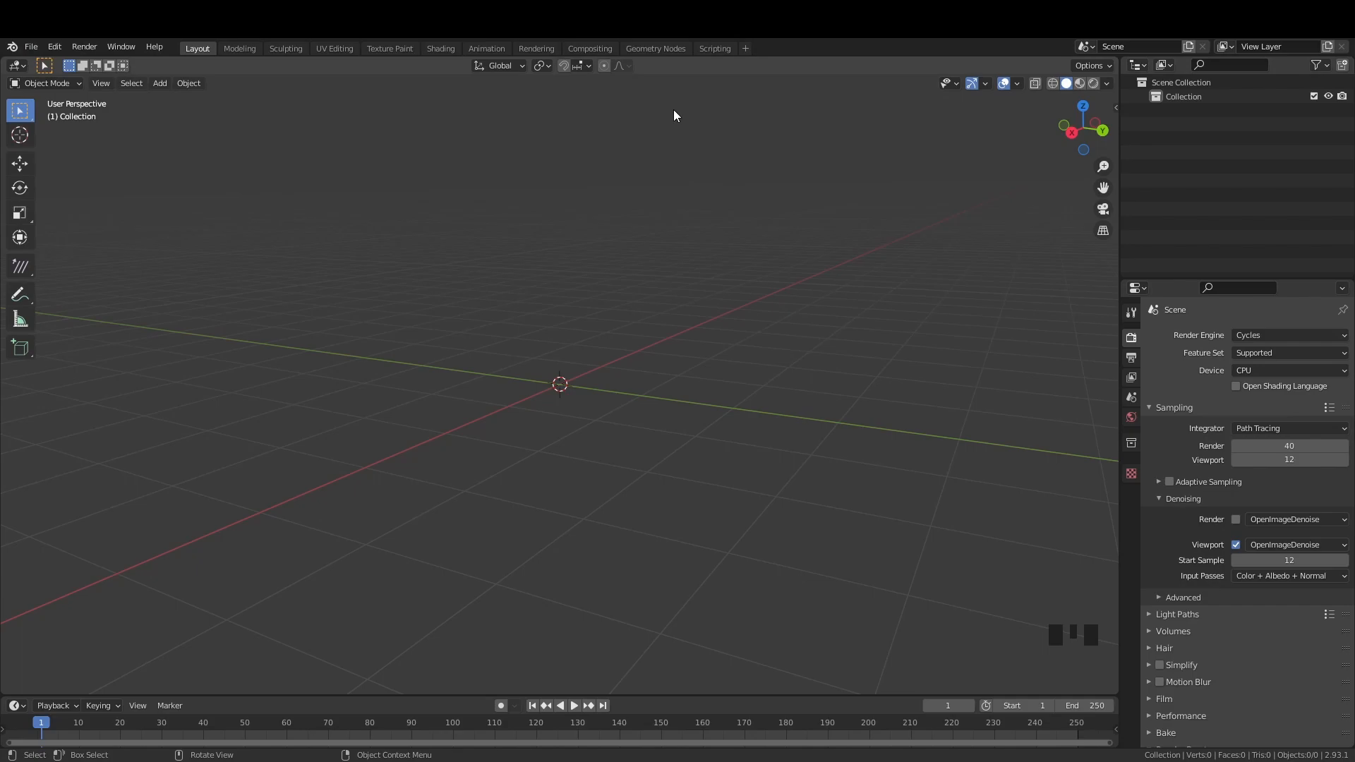
{"action": "mouse_move", "coordinate": [231, 72]}
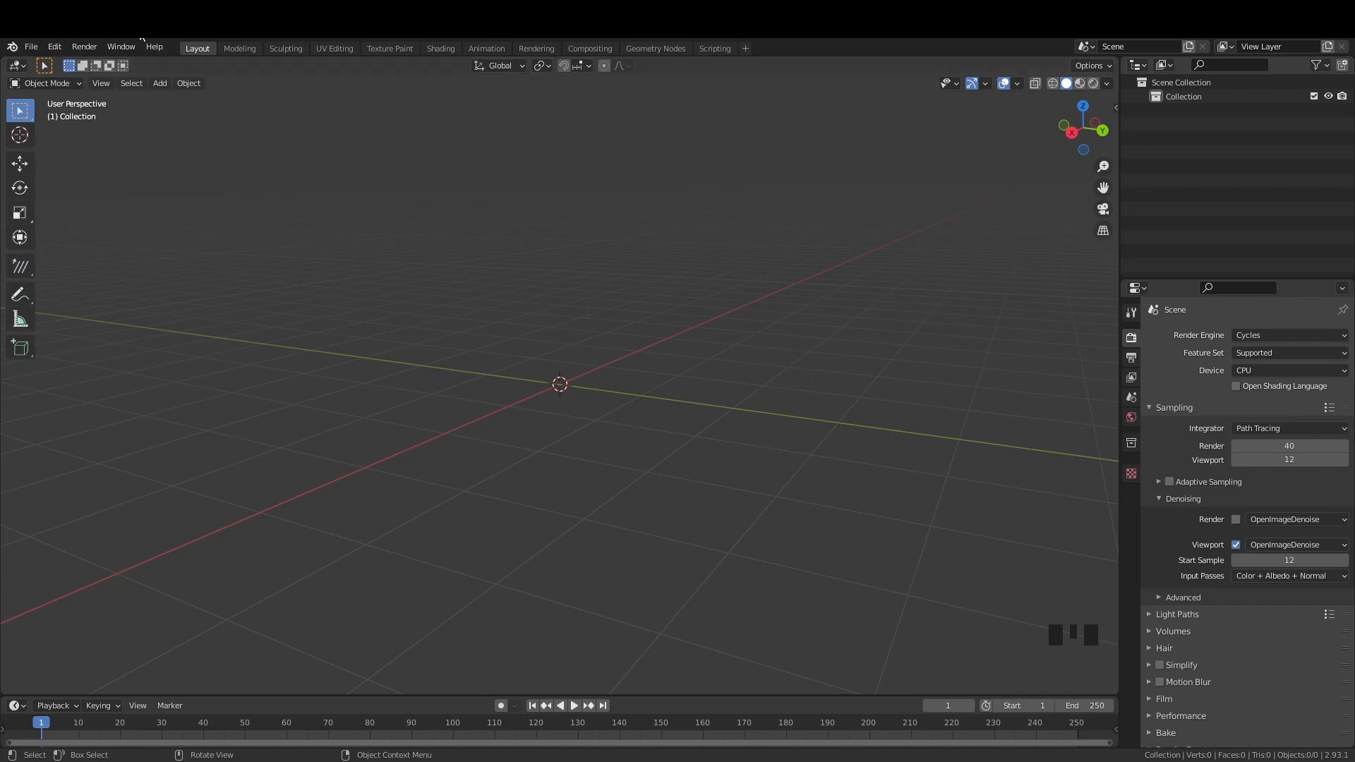
{"action": "mouse_move", "coordinate": [85, 47]}
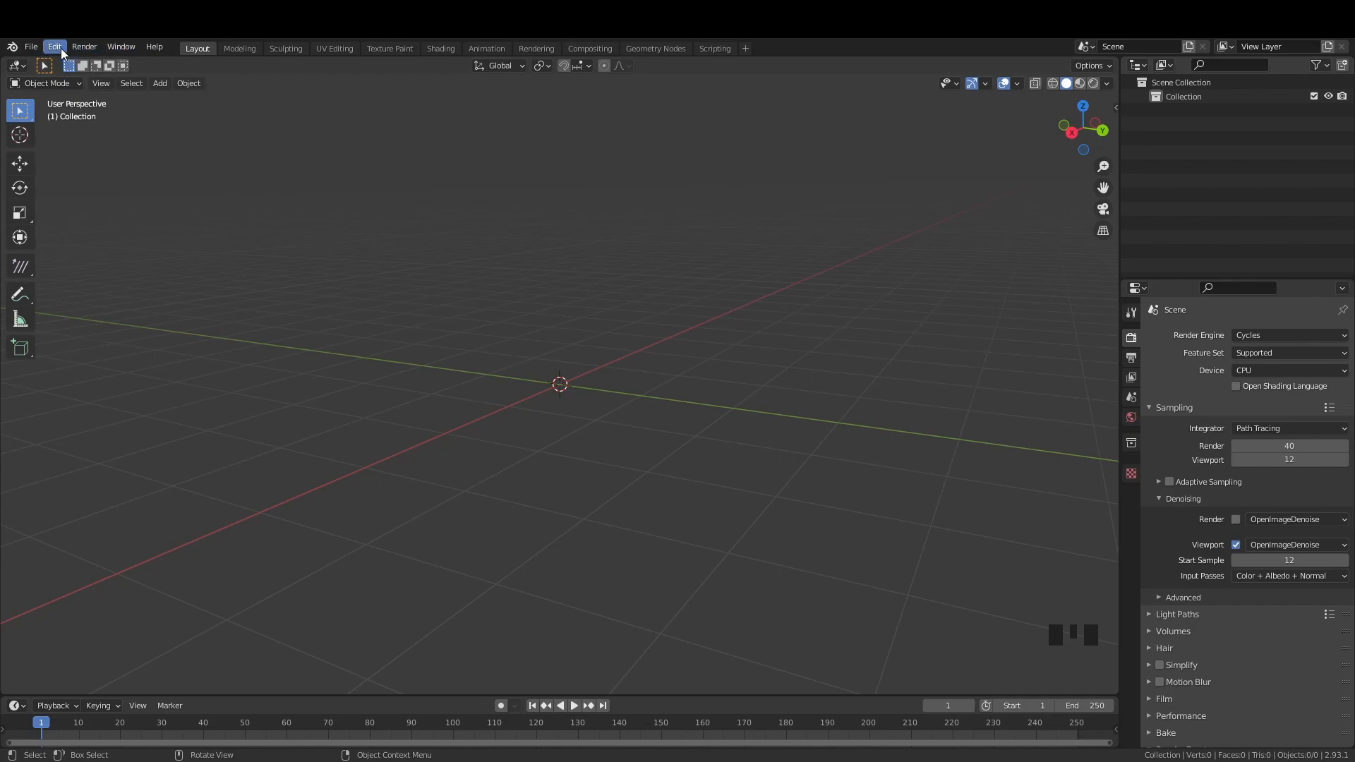
{"action": "left_click", "coordinate": [55, 45]}
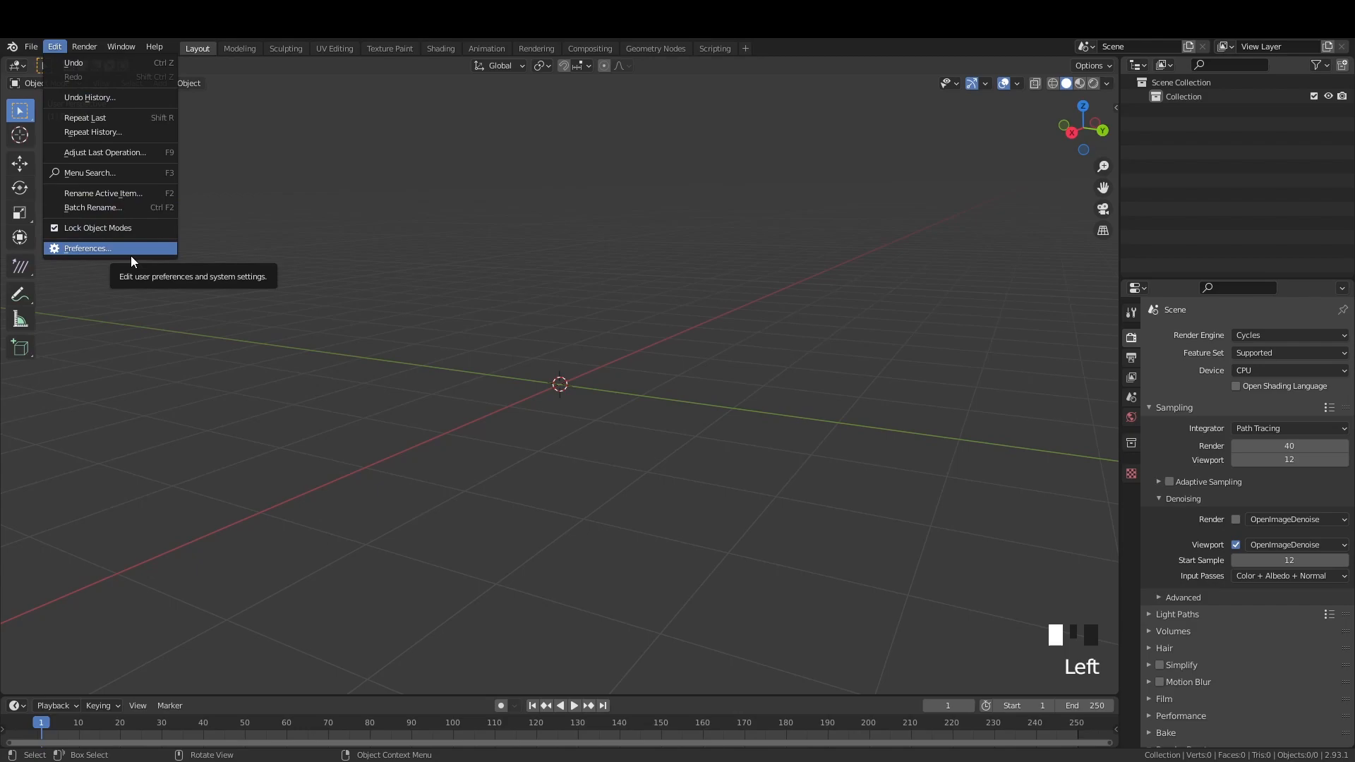
{"action": "left_click", "coordinate": [87, 247]}
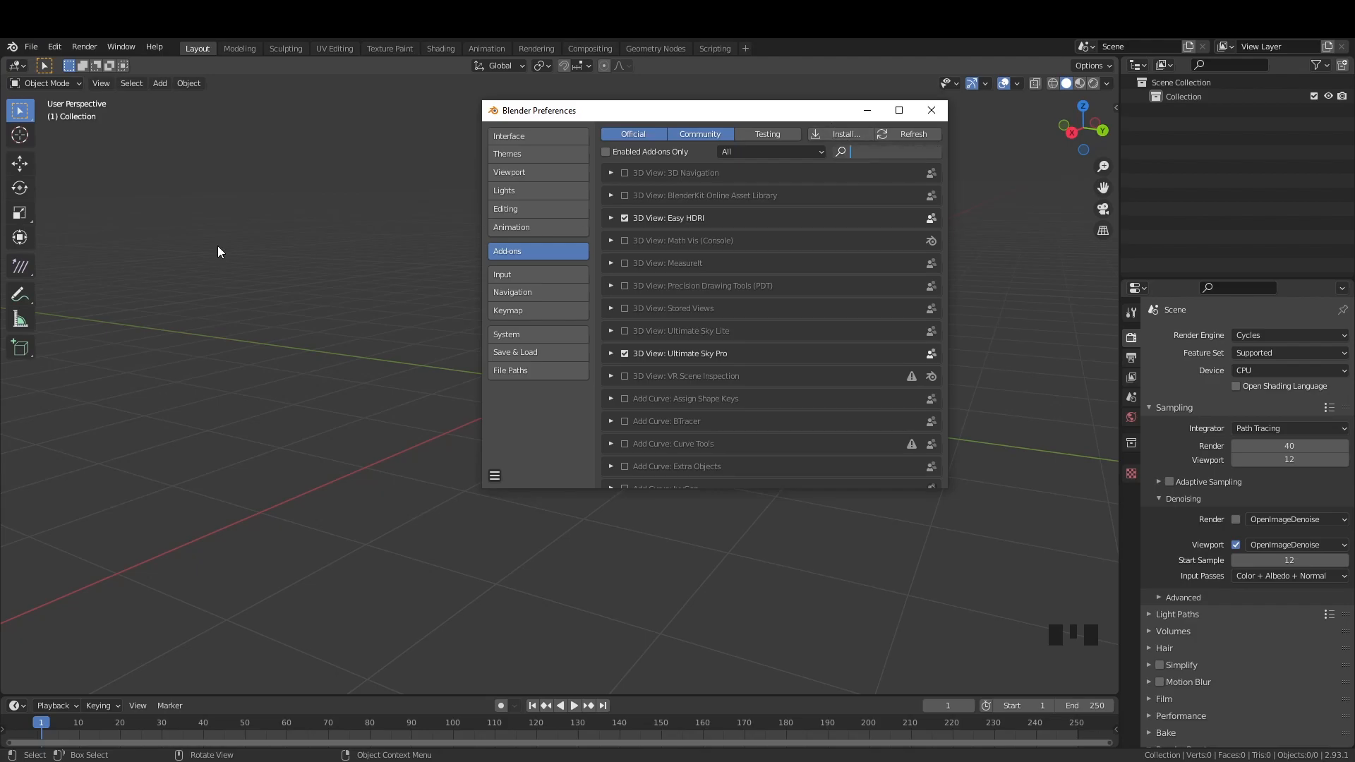
{"action": "type", "text": "ultima"}
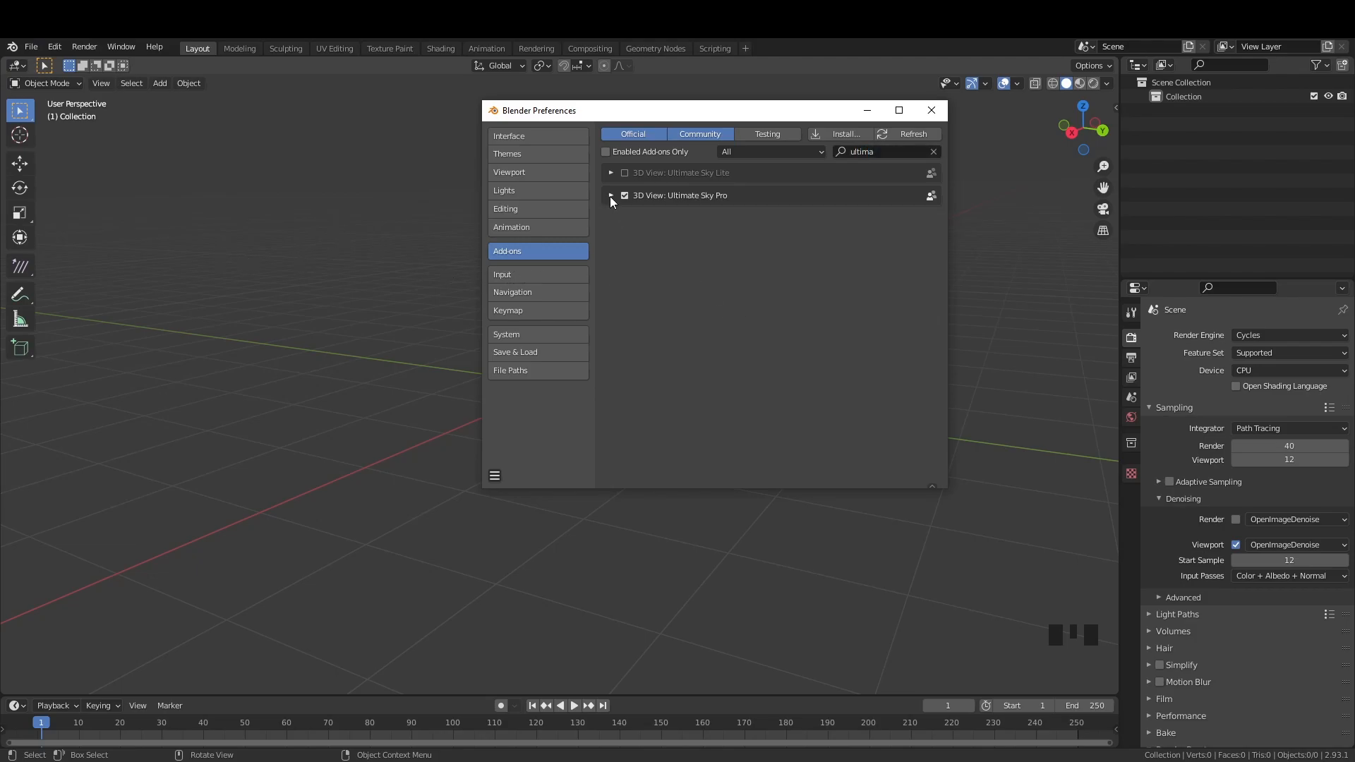
{"action": "left_click", "coordinate": [623, 195]}
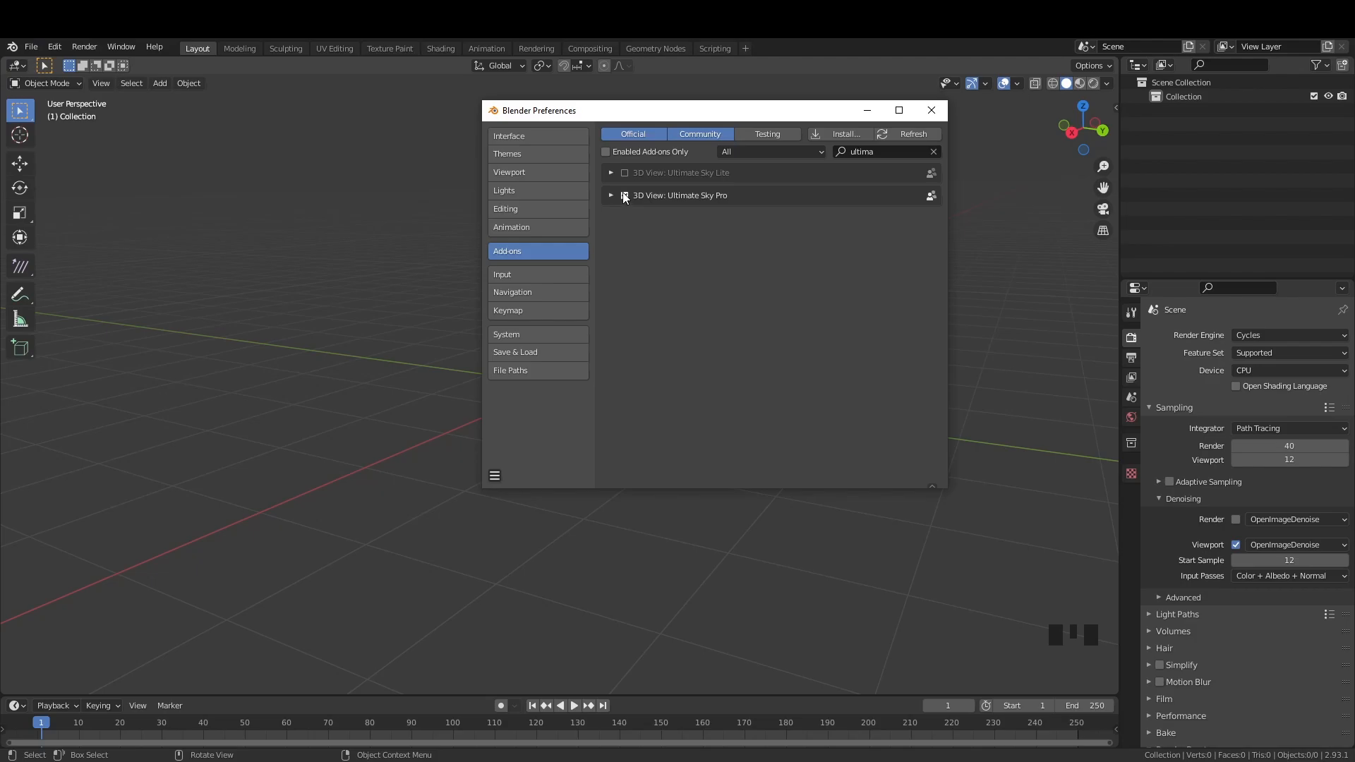
{"action": "mouse_move", "coordinate": [624, 196]}
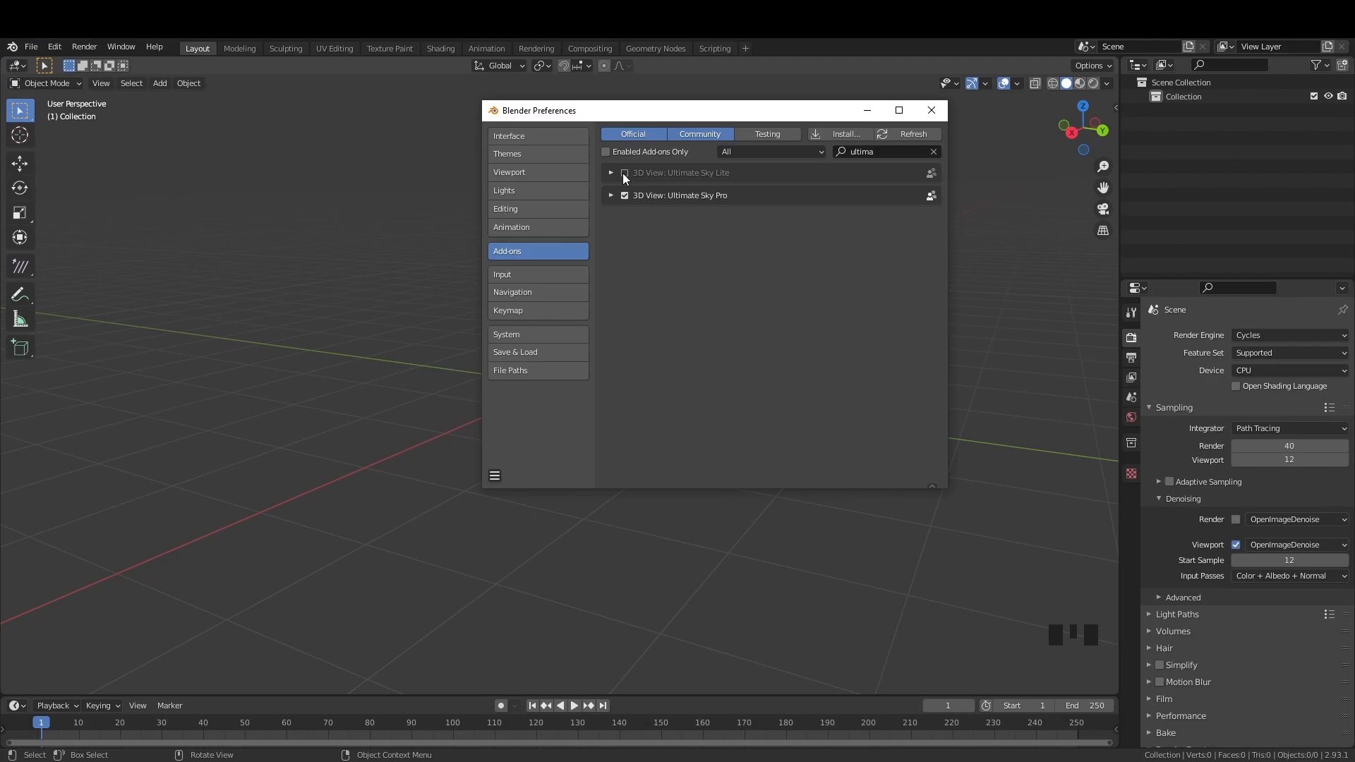
{"action": "mouse_move", "coordinate": [623, 175]}
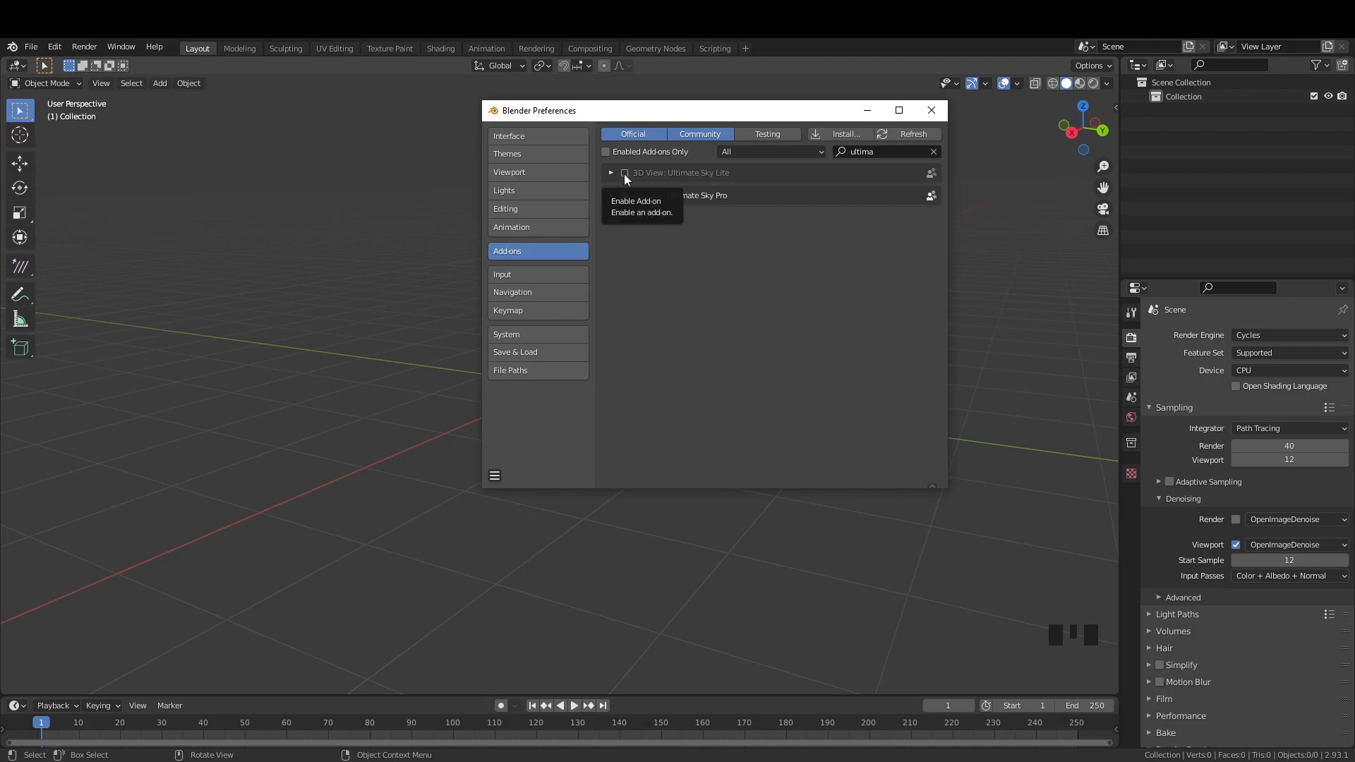
{"action": "left_click", "coordinate": [623, 194]}
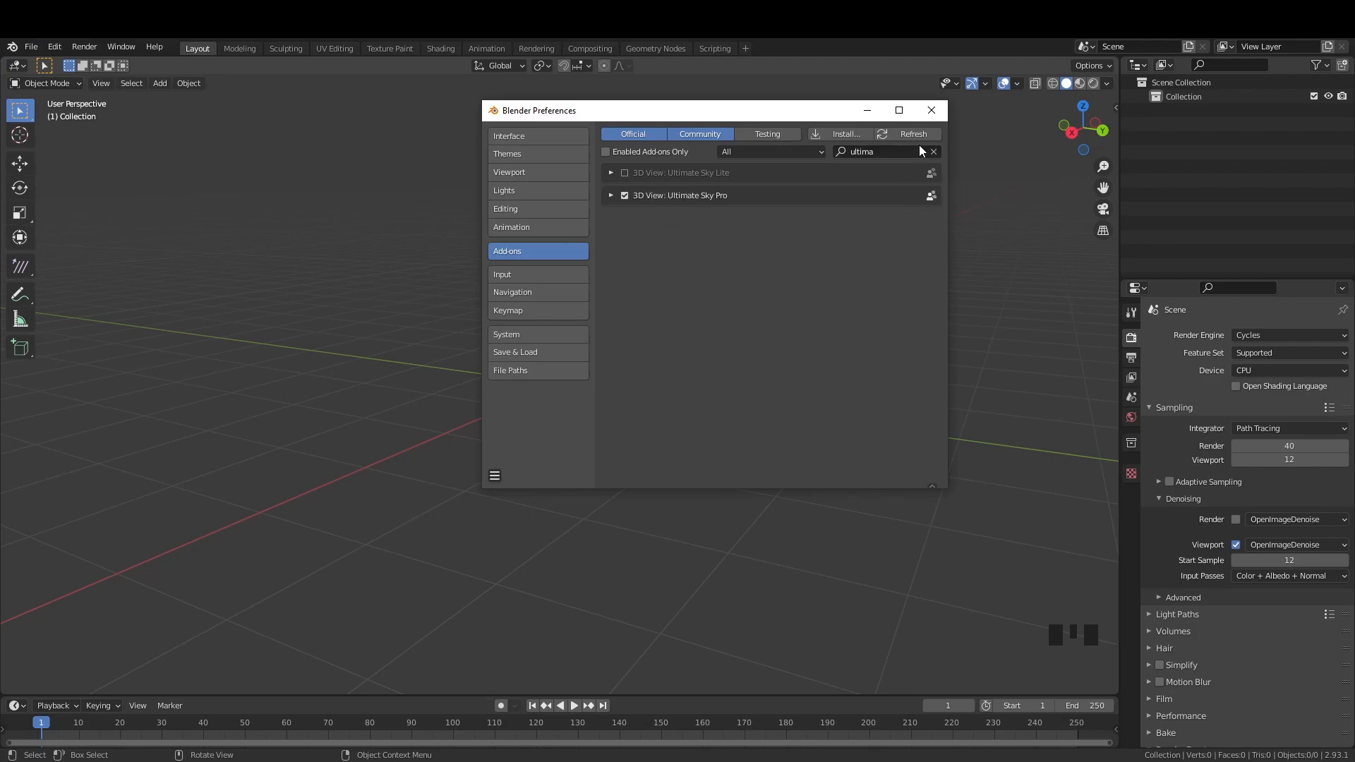
{"action": "left_click", "coordinate": [931, 110]}
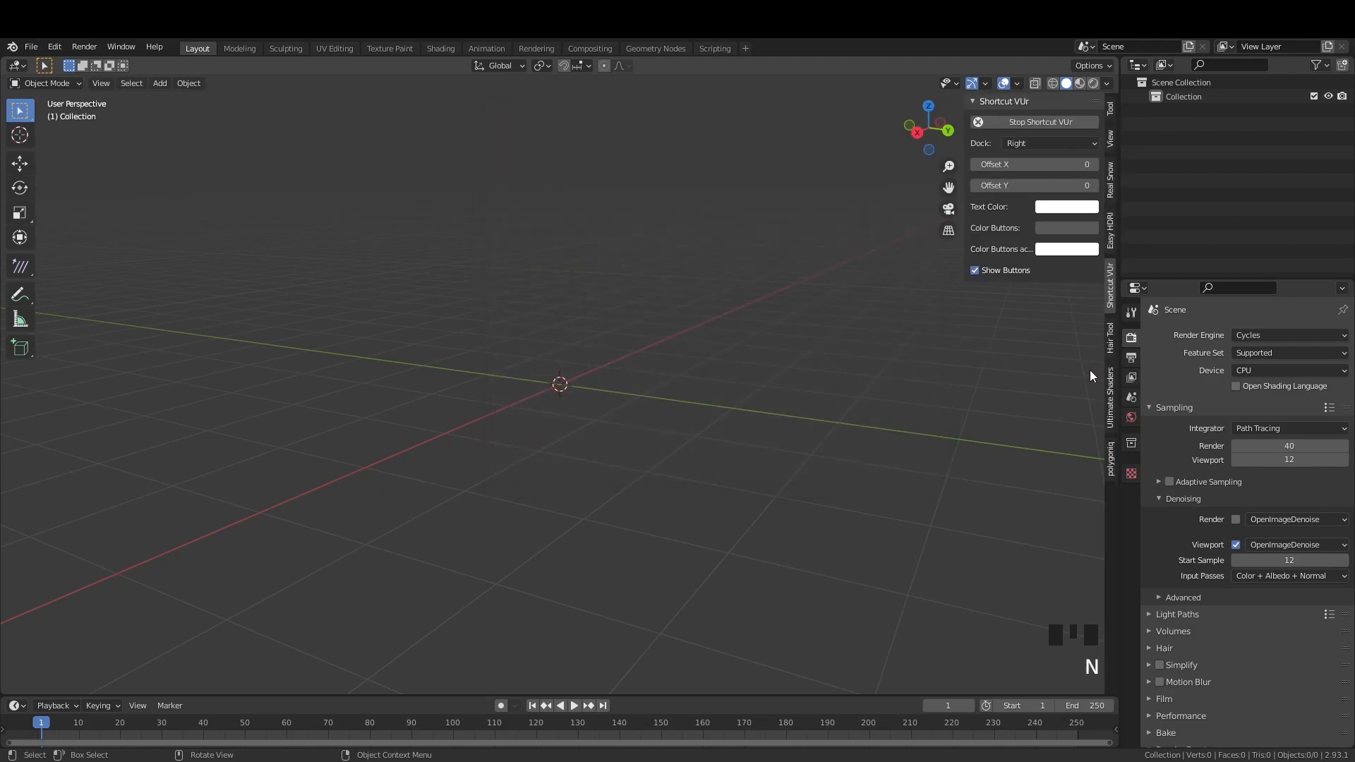
{"action": "left_click", "coordinate": [1109, 394]}
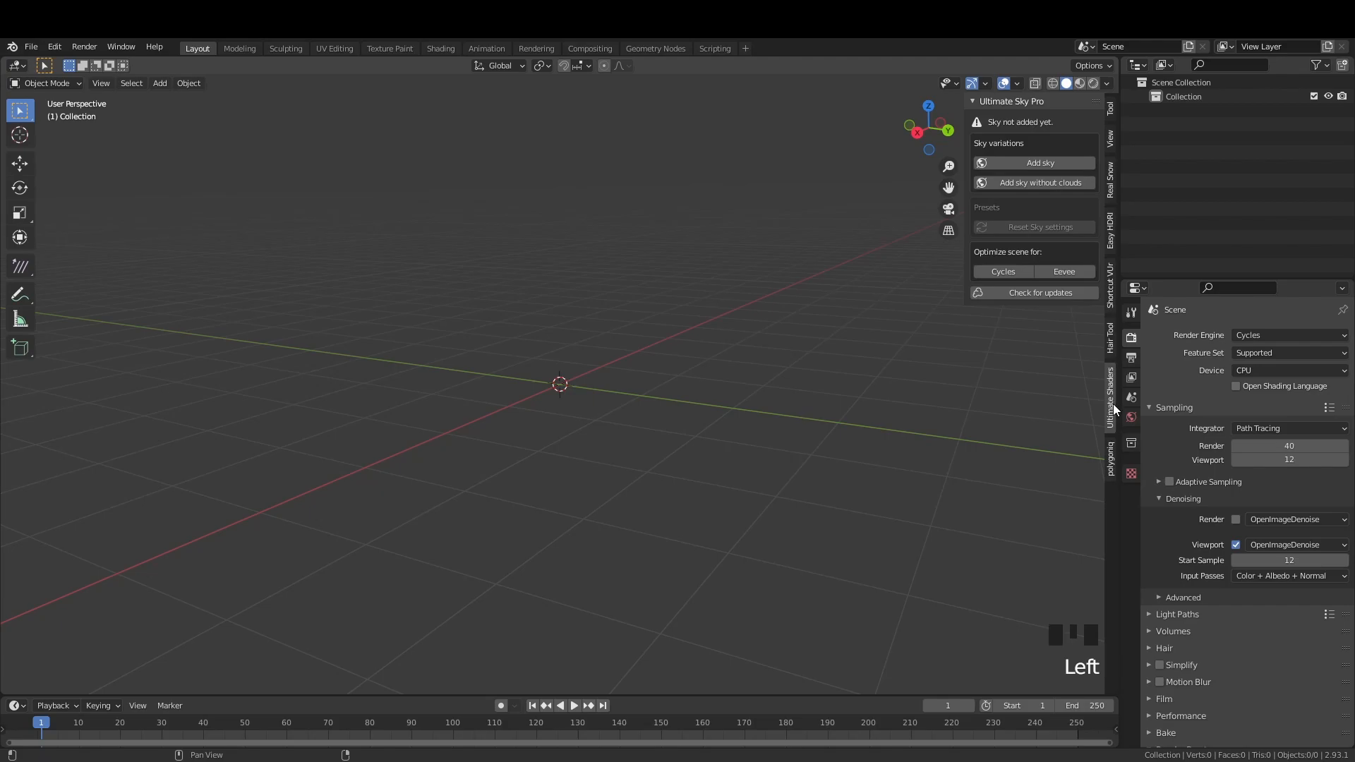
{"action": "mouse_move", "coordinate": [745, 311]}
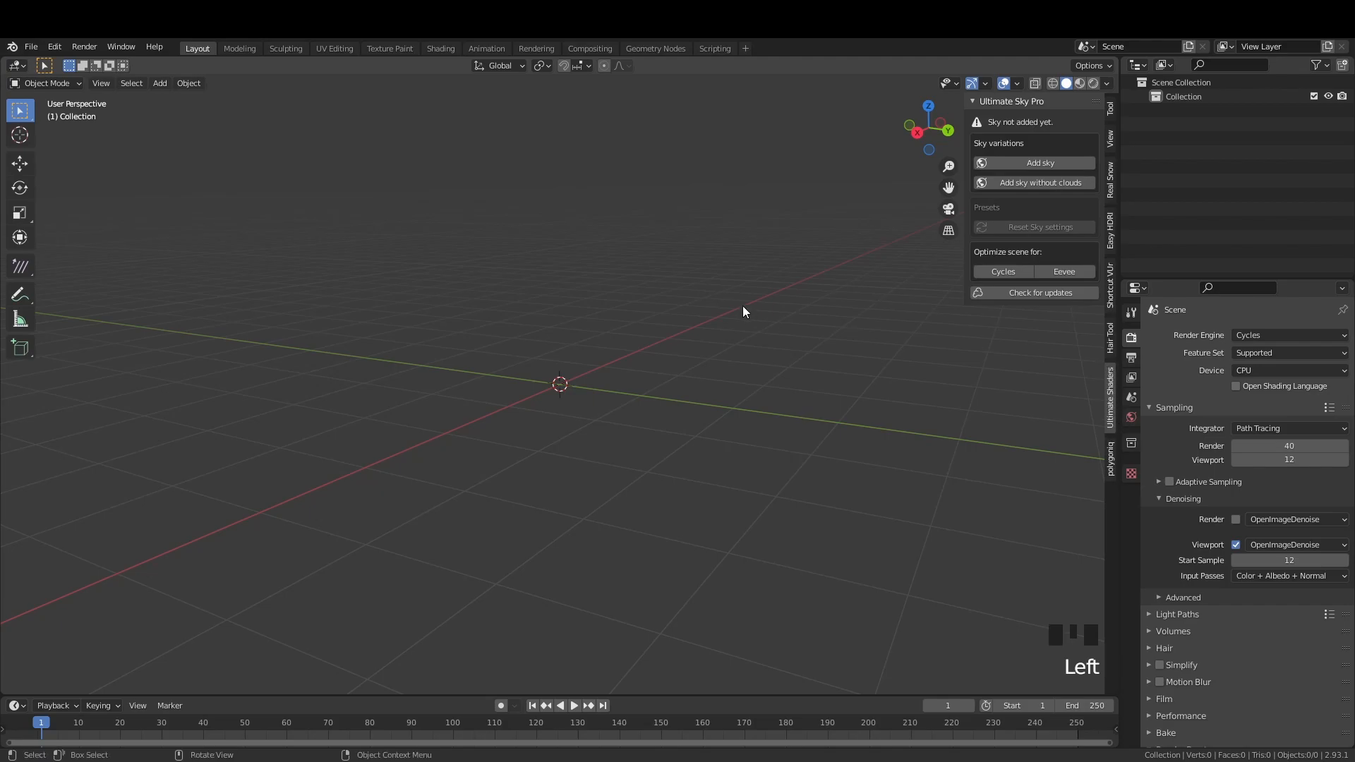
{"action": "scroll", "scroll_direction": "up", "scroll_amount": 3}
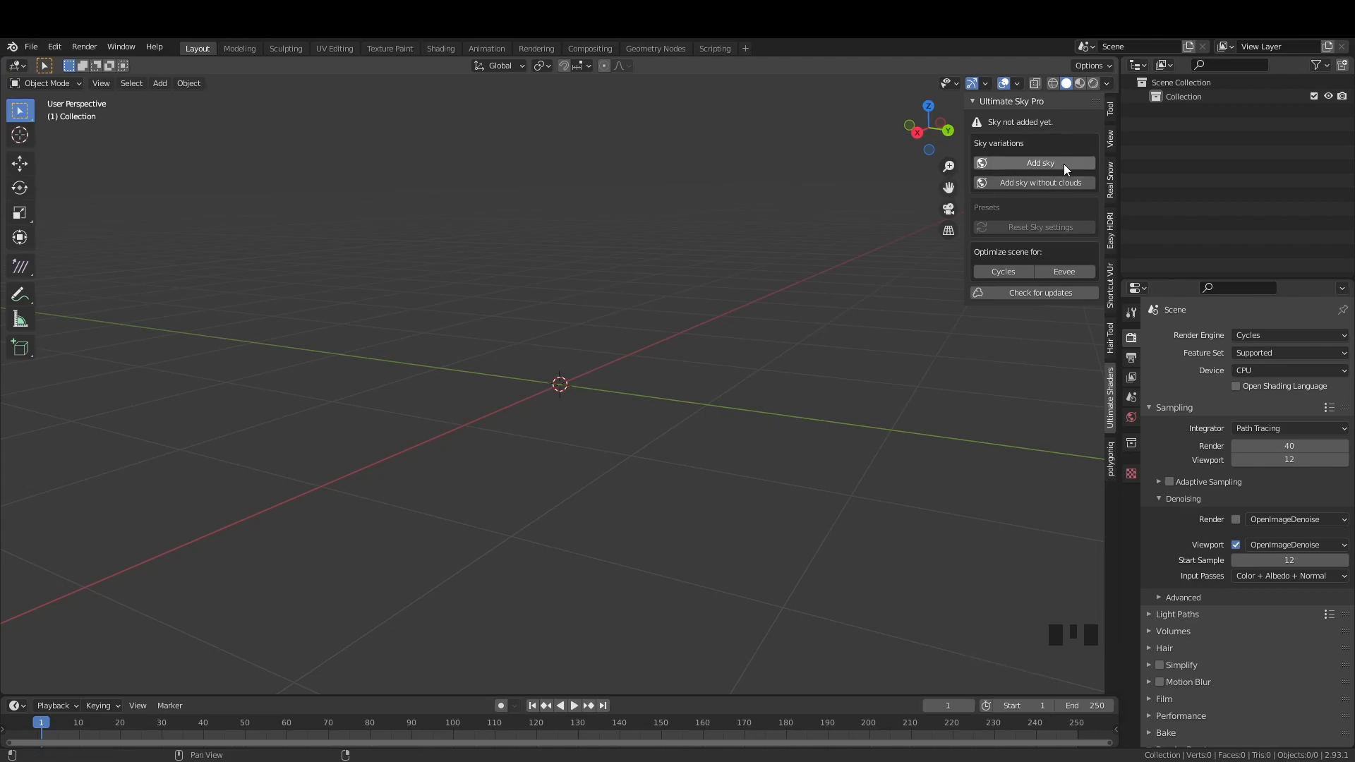
{"action": "mouse_move", "coordinate": [1033, 297]}
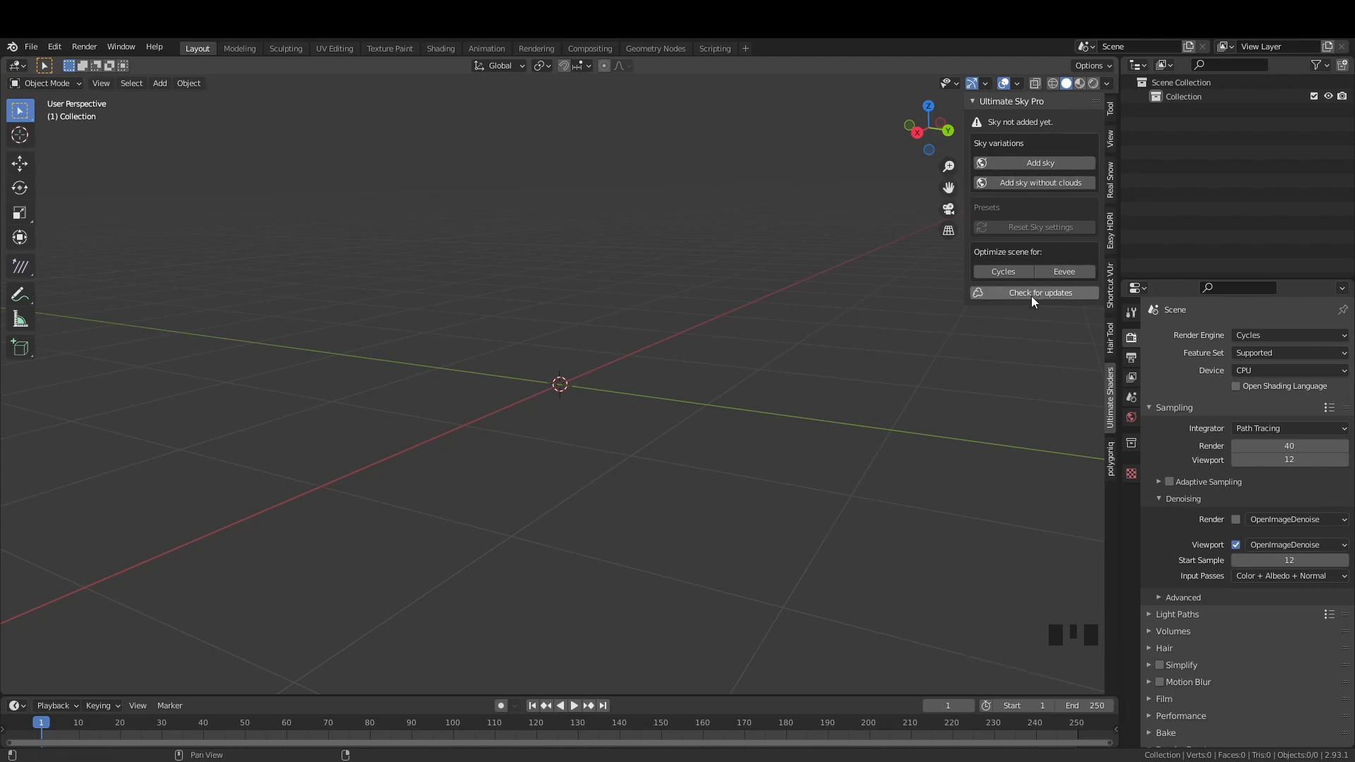
{"action": "mouse_move", "coordinate": [1025, 171]}
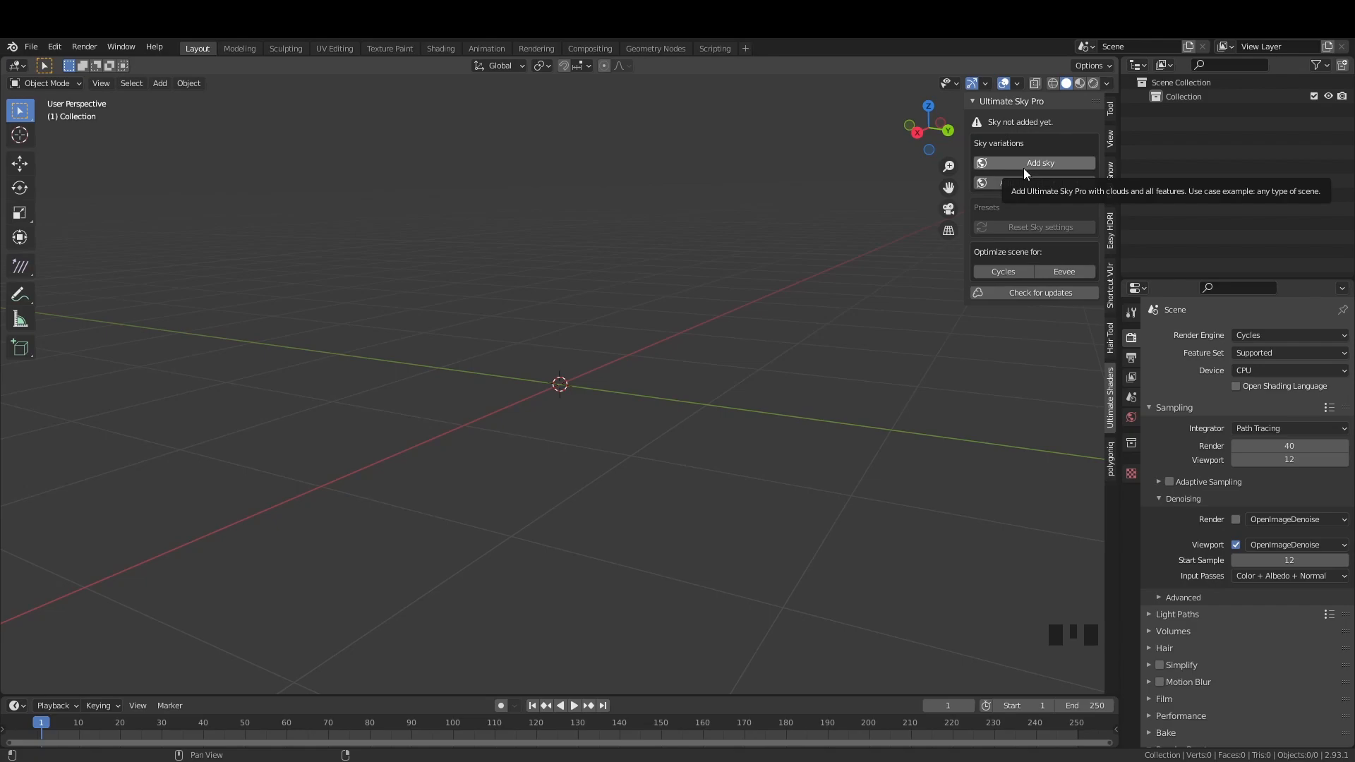
{"action": "mouse_move", "coordinate": [1027, 185]}
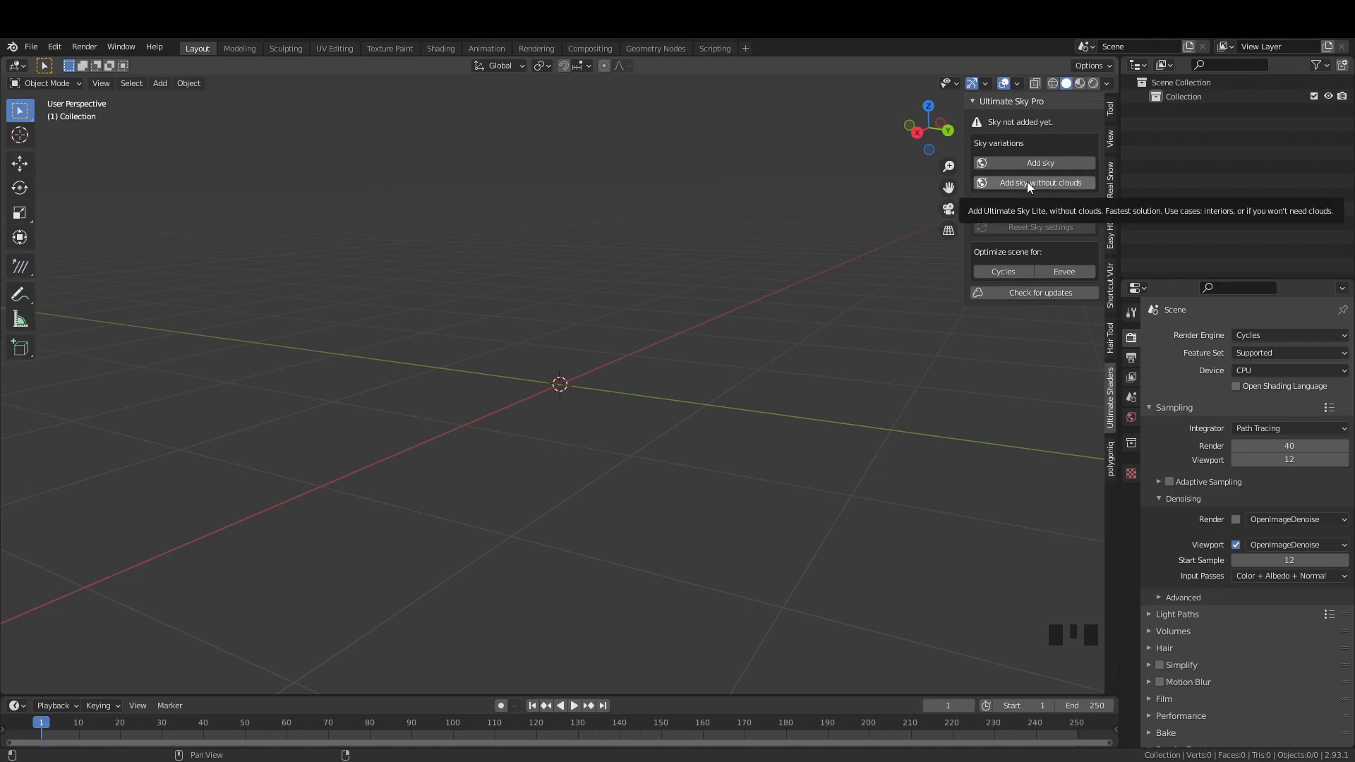
{"action": "mouse_move", "coordinate": [1033, 227]}
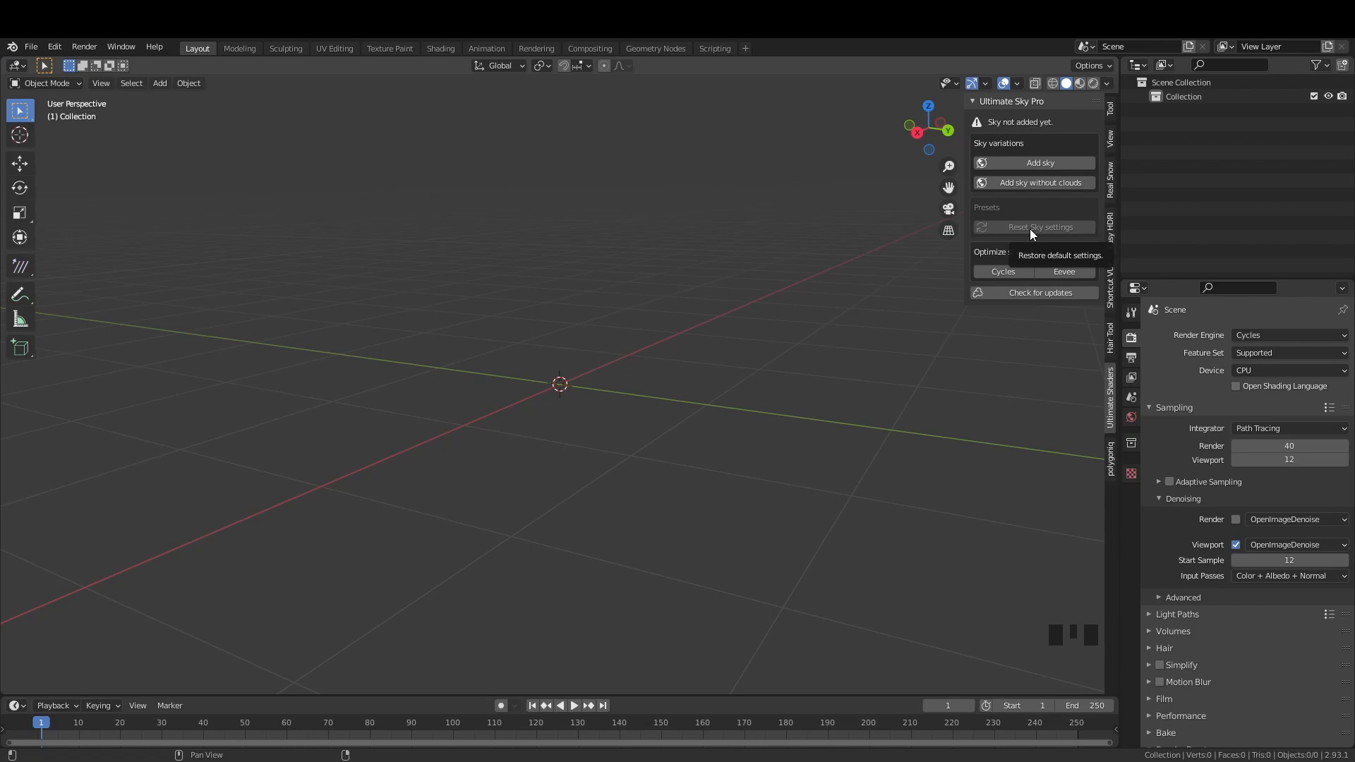
{"action": "mouse_move", "coordinate": [1109, 275]}
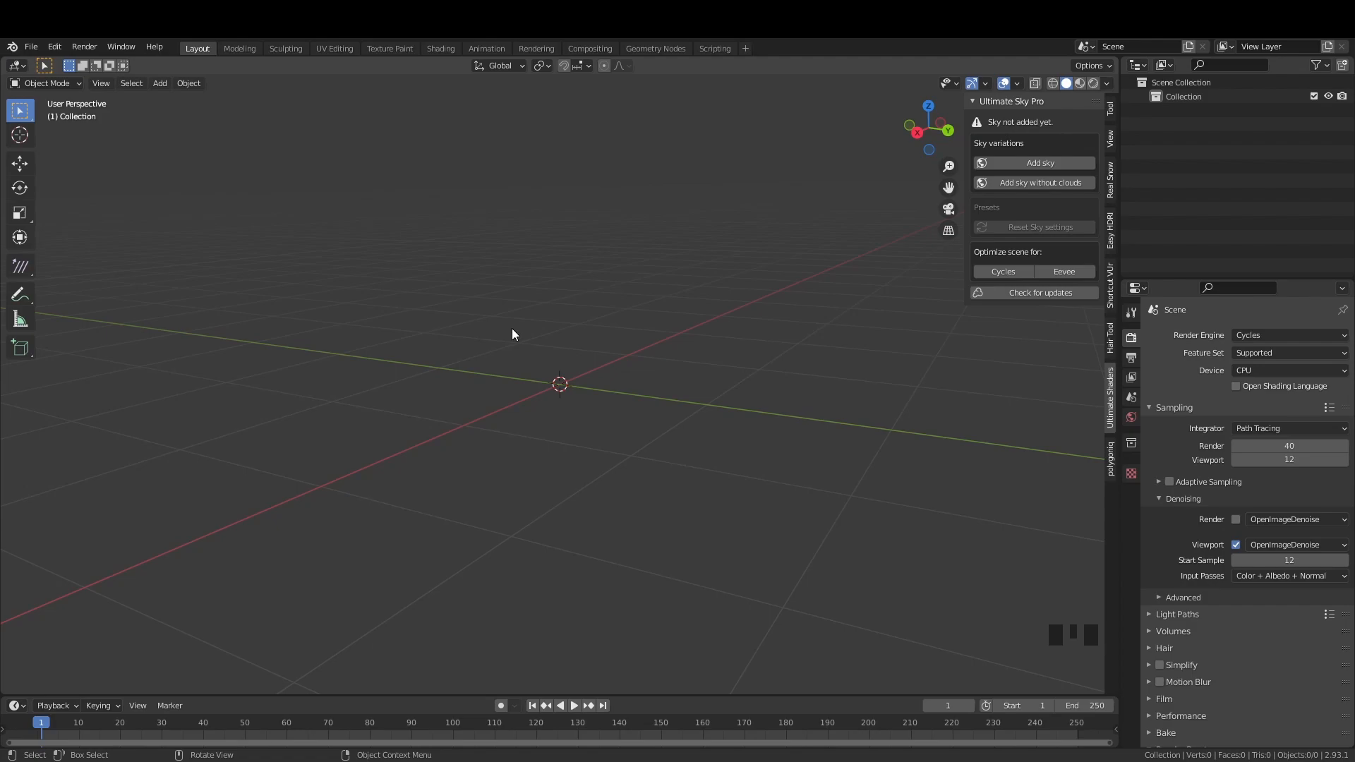
{"action": "mouse_move", "coordinate": [821, 79]}
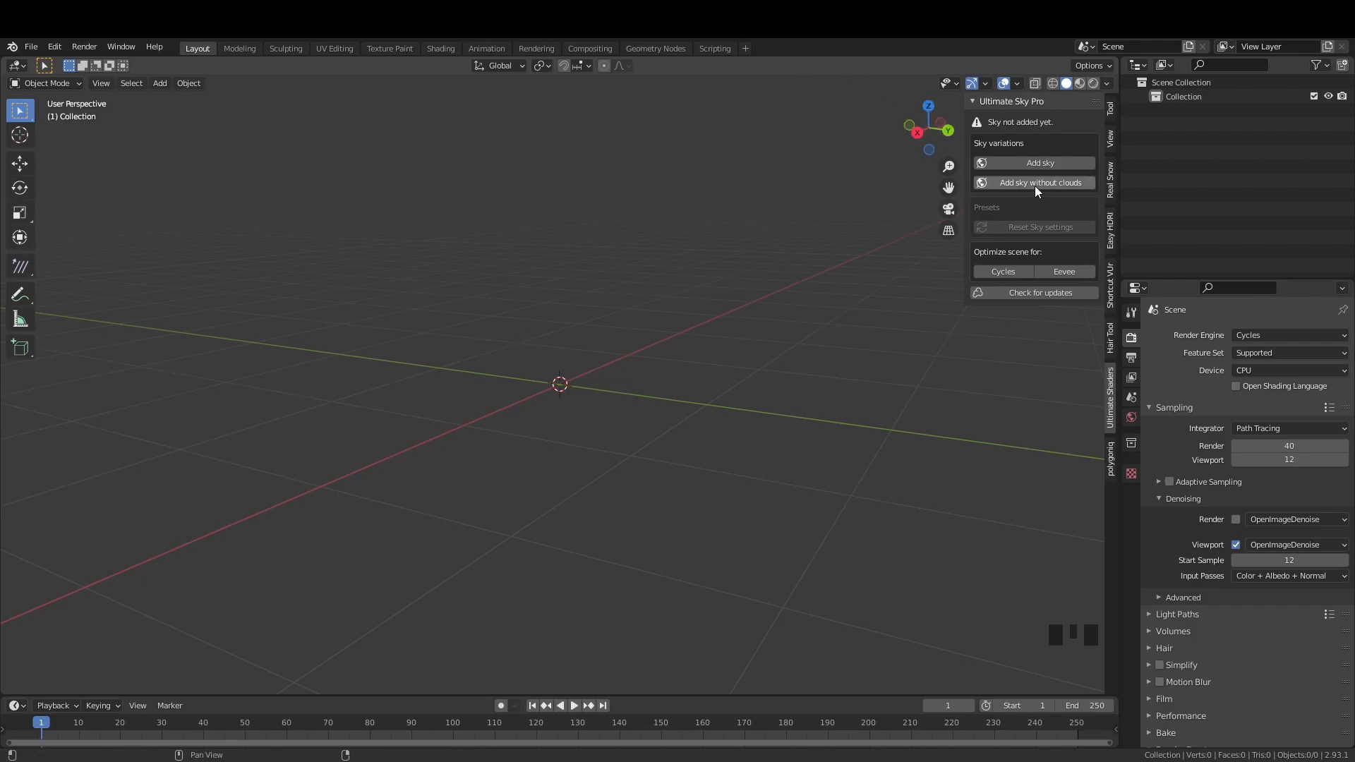
- Add the cloudless Ultimate Sky to the world from the Ultimate Sky Pro panel
{"action": "left_click", "coordinate": [1033, 182]}
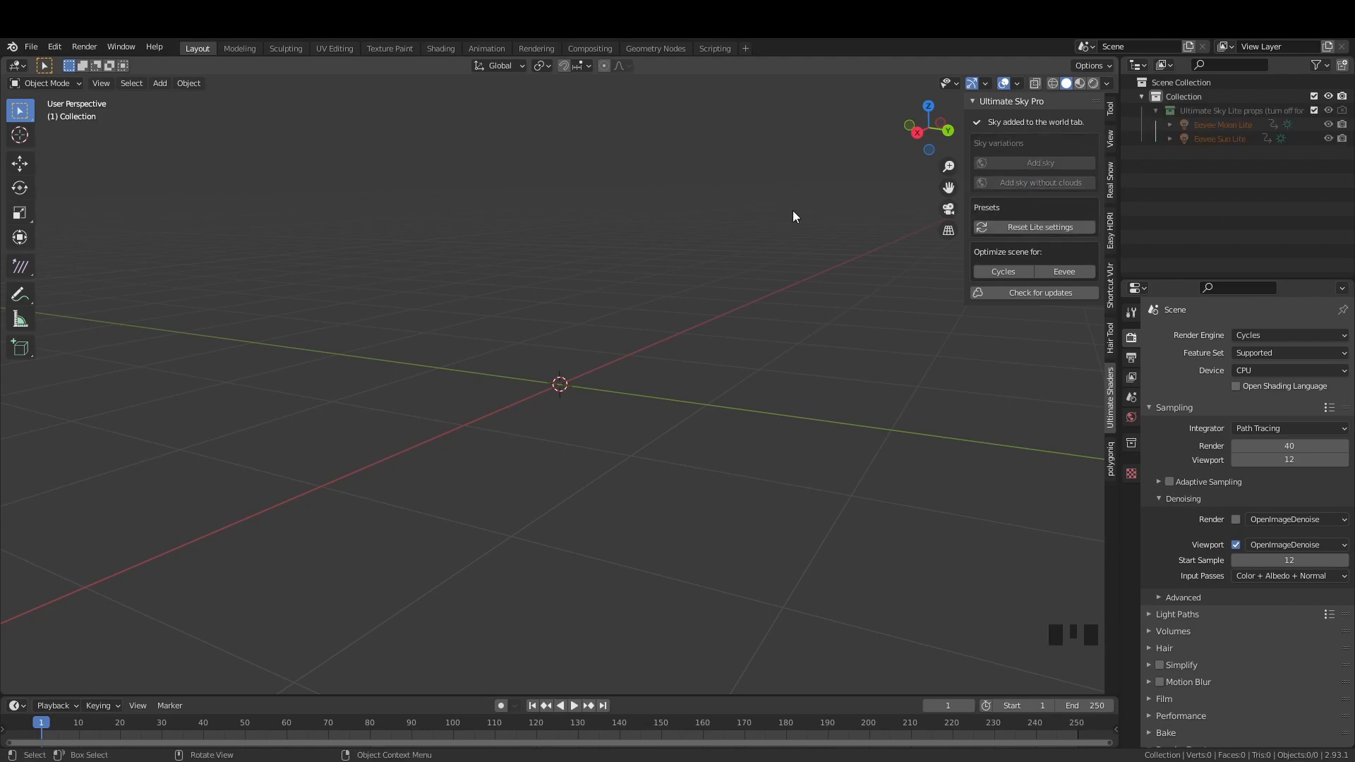
{"action": "mouse_move", "coordinate": [806, 209]}
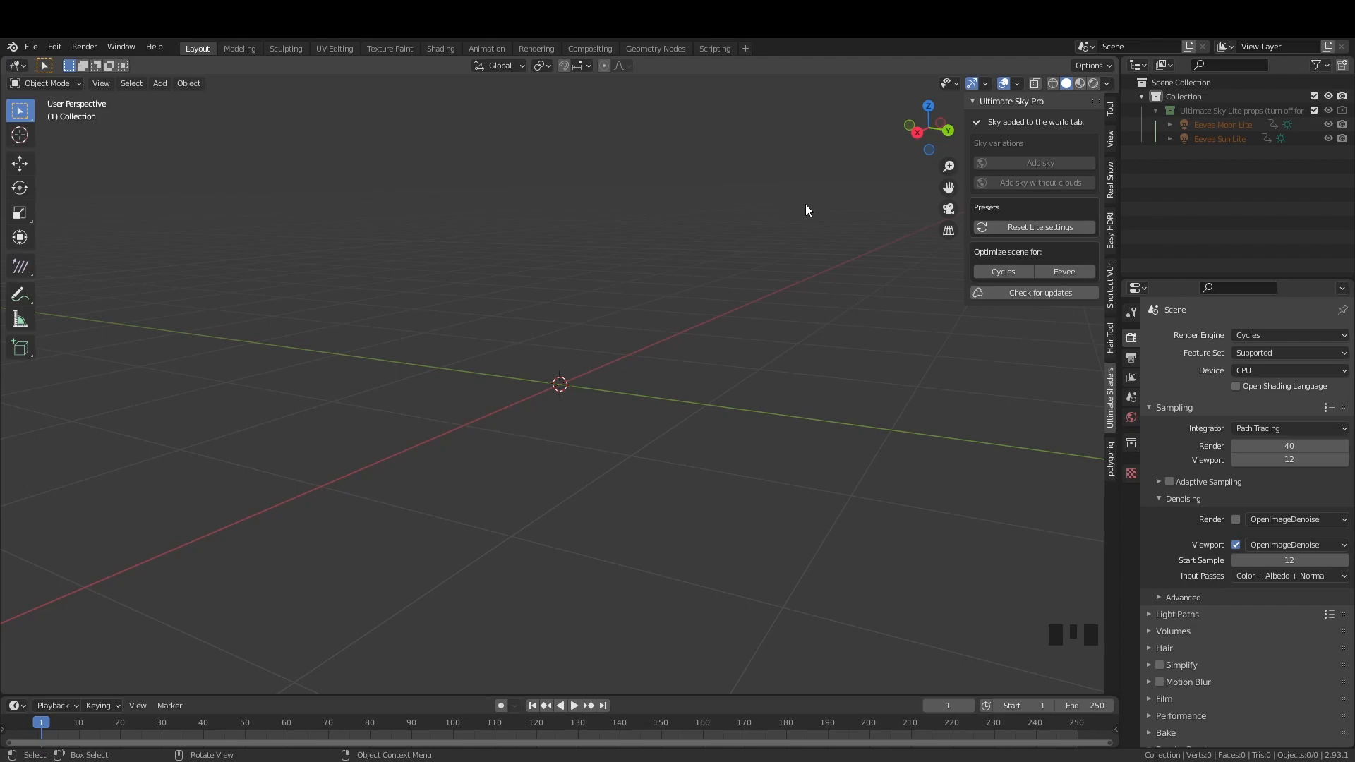
{"action": "mouse_move", "coordinate": [906, 148]}
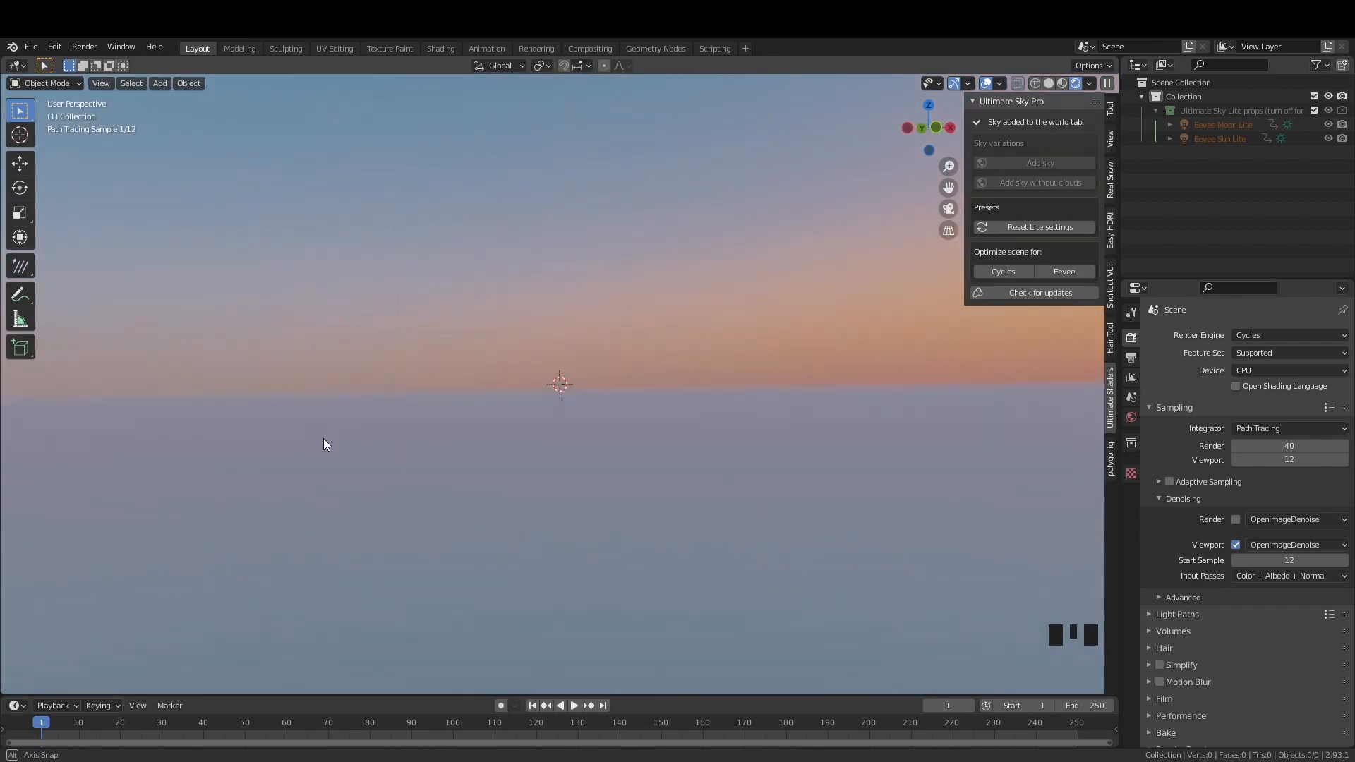
- Orbit the view around the two stacked cubes under the sunset sky
{"action": "left_click_drag", "start_coordinate": [324, 444], "coordinate": [848, 290]}
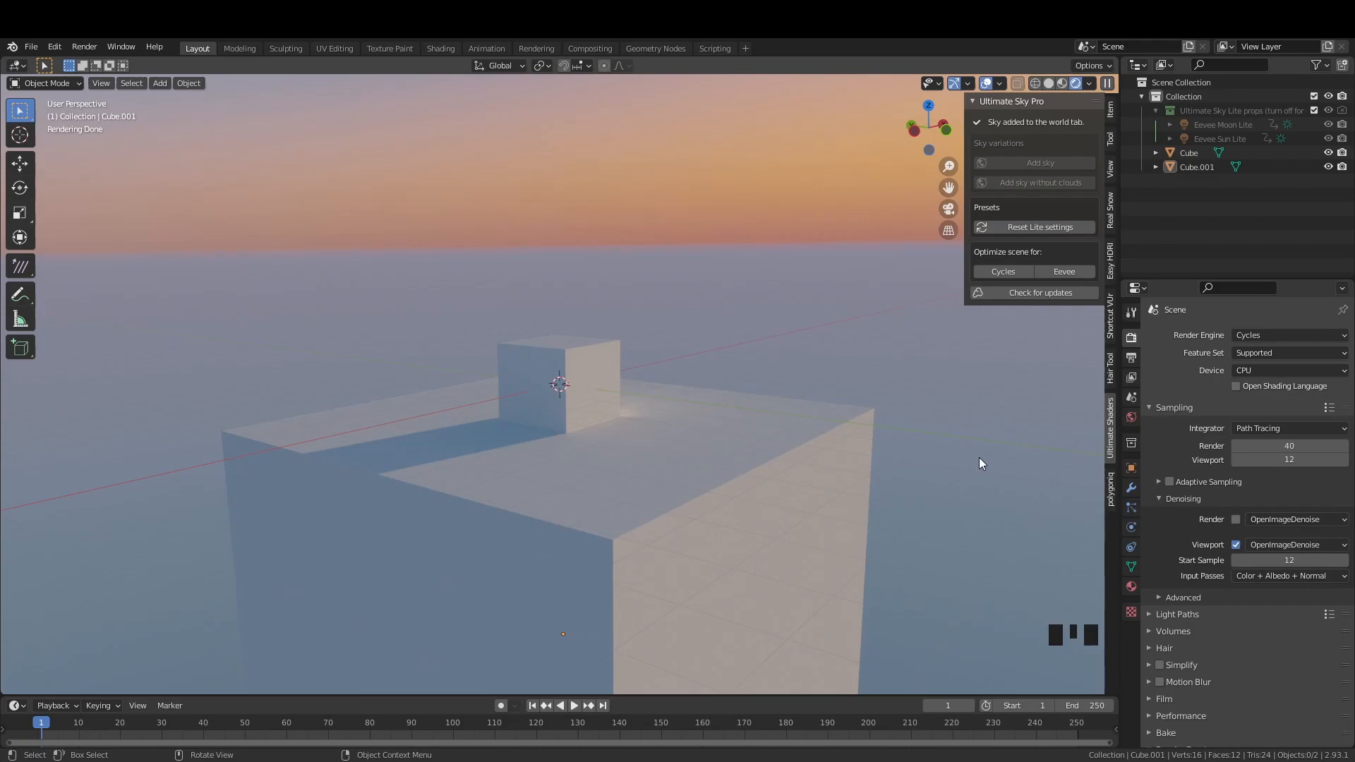
{"action": "mouse_move", "coordinate": [1019, 516]}
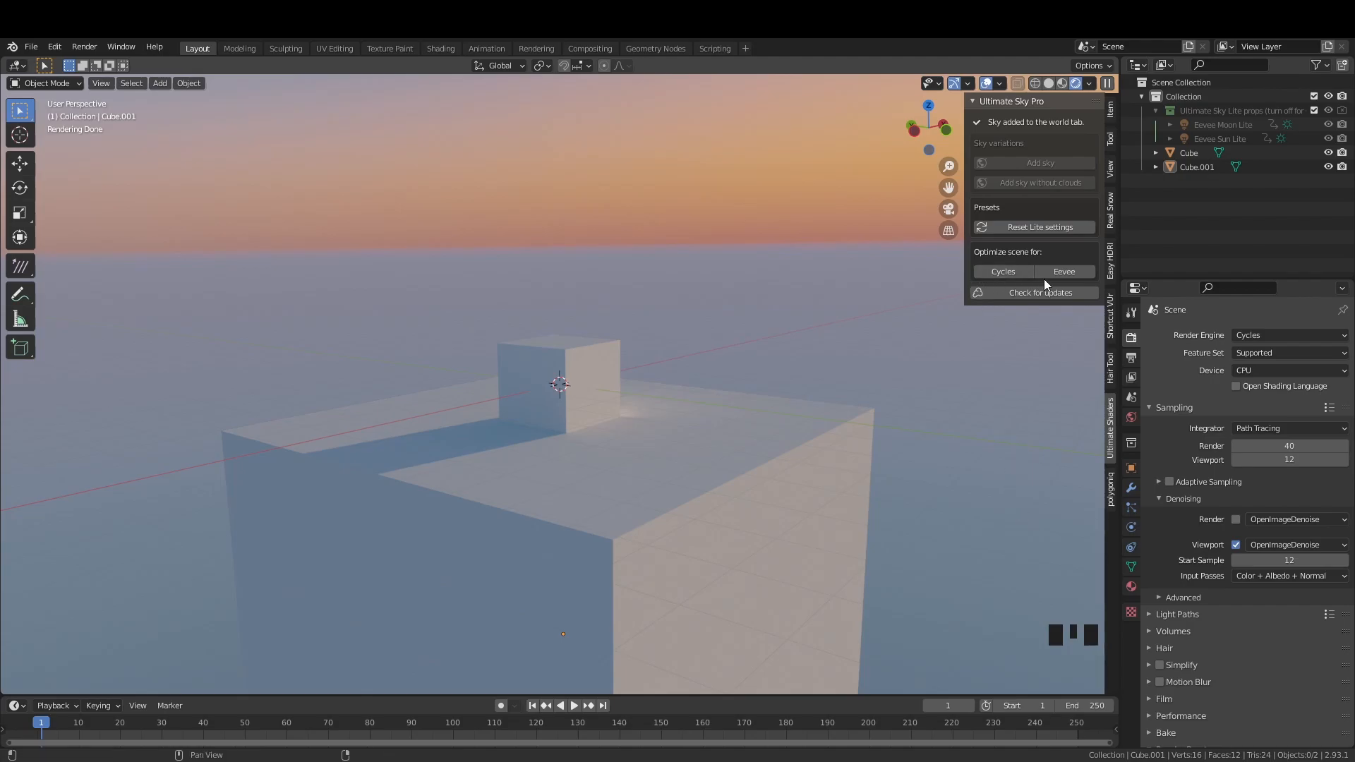
- Optimize the scene for Eevee, then for Cycles, and go to the Compositing workspace
{"action": "left_click", "coordinate": [1064, 271]}
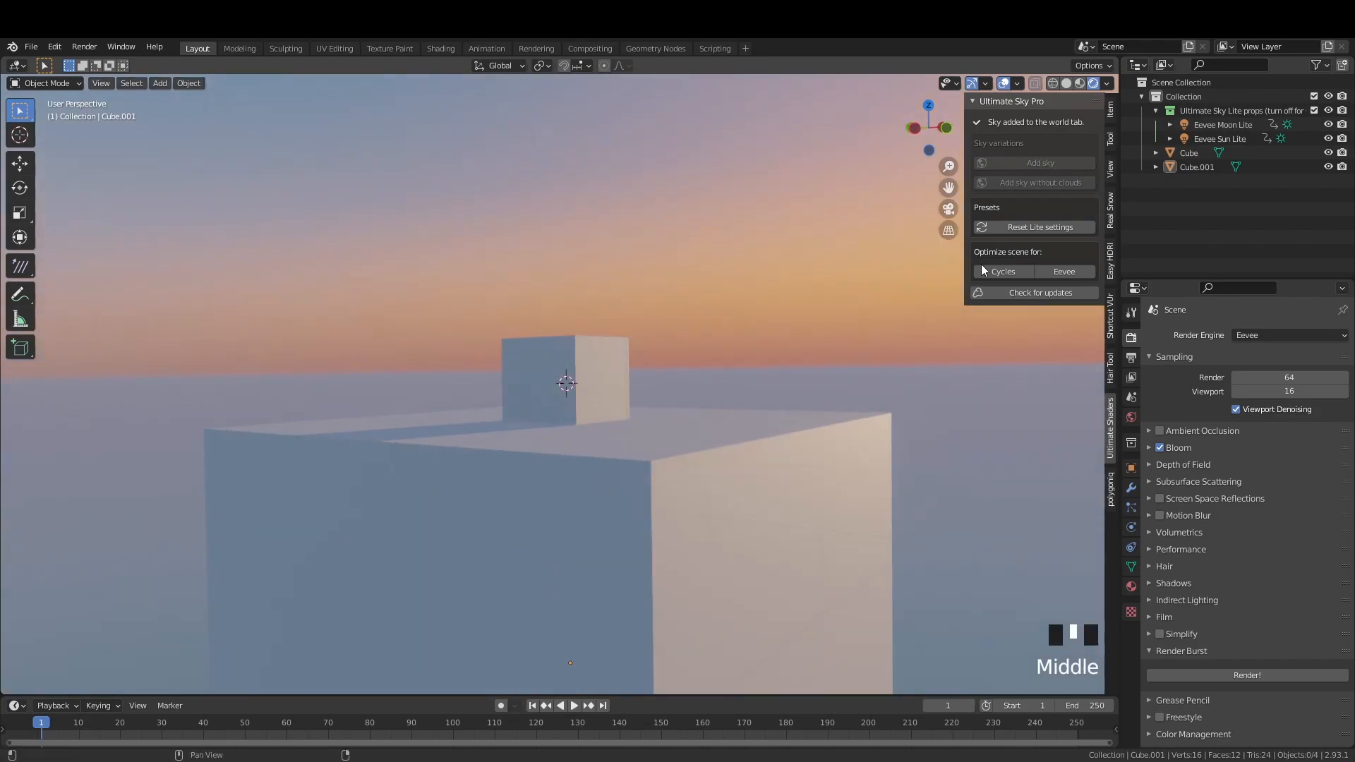
{"action": "left_click", "coordinate": [1002, 271]}
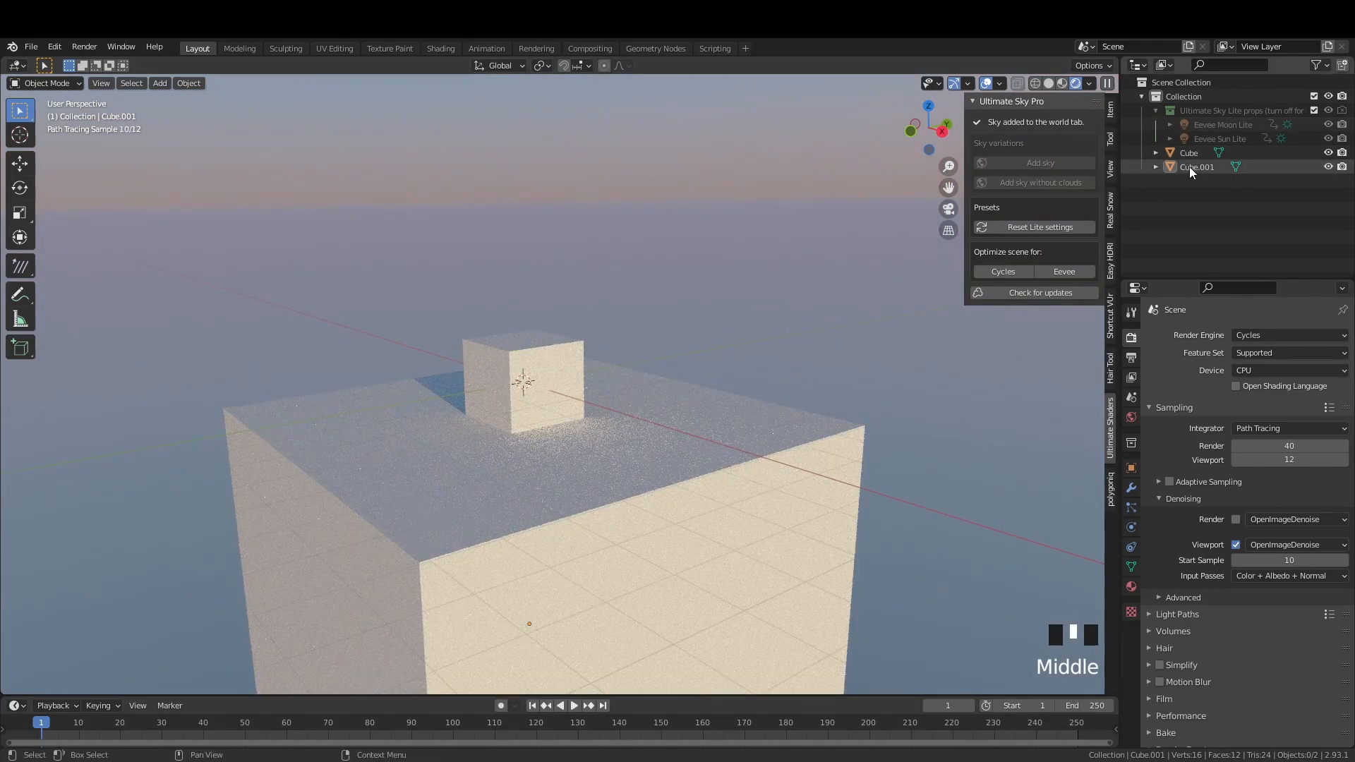
{"action": "left_click", "coordinate": [590, 48]}
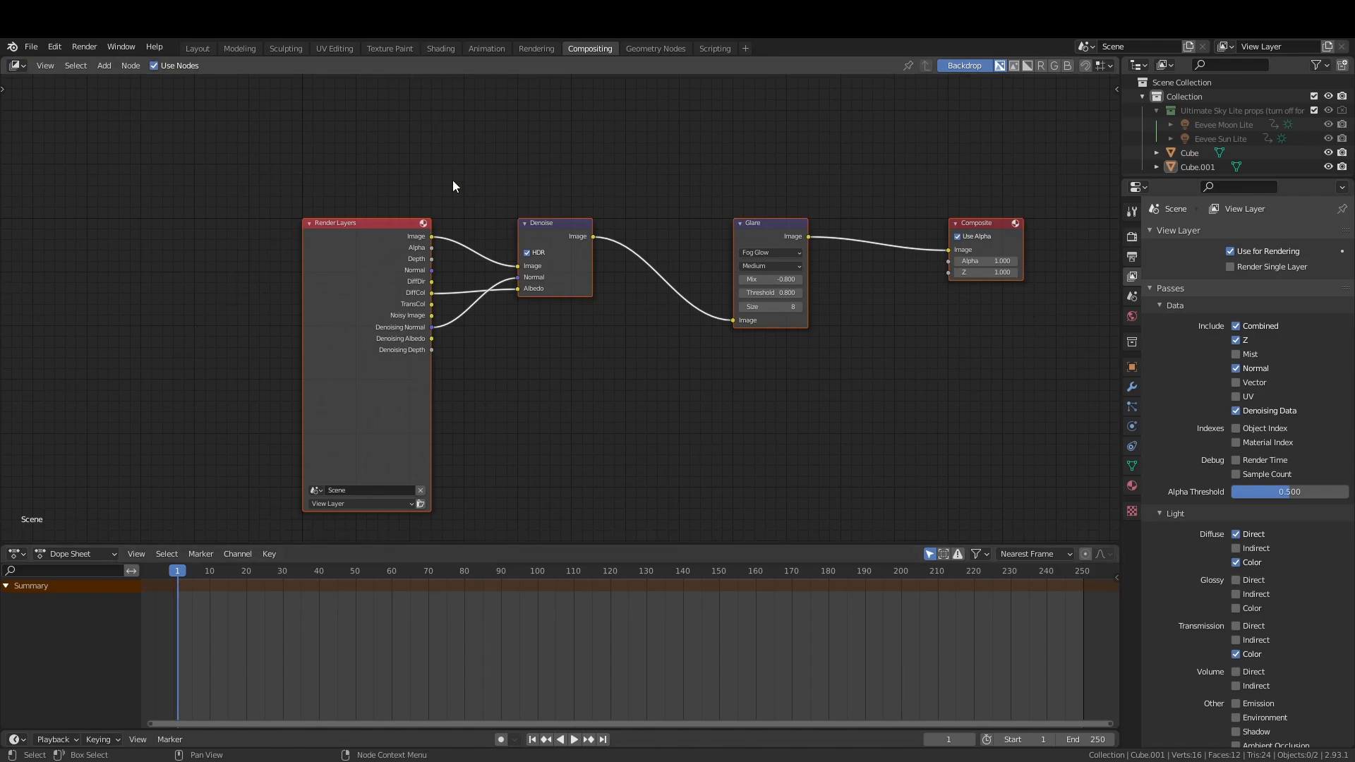
{"action": "mouse_move", "coordinate": [738, 240]}
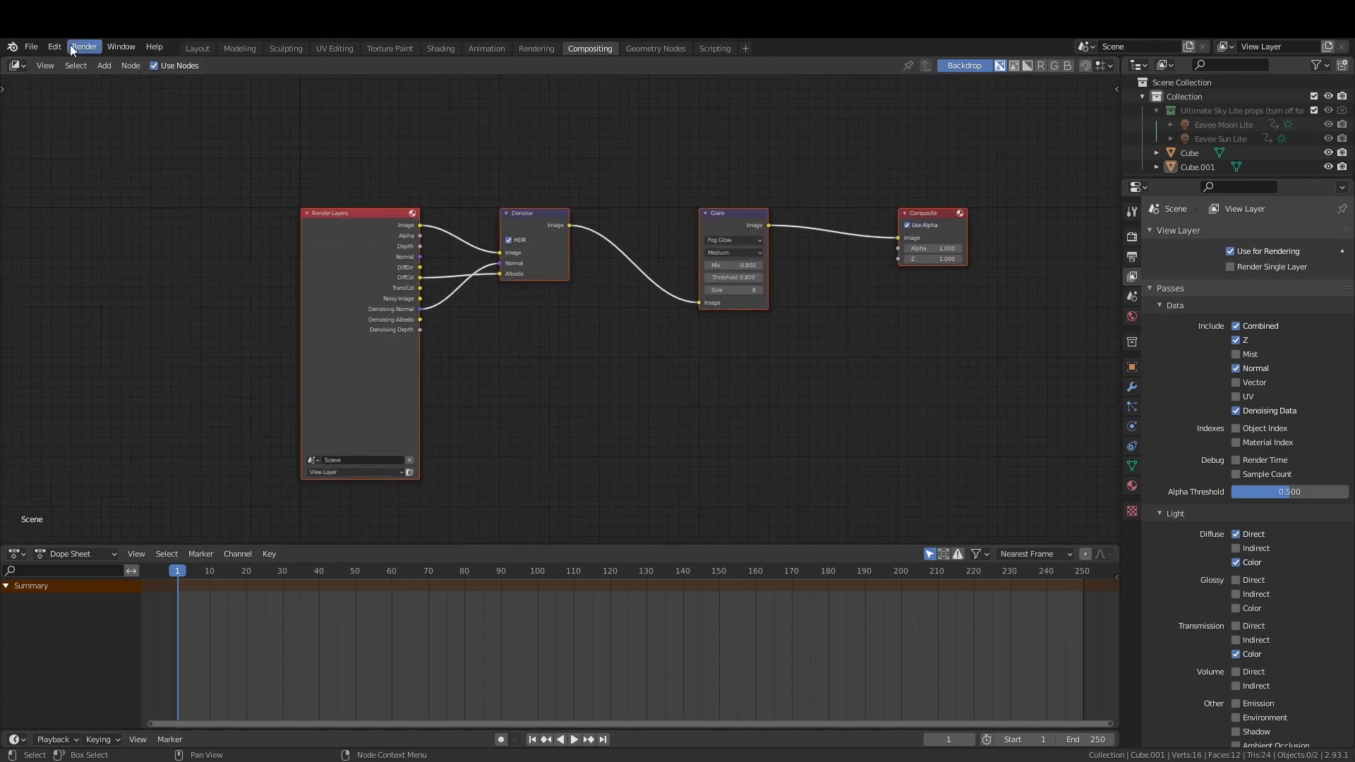
- Return to the Layout workspace to see the cubes path-traced in Cycles
{"action": "left_click", "coordinate": [196, 48]}
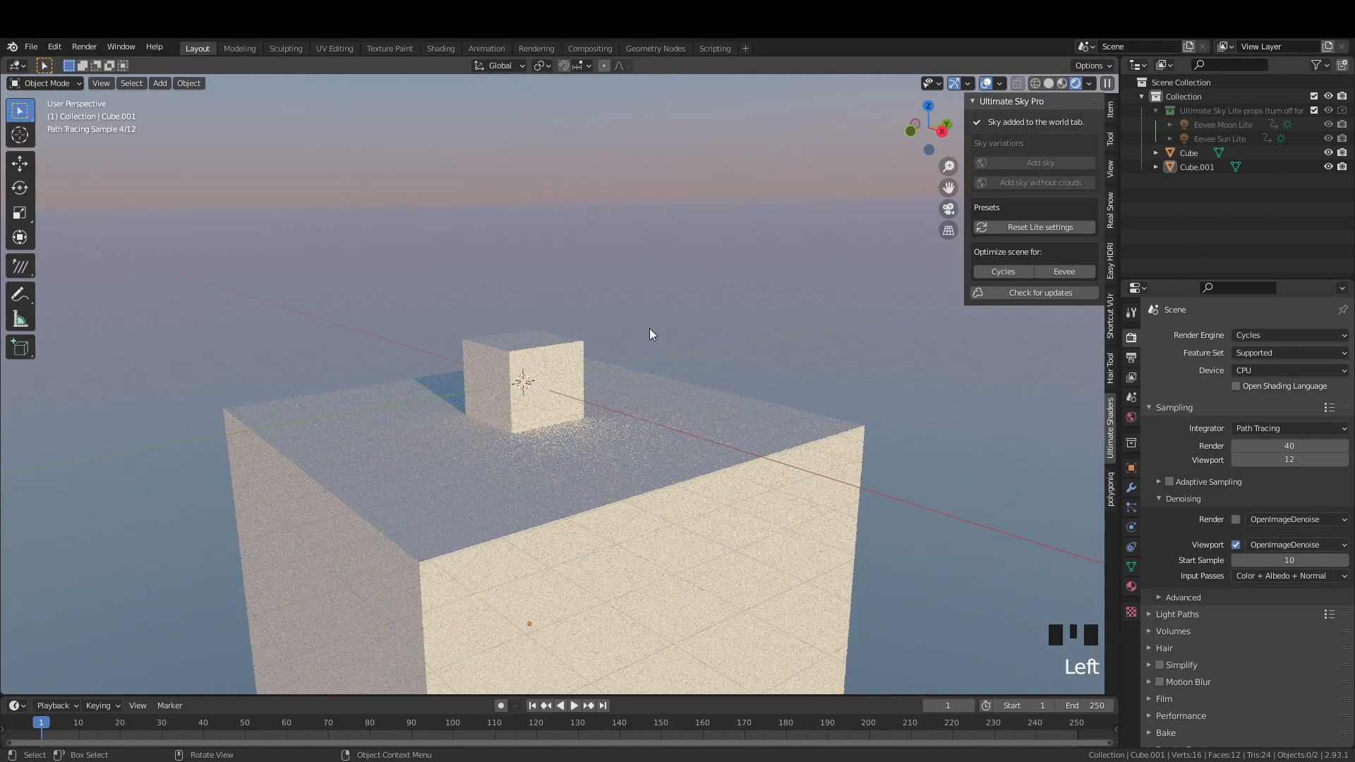
{"action": "mouse_move", "coordinate": [665, 376]}
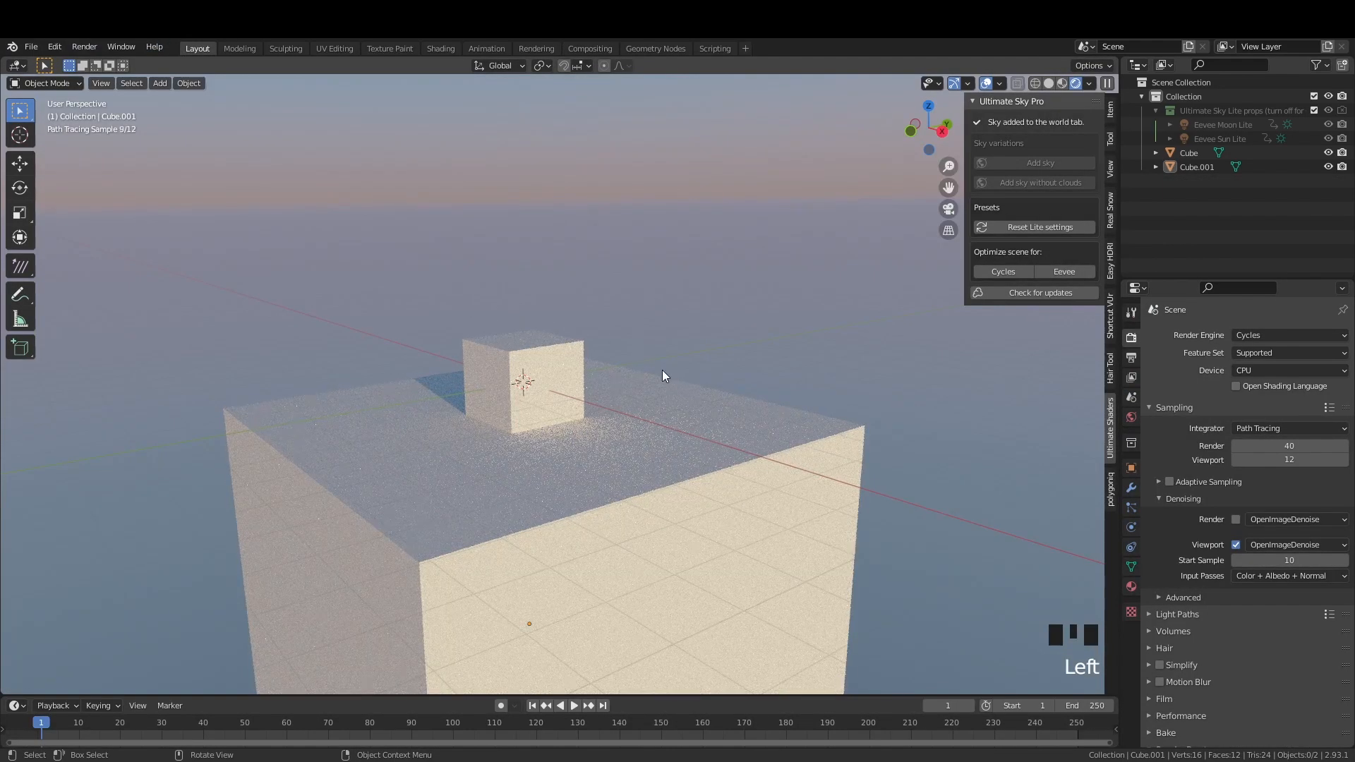
{"action": "mouse_move", "coordinate": [647, 372]}
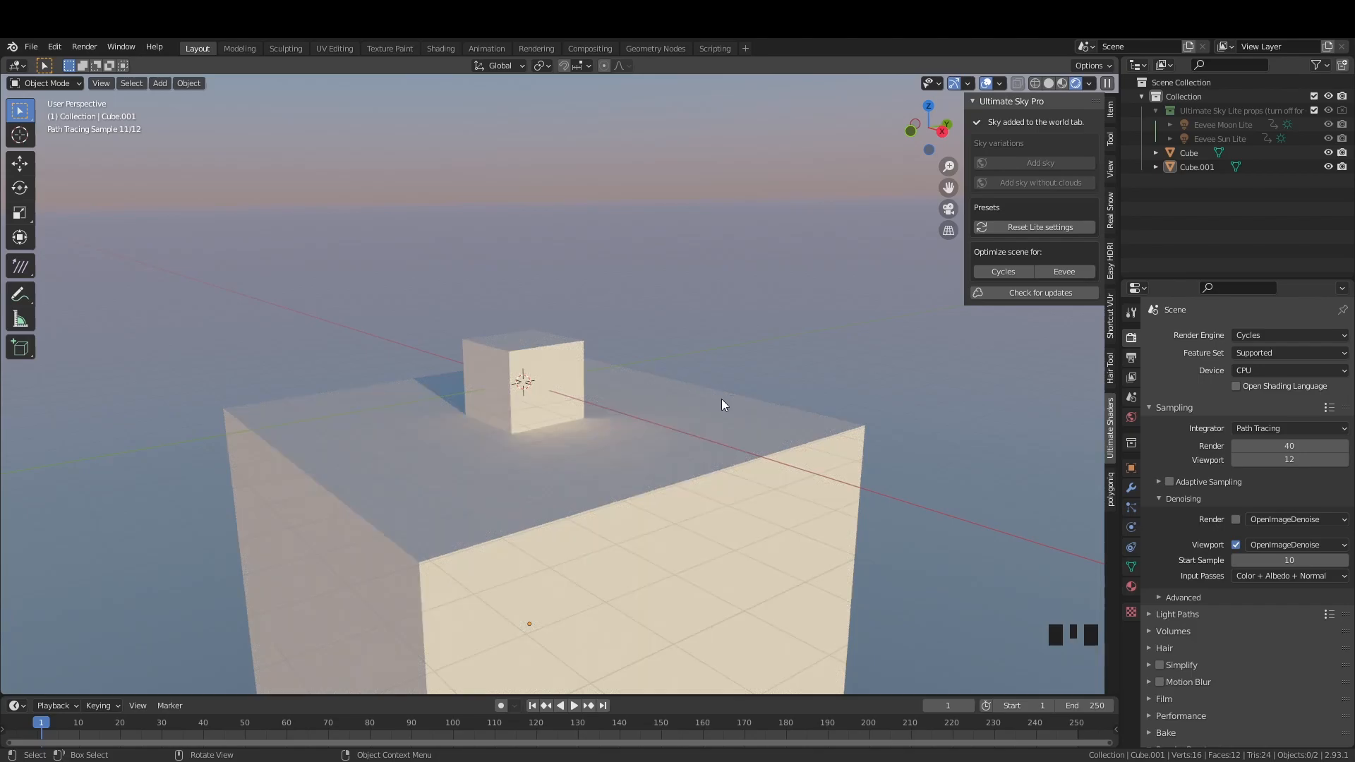
{"action": "mouse_move", "coordinate": [742, 415]}
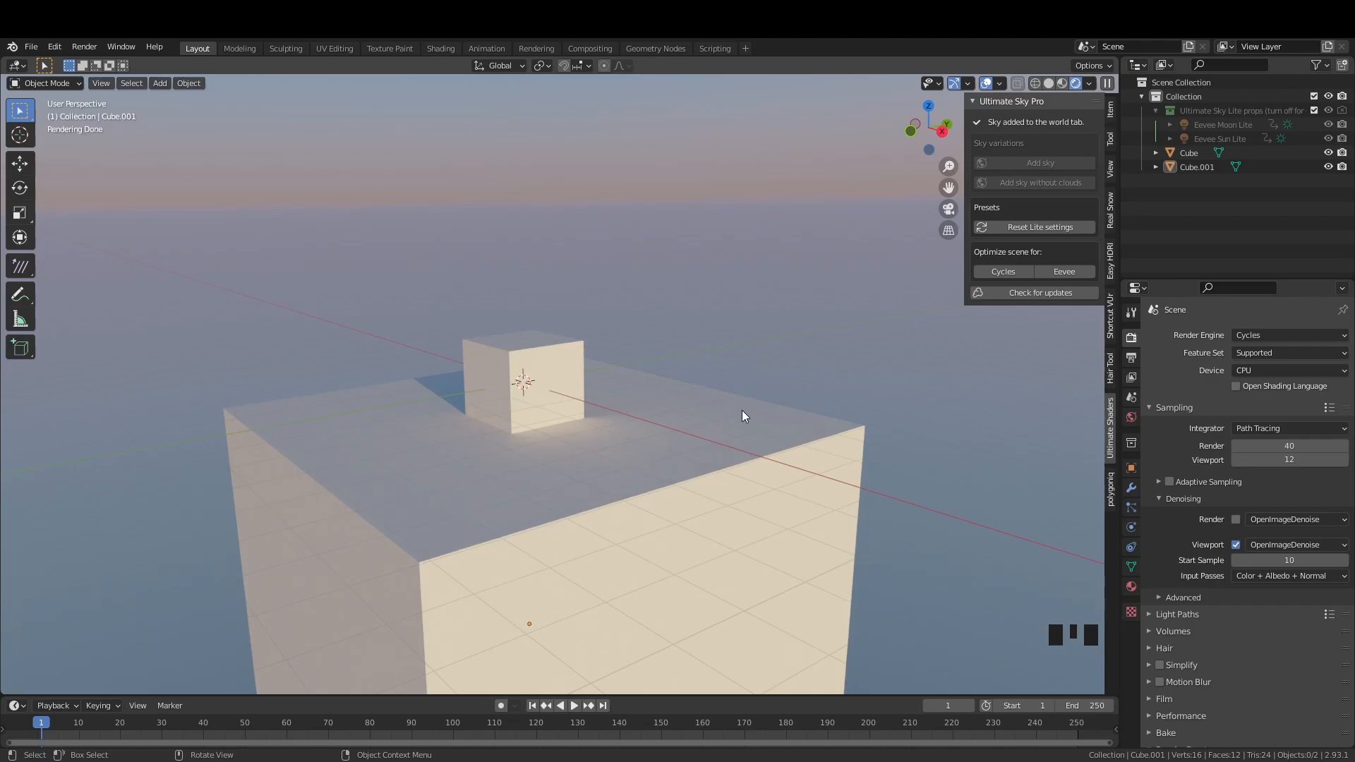
{"action": "mouse_move", "coordinate": [1086, 267]}
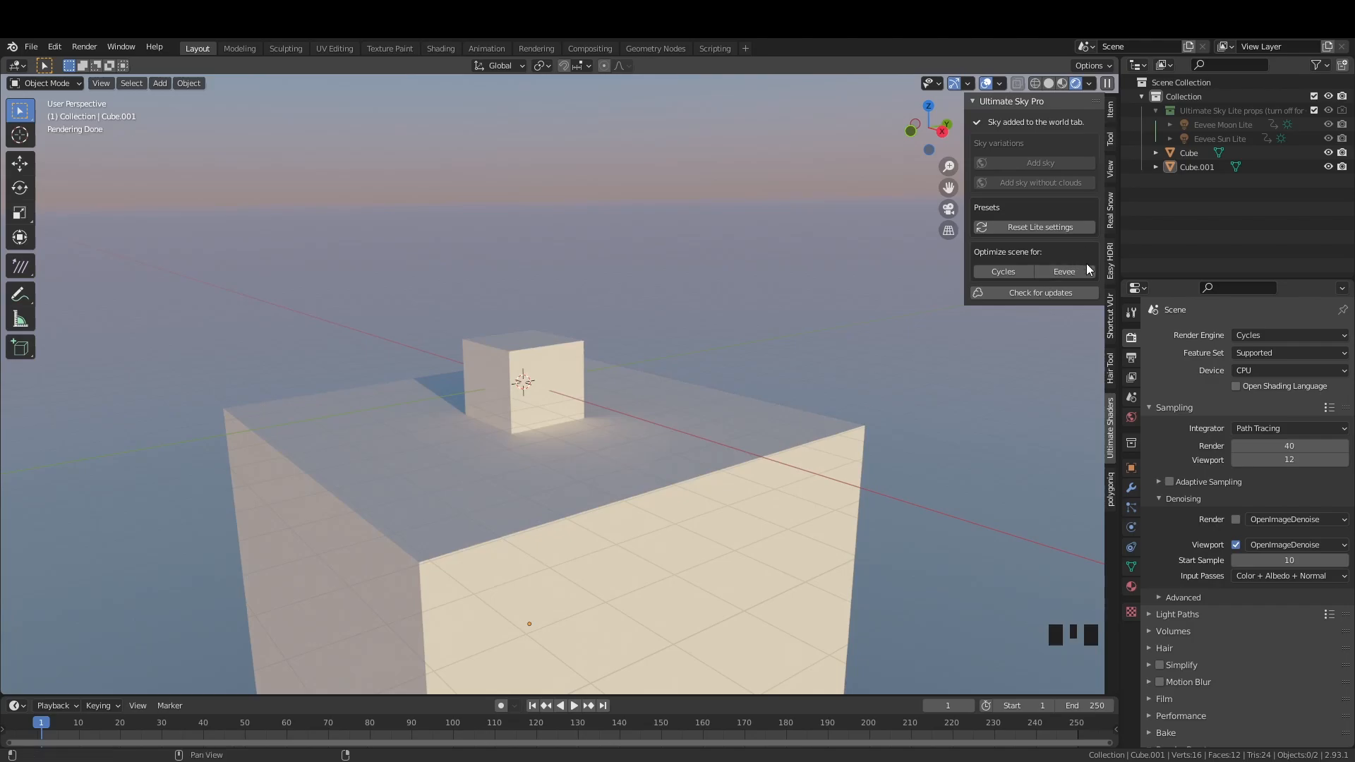
- Optimize for Eevee and confirm the compositor now links Render Layers straight to Composite
{"action": "left_click", "coordinate": [1064, 271]}
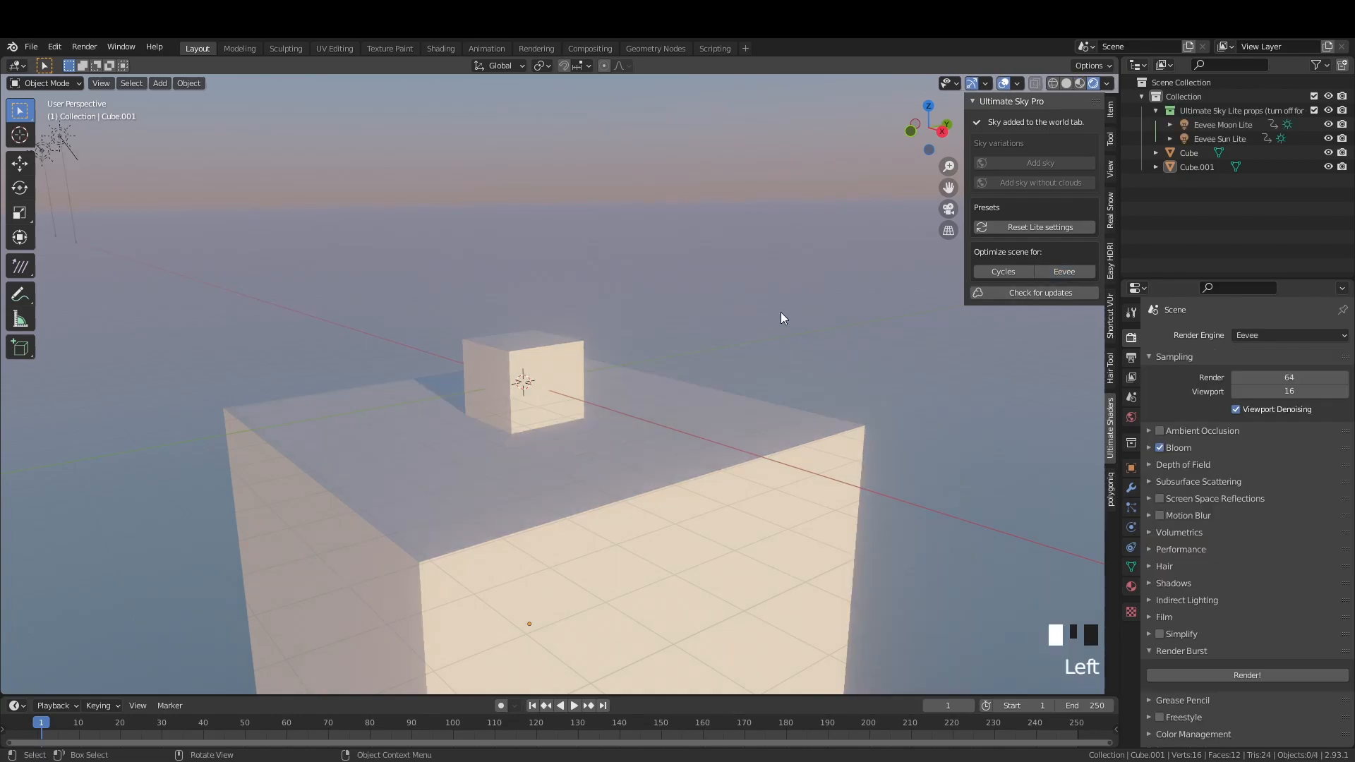
{"action": "left_click", "coordinate": [590, 48]}
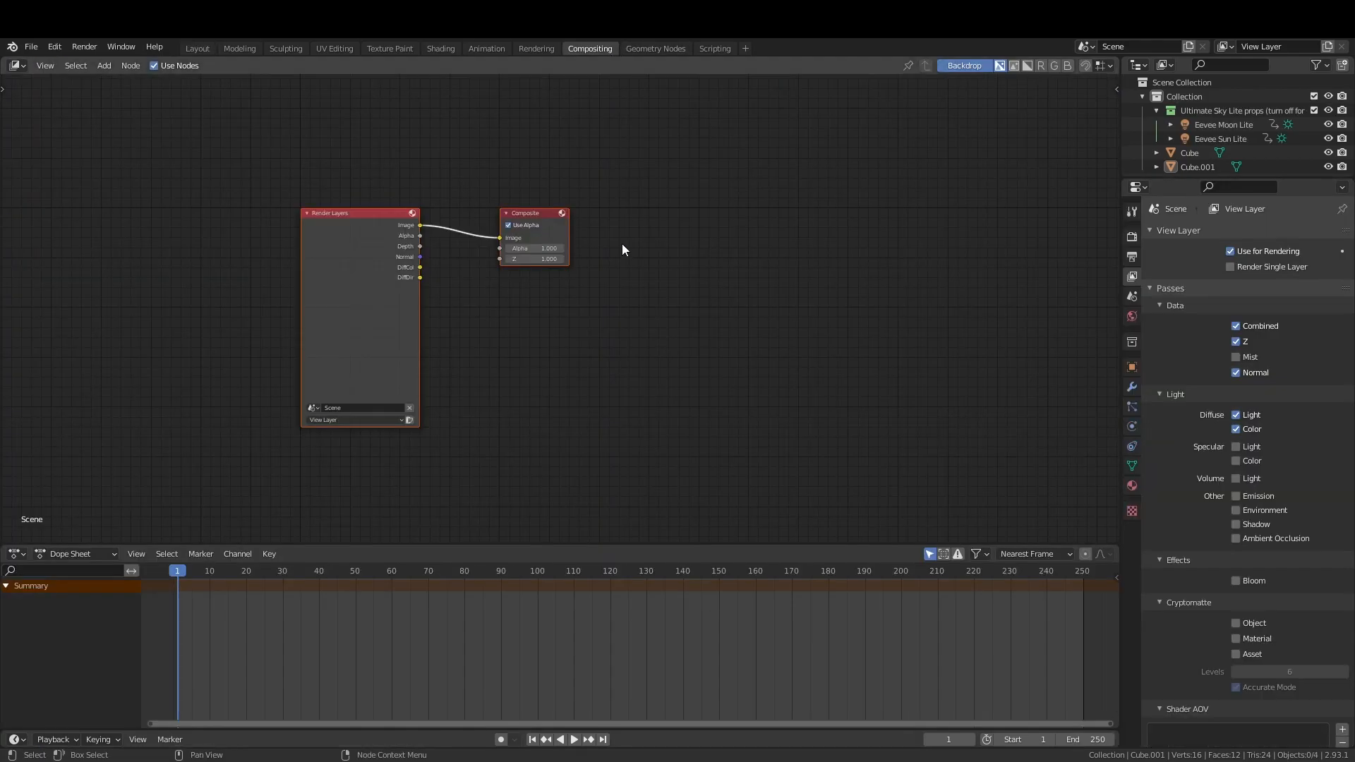
{"action": "mouse_move", "coordinate": [374, 191]}
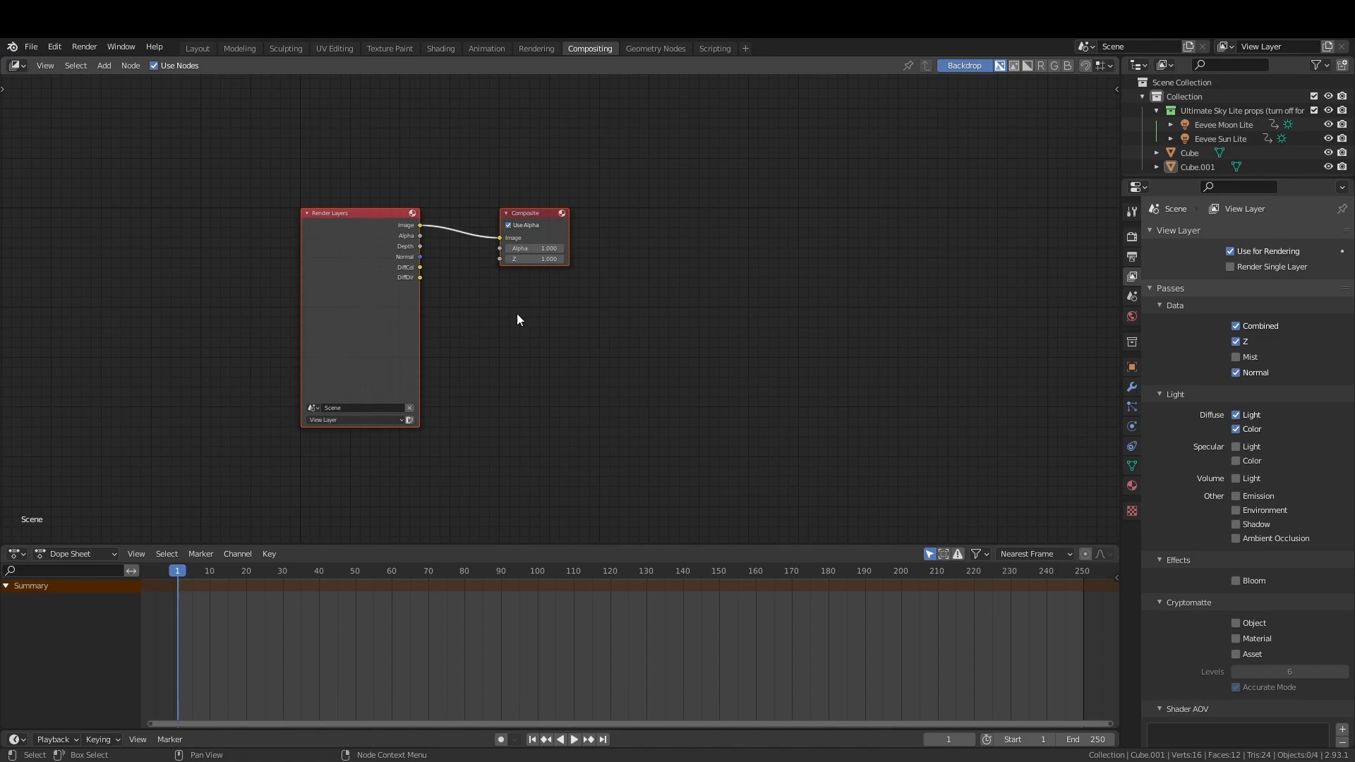
{"action": "mouse_move", "coordinate": [461, 207]}
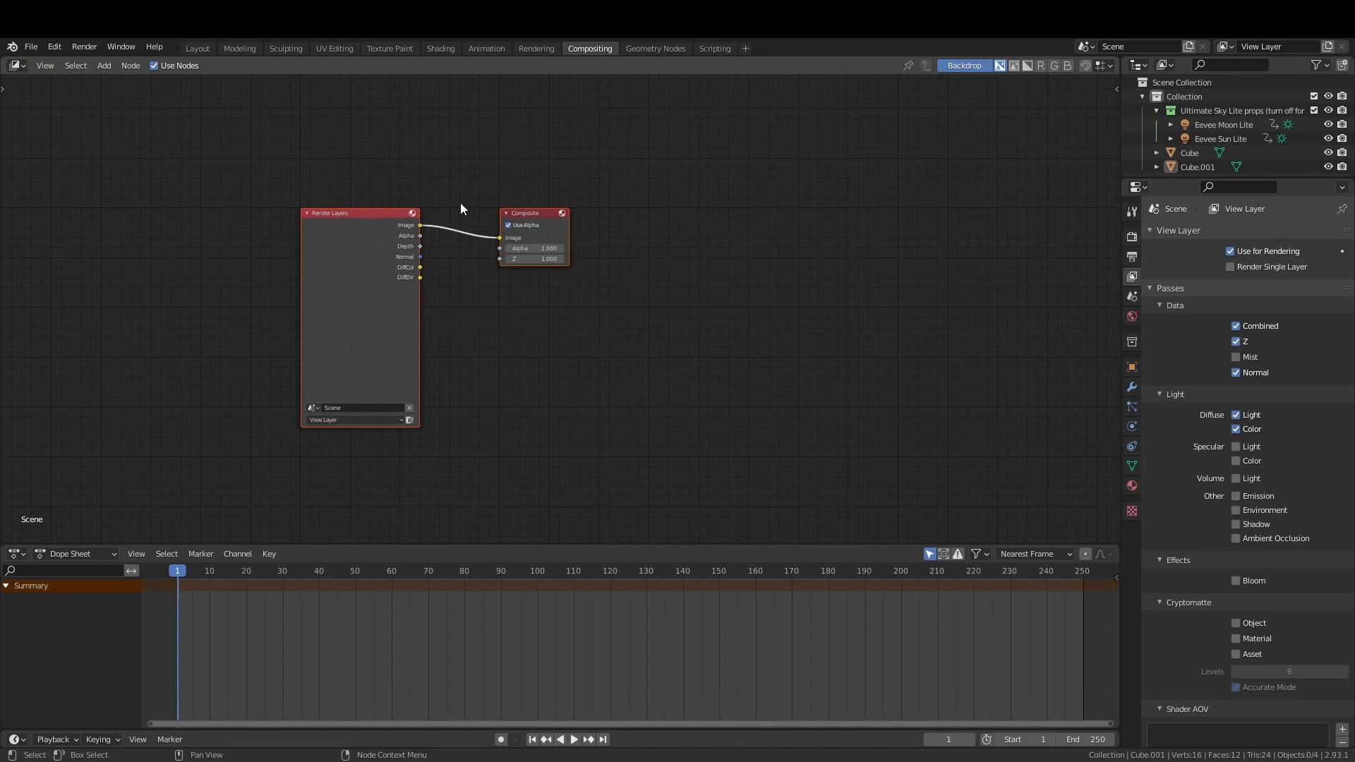
{"action": "left_click", "coordinate": [198, 48]}
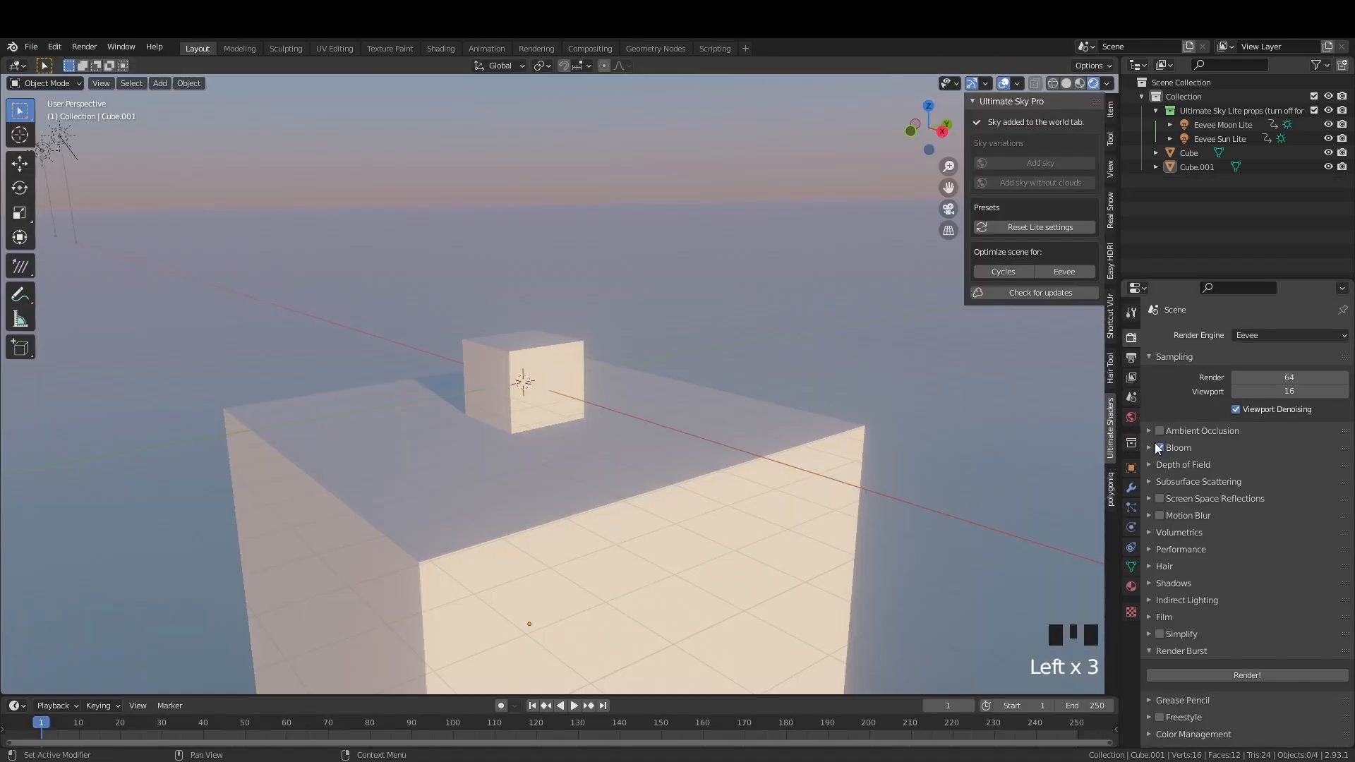
- Expand Eevee's Bloom settings and pan the view closer to the cubes
{"action": "left_click", "coordinate": [1159, 447]}
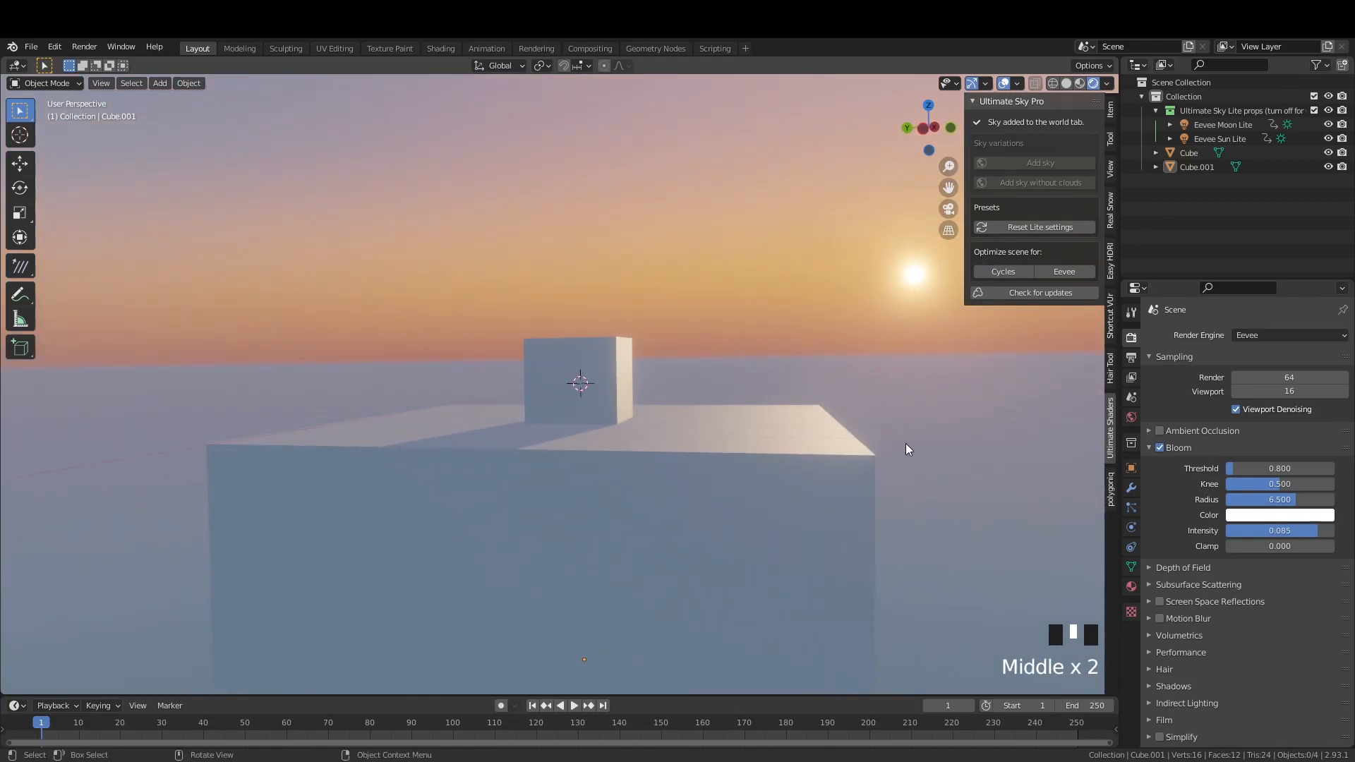
{"action": "left_click_drag", "start_coordinate": [907, 449], "coordinate": [708, 452]}
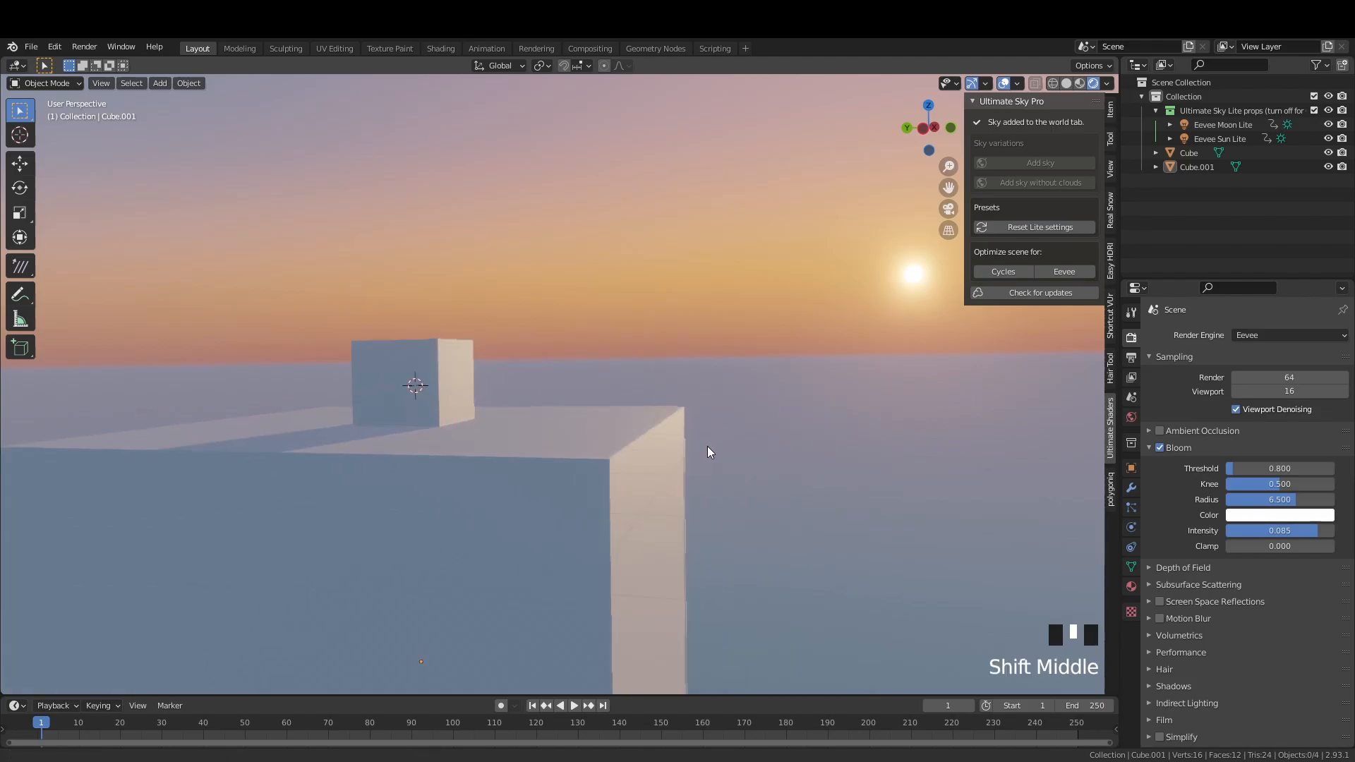
{"action": "left_click_drag", "start_coordinate": [707, 451], "coordinate": [899, 386]}
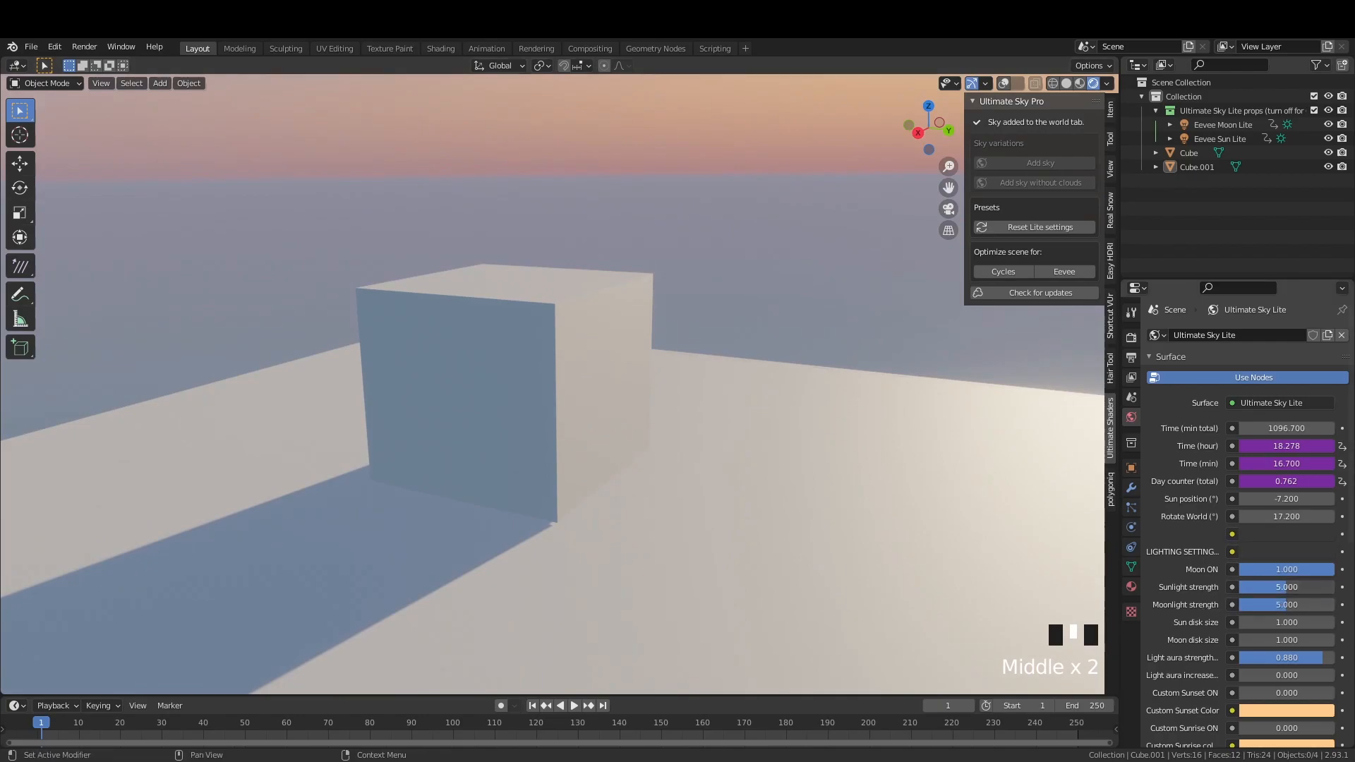
- Set the Ultimate Sky Lite Time hour to 15.697 for bright afternoon lighting on the cubes
{"action": "left_click_drag", "start_coordinate": [1286, 587], "coordinate": [1303, 587]}
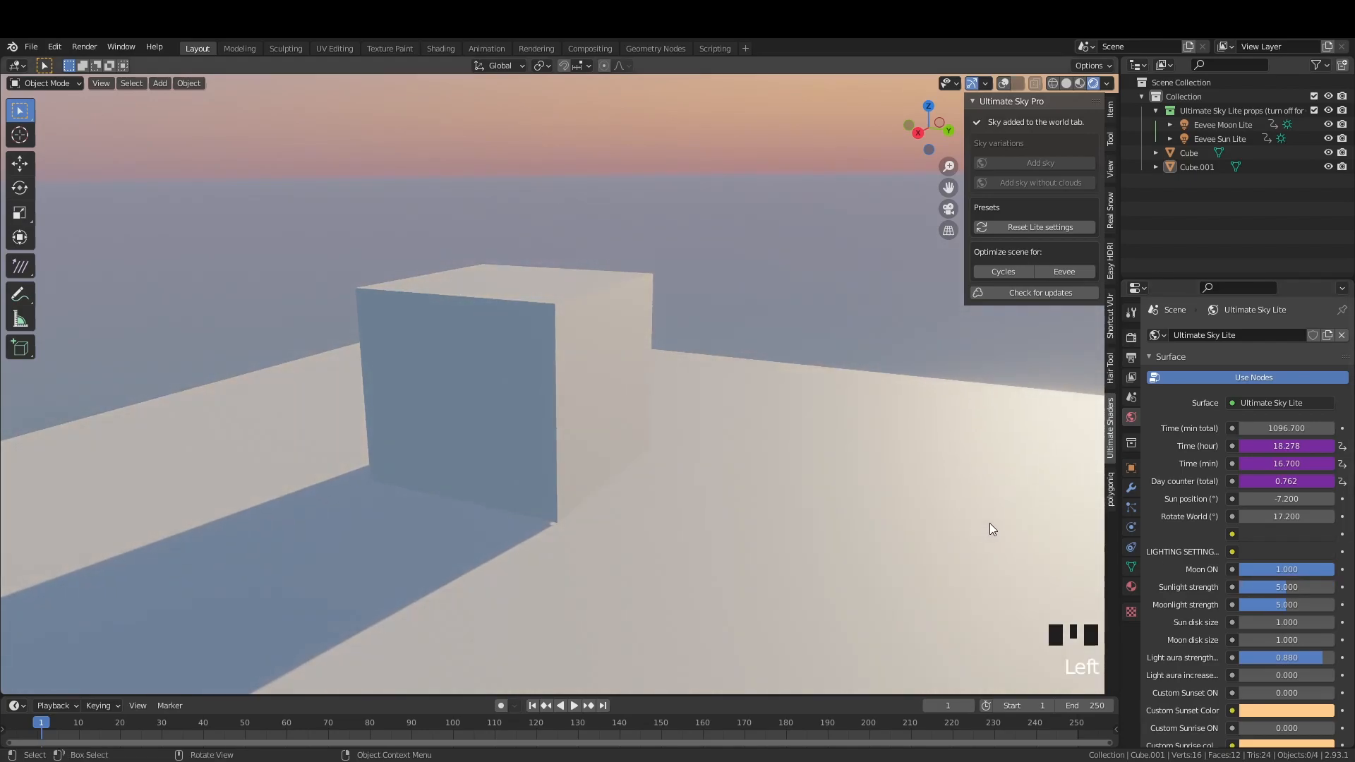
{"action": "left_click_drag", "start_coordinate": [1287, 428], "coordinate": [1322, 427]}
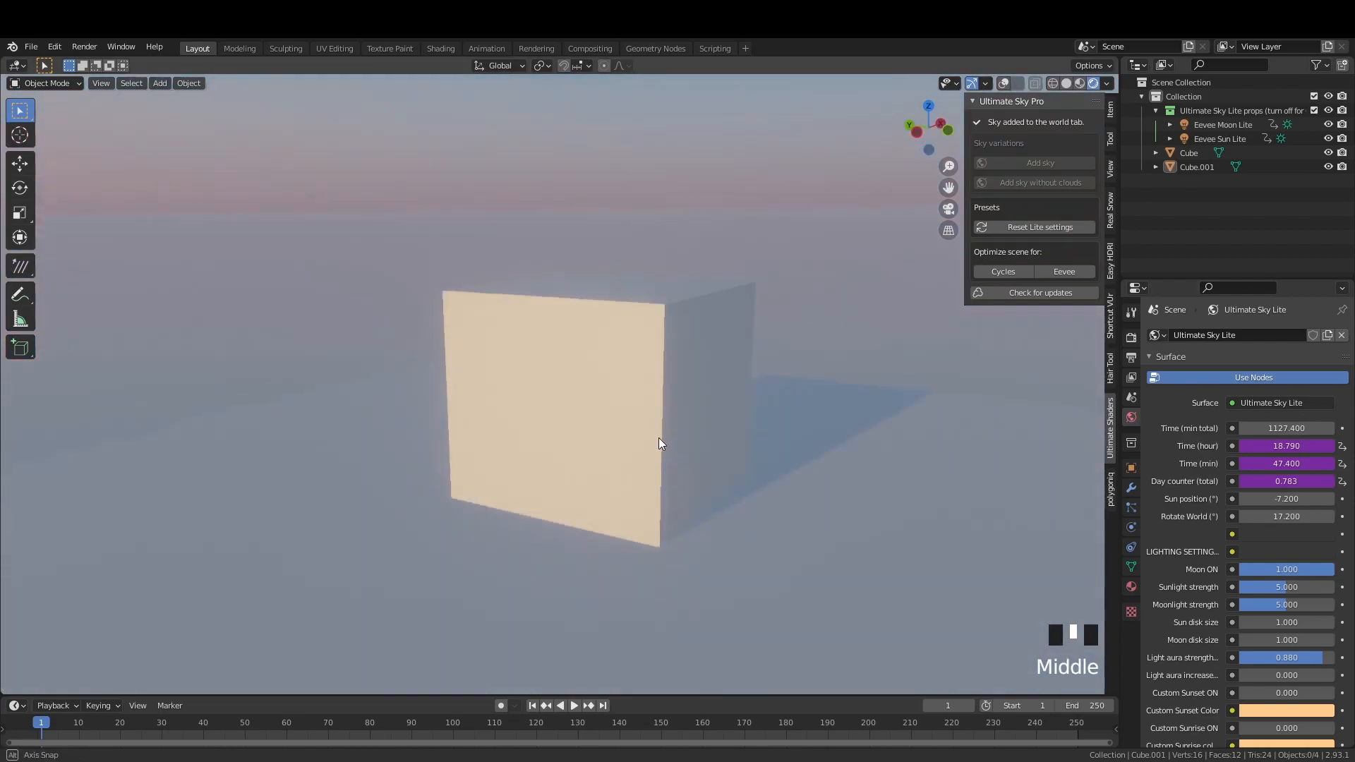
{"action": "left_click_drag", "start_coordinate": [661, 443], "coordinate": [846, 491]}
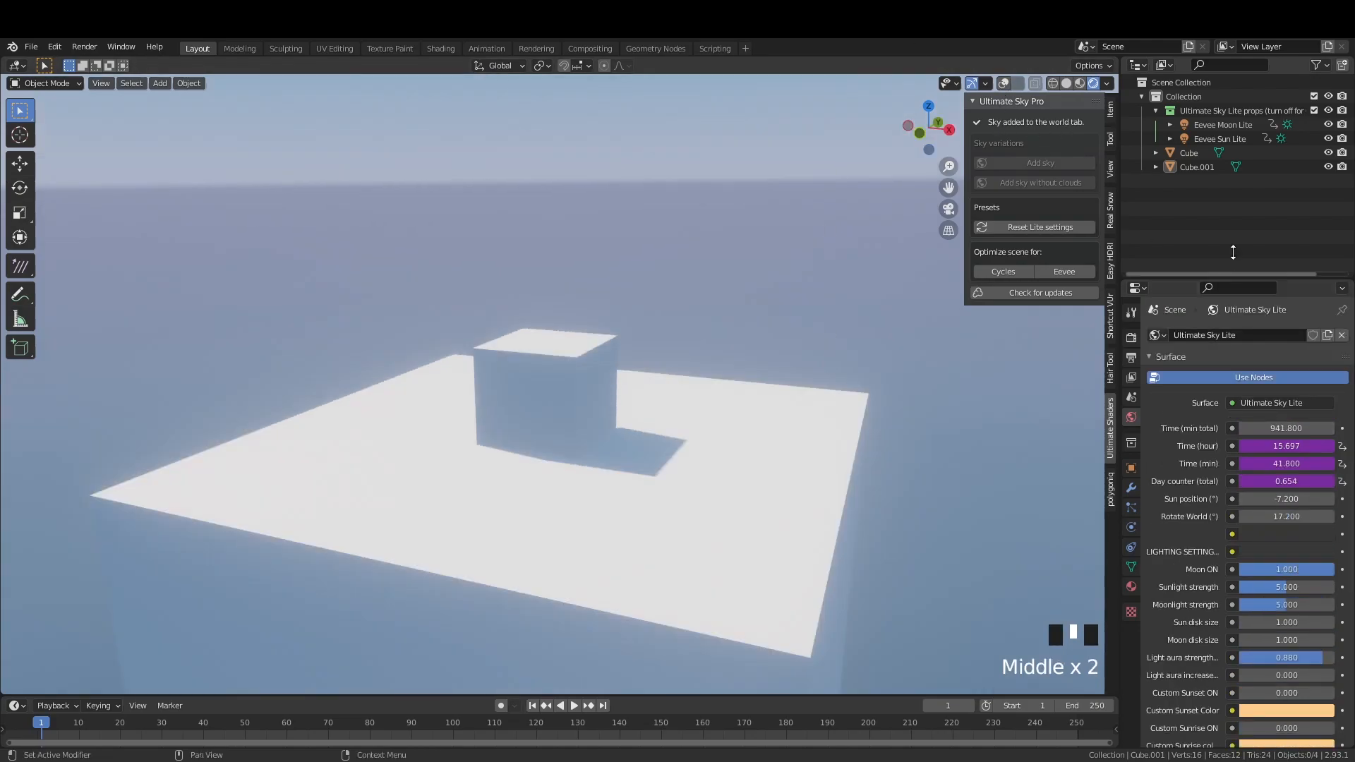
- Delete the Ultimate Sky Lite props collection from the Outliner
{"action": "right_click", "coordinate": [1219, 138]}
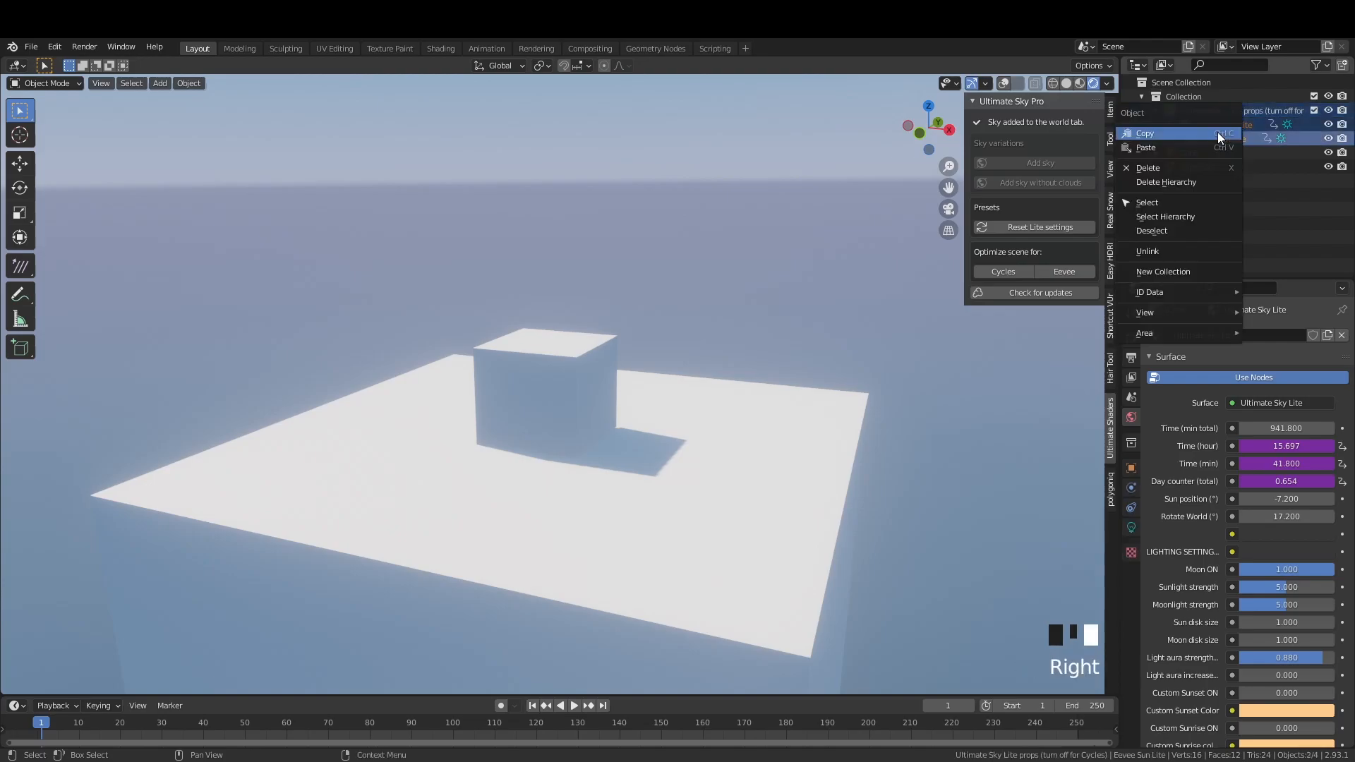
{"action": "left_click", "coordinate": [1145, 133]}
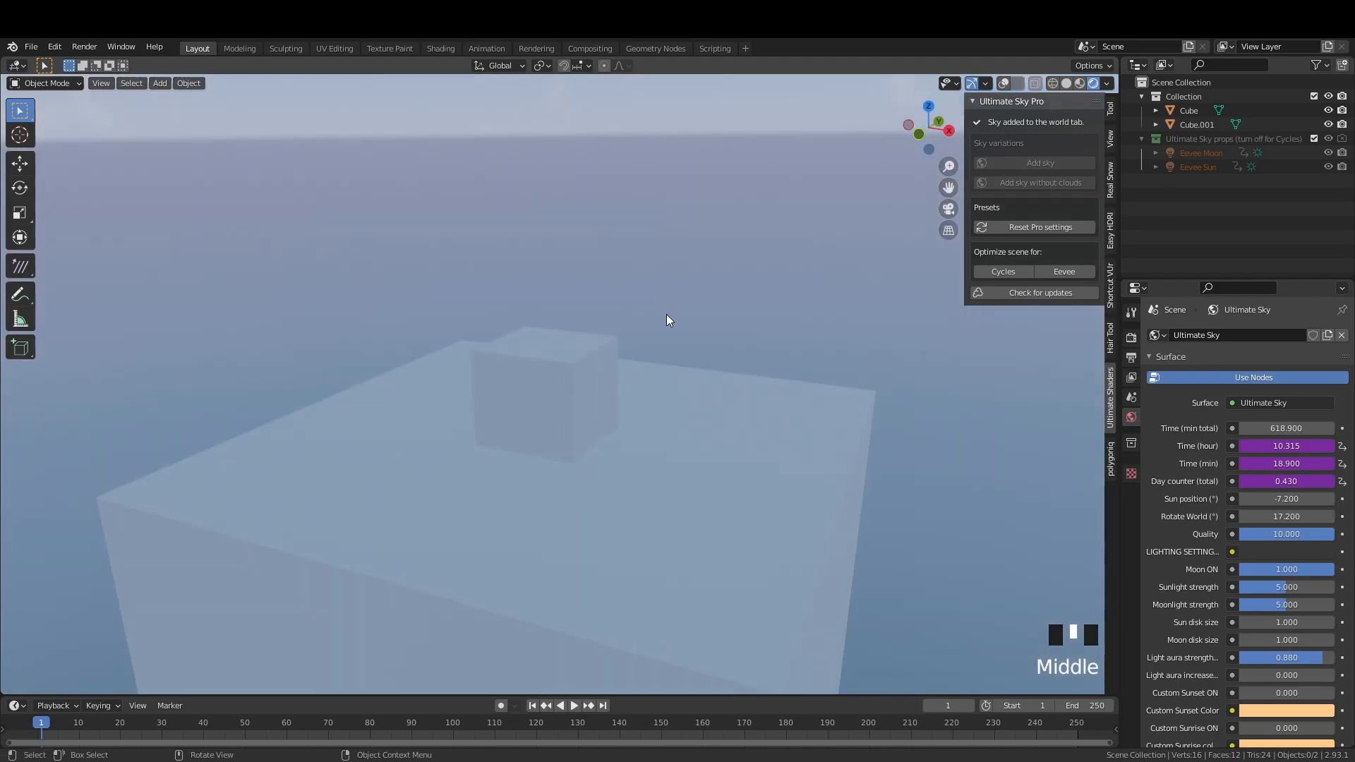
{"action": "mouse_move", "coordinate": [1334, 553]}
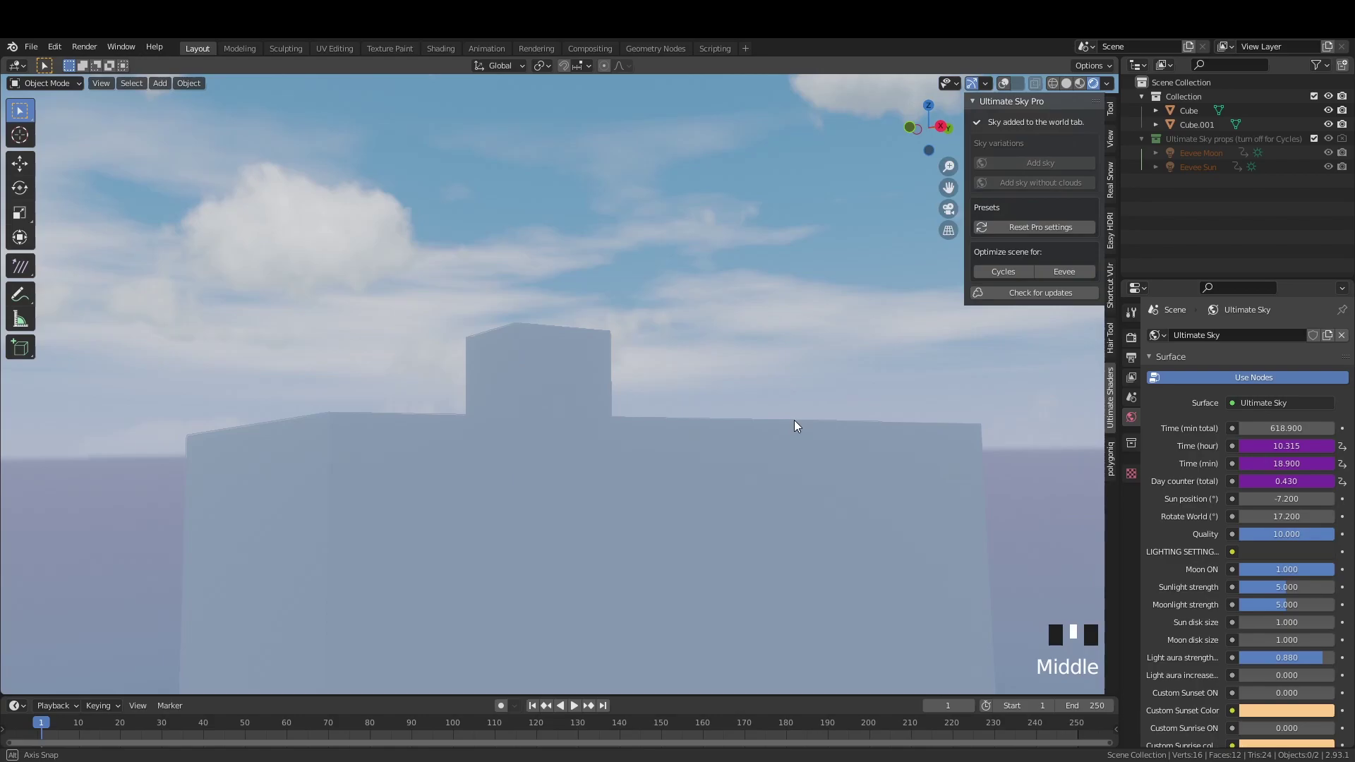
- Scroll the World Properties down to the clouds, sky and bloom sections
{"action": "scroll", "scroll_direction": "down", "scroll_amount": 3}
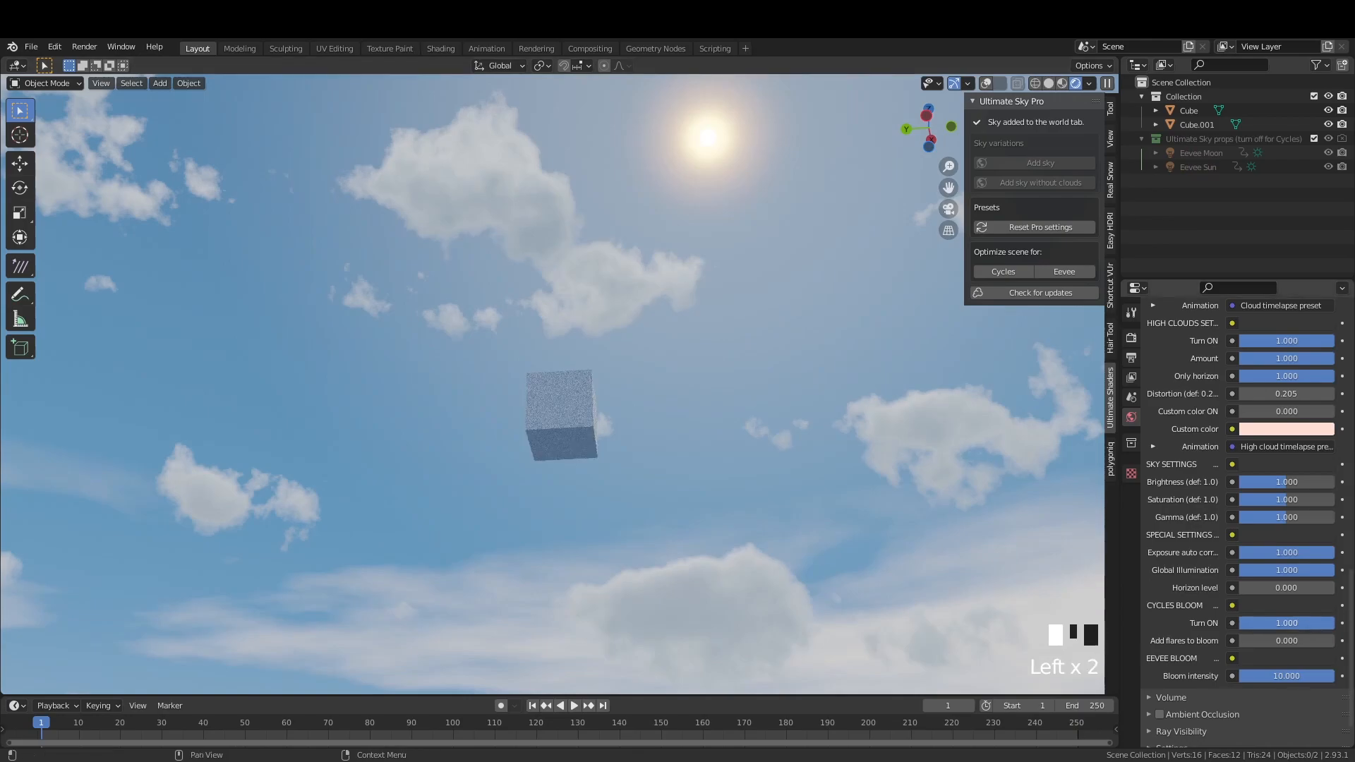
- Retune the cloud sliders so the clouds turn darker, denser and blue against a pale sky
{"action": "left_click", "coordinate": [1286, 624]}
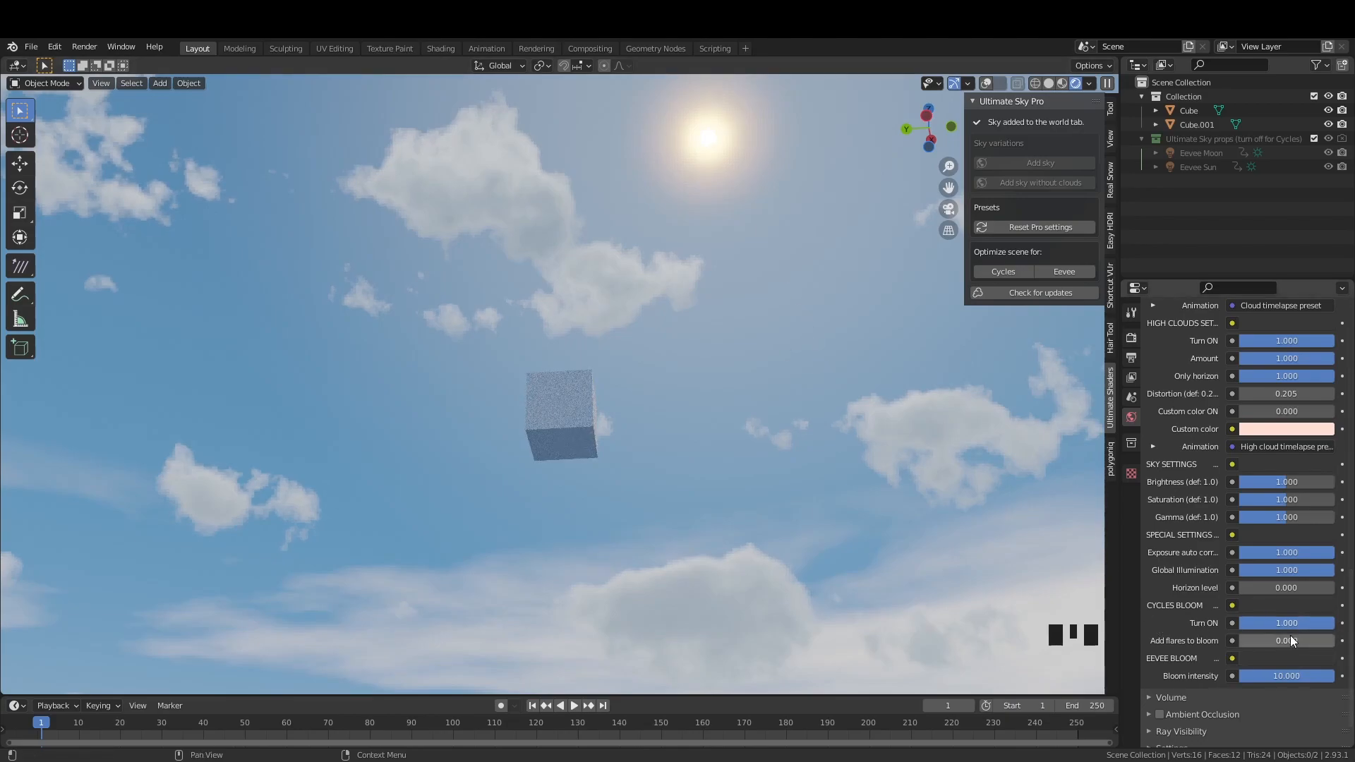
{"action": "left_click_drag", "start_coordinate": [1270, 640], "coordinate": [1287, 641]}
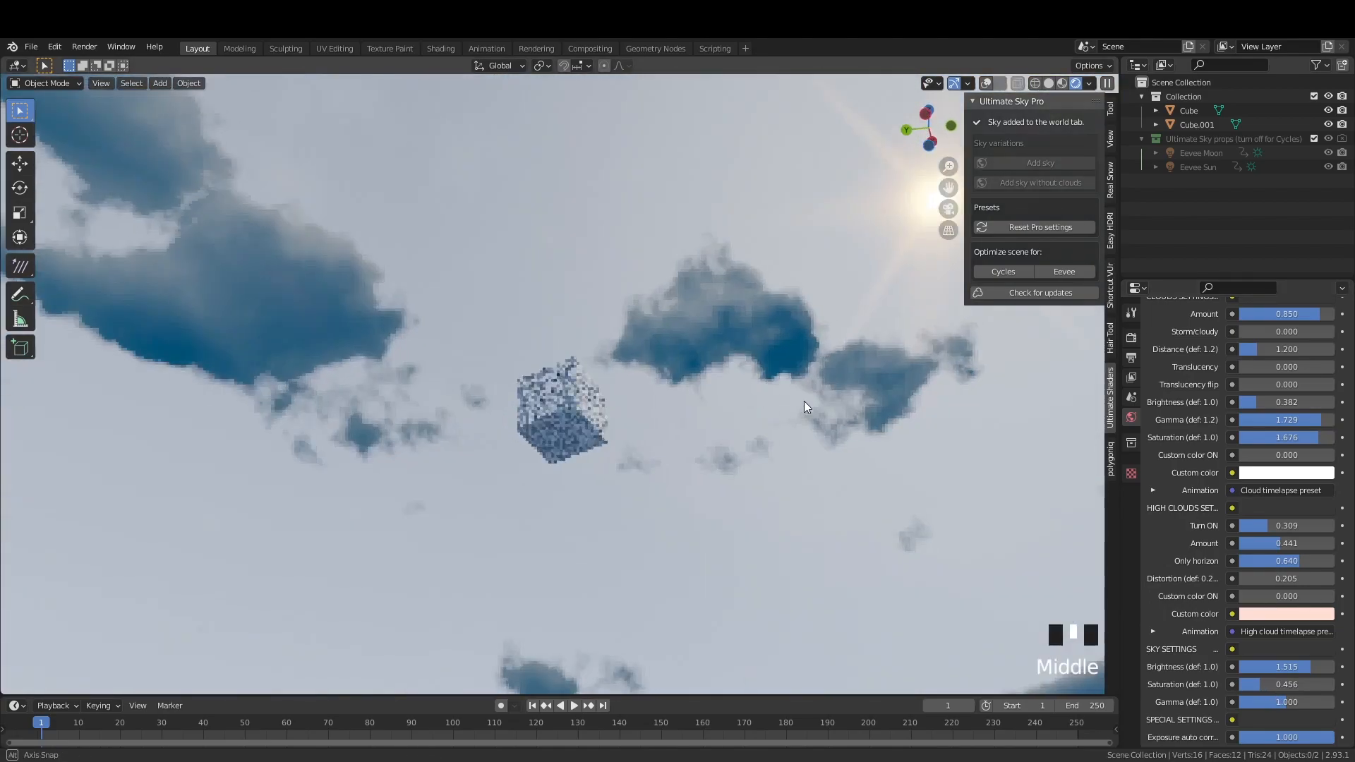
- Assign the Ultimate Sky Lite world, leaving the cube under a cloudless blue sky
{"action": "left_click", "coordinate": [1038, 226]}
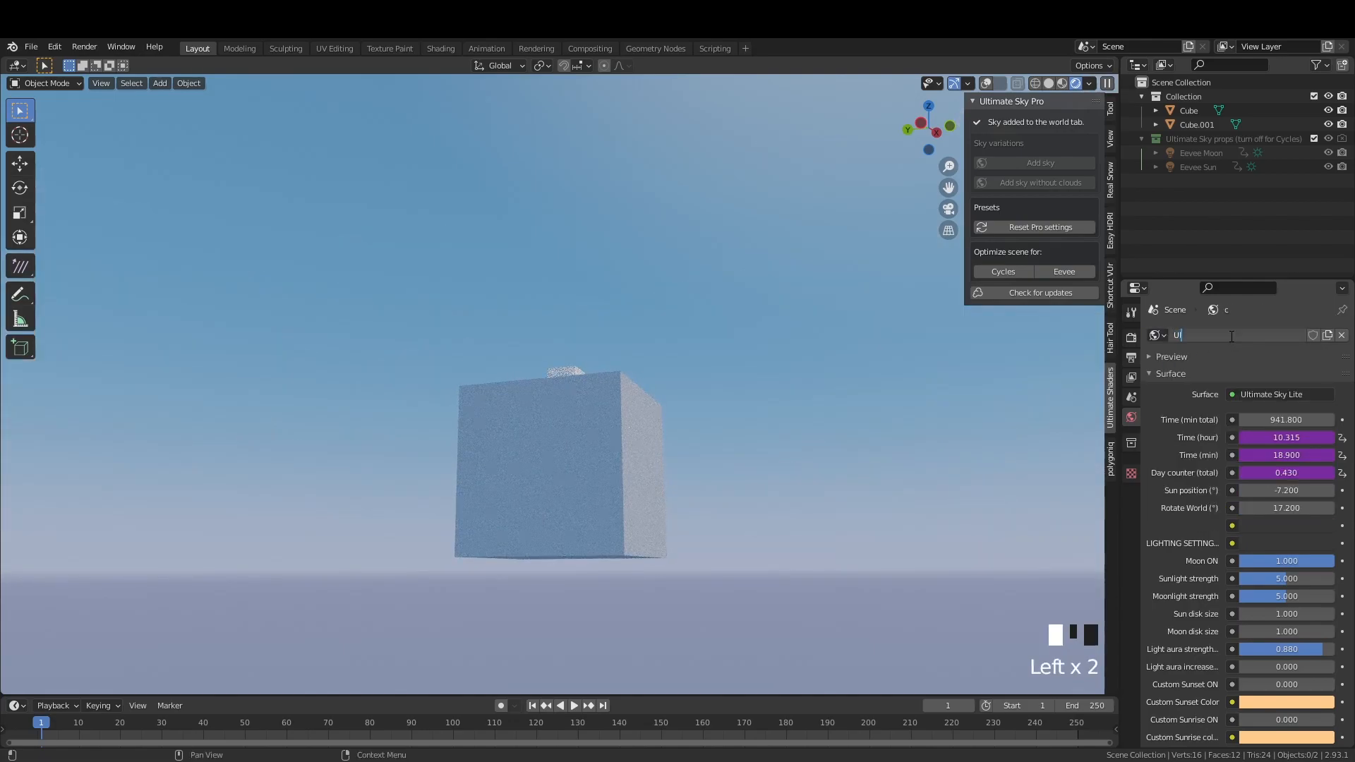
- Name the world data-block 'Ultimate Sky', keeping the Lite sky active despite the one-sky warning
{"action": "type", "text": "Ultimate Sky Lite"}
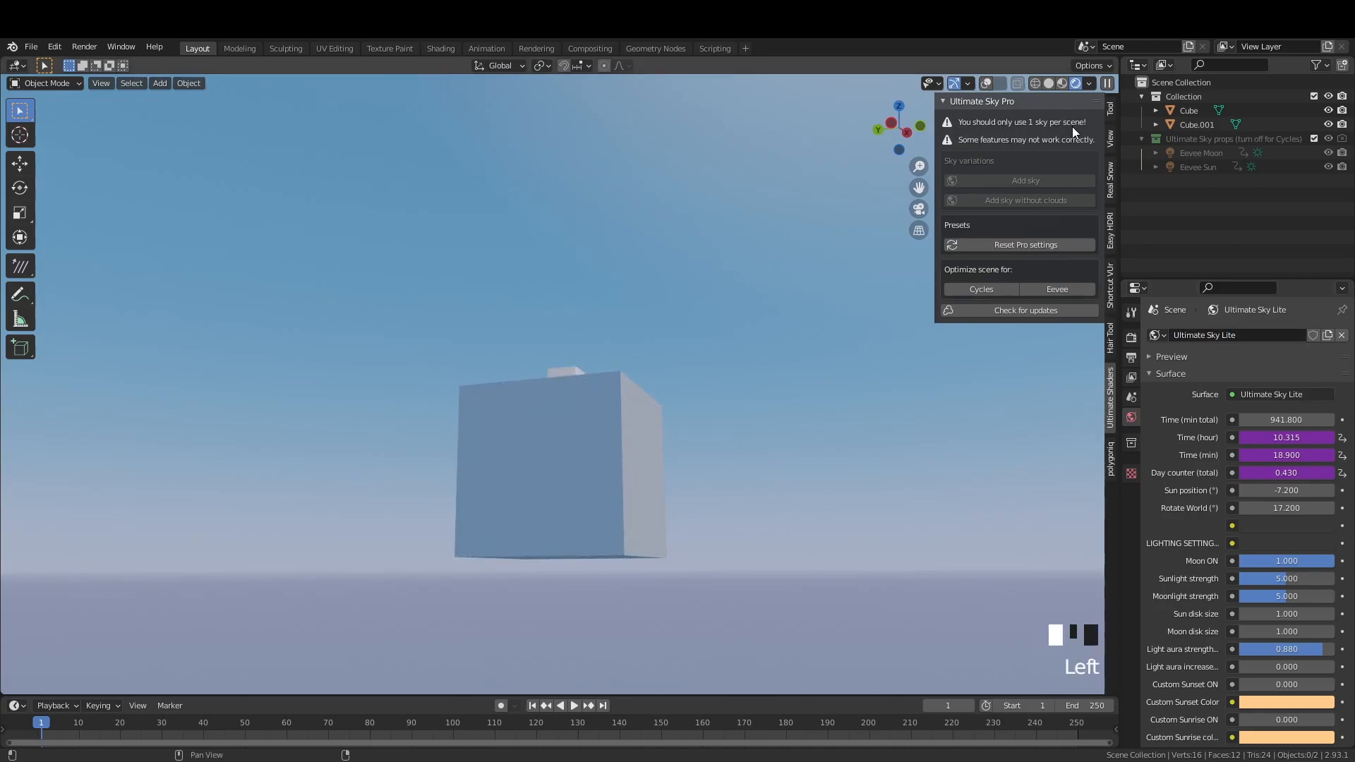
{"action": "mouse_move", "coordinate": [1027, 262]}
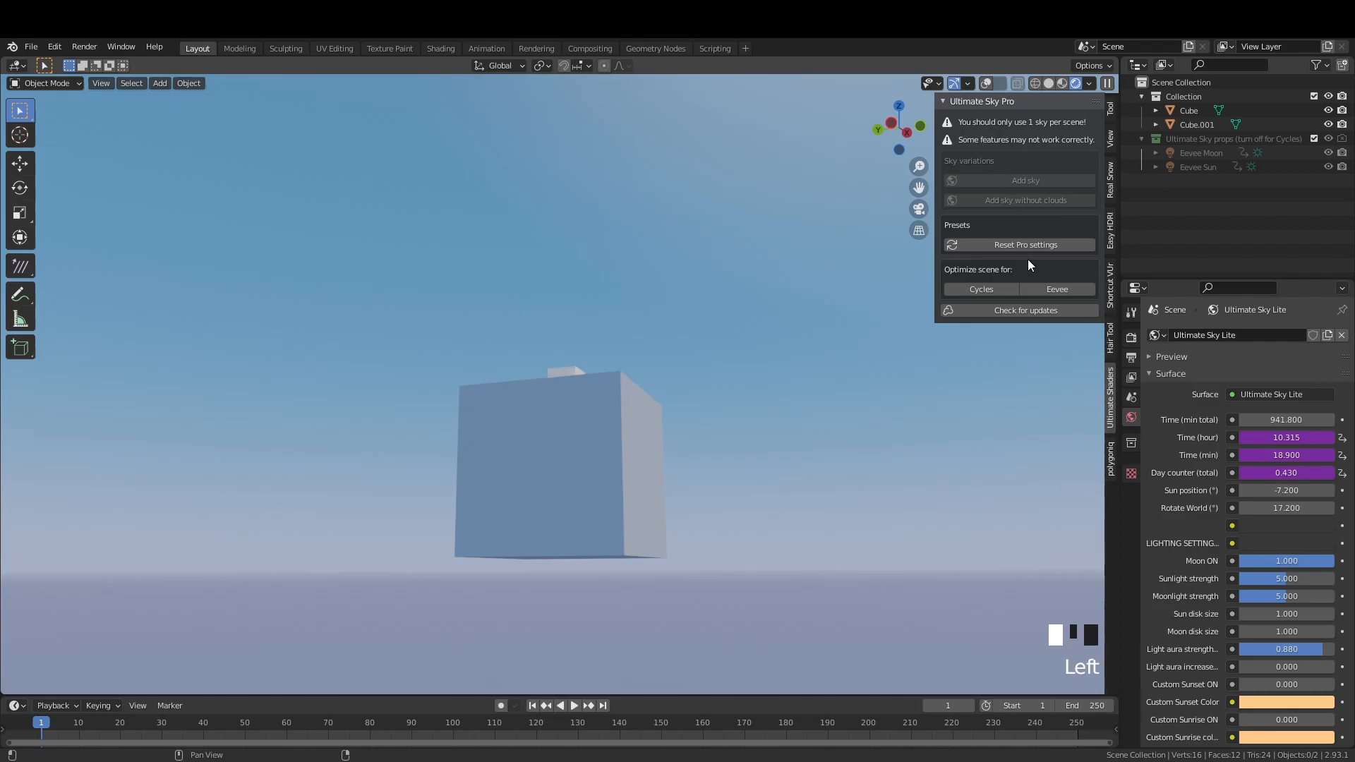
{"action": "mouse_move", "coordinate": [1048, 256]}
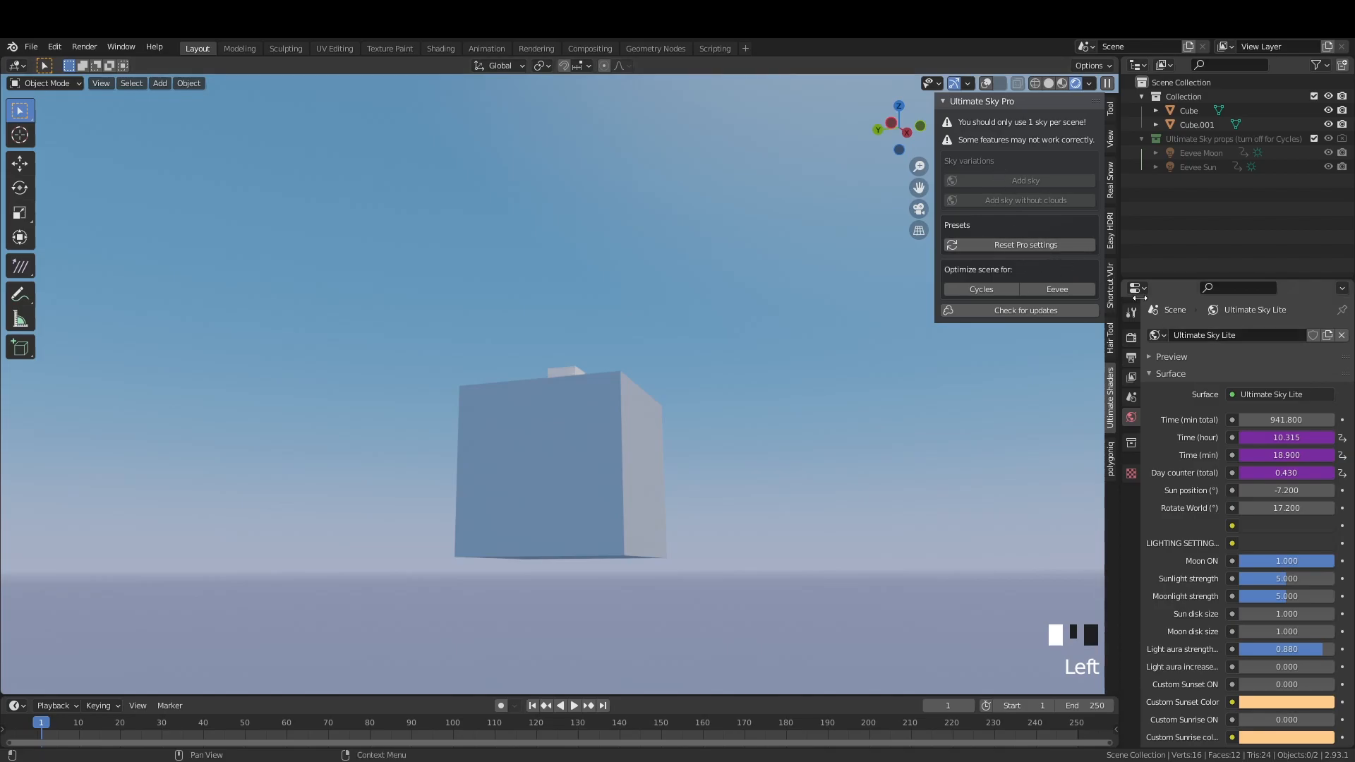
{"action": "mouse_move", "coordinate": [1083, 254]}
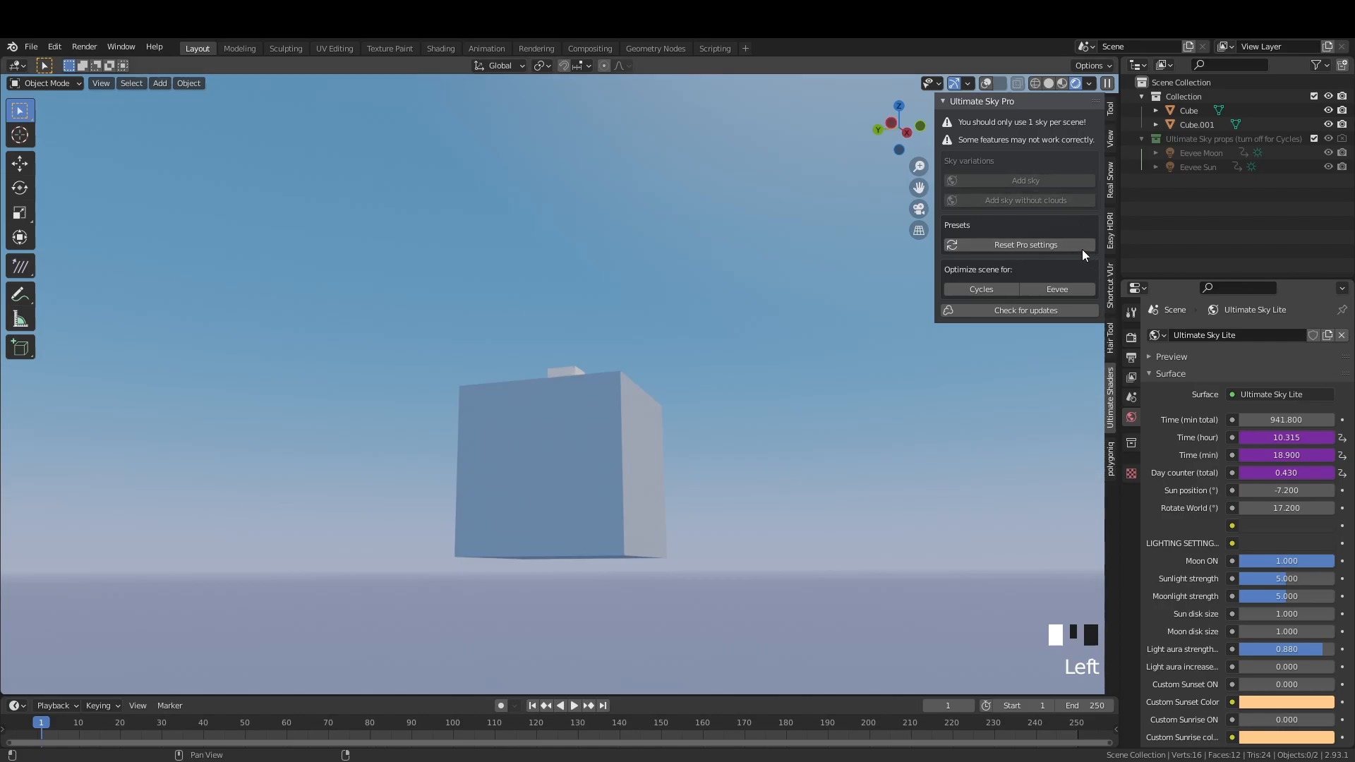
{"action": "mouse_move", "coordinate": [1061, 269]}
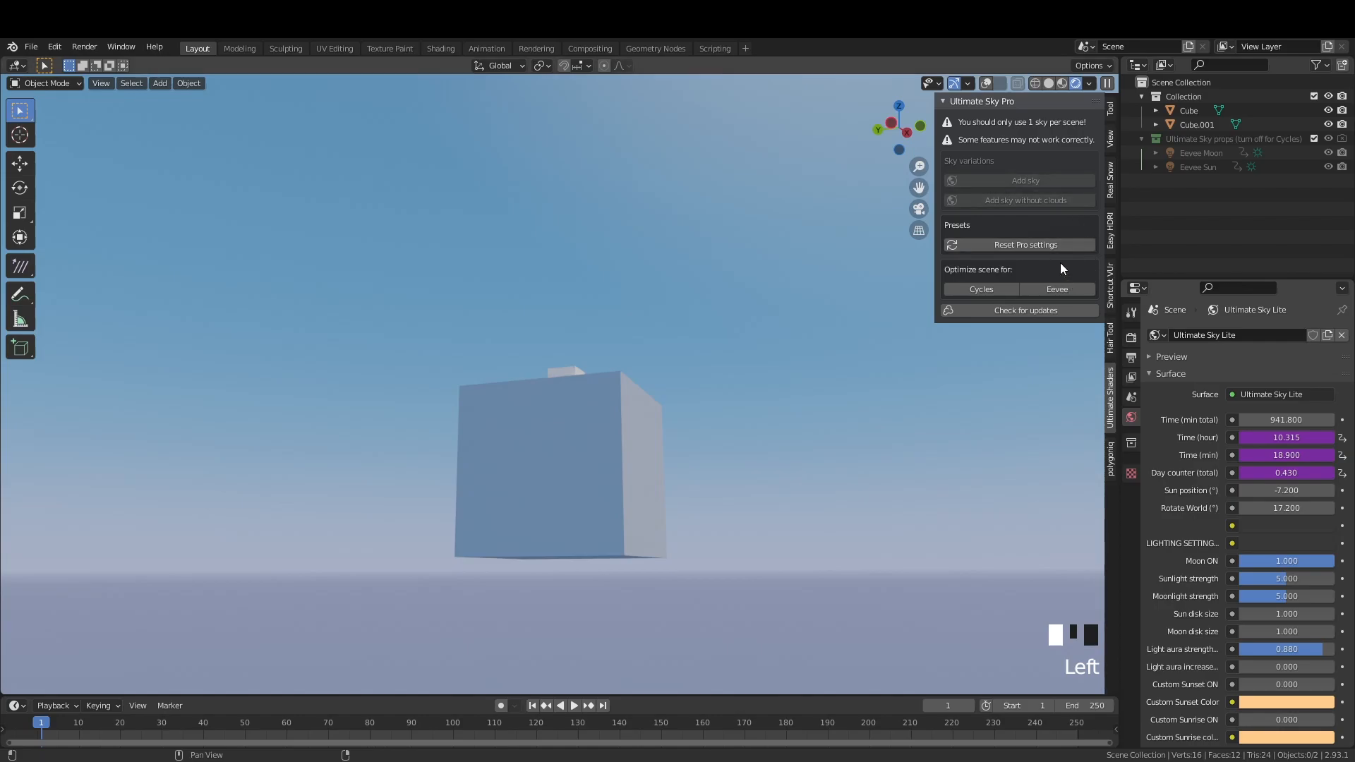
{"action": "mouse_move", "coordinate": [1067, 271]}
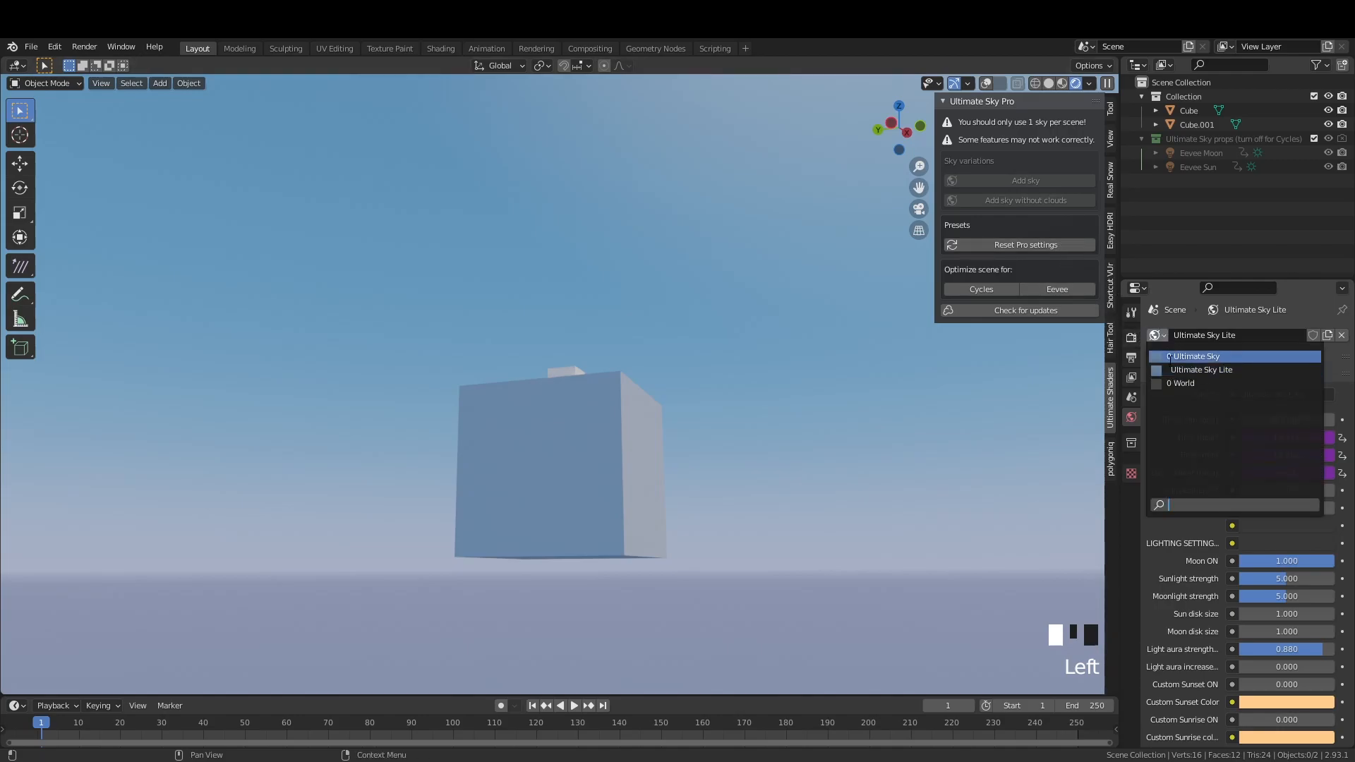
{"action": "mouse_move", "coordinate": [1195, 356]}
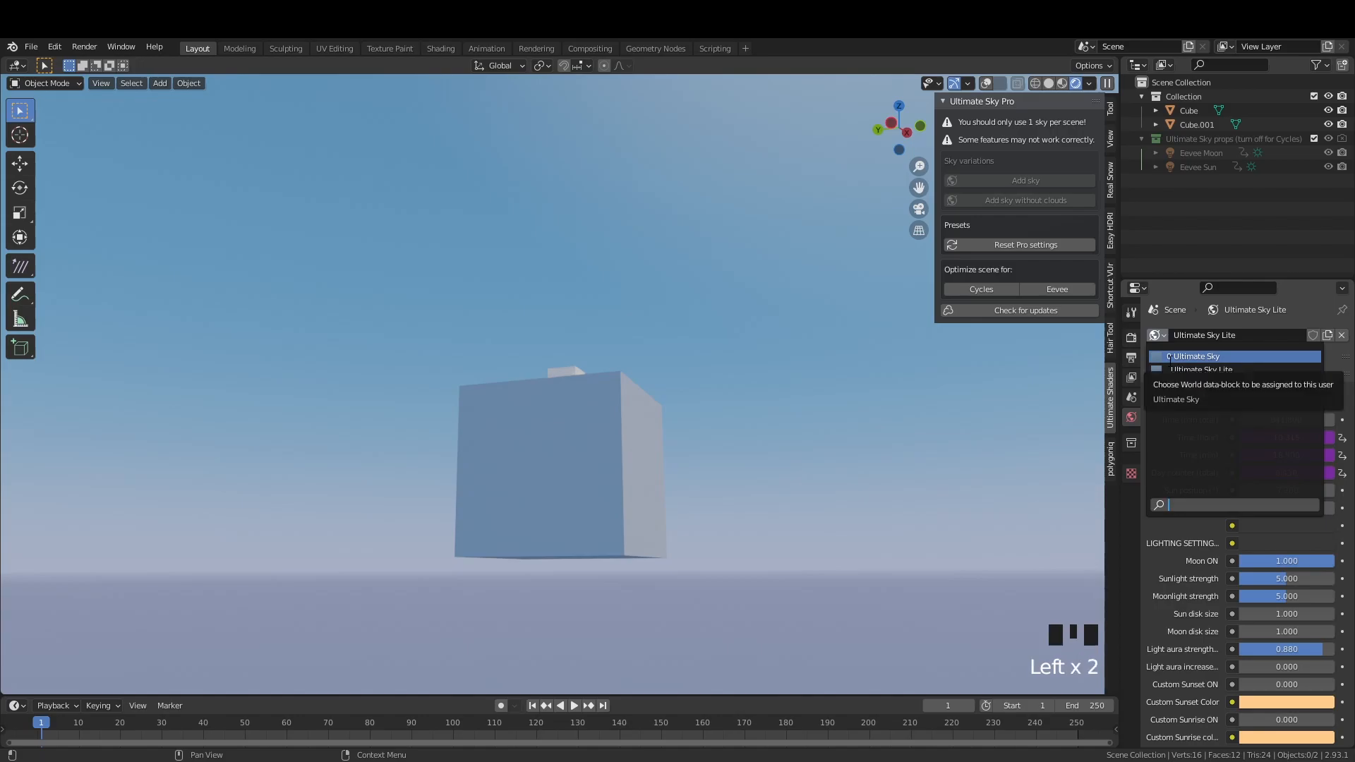
- Switch the world to the cloudy Ultimate Sky, then back to Ultimate Sky Lite
{"action": "left_click", "coordinate": [1193, 356]}
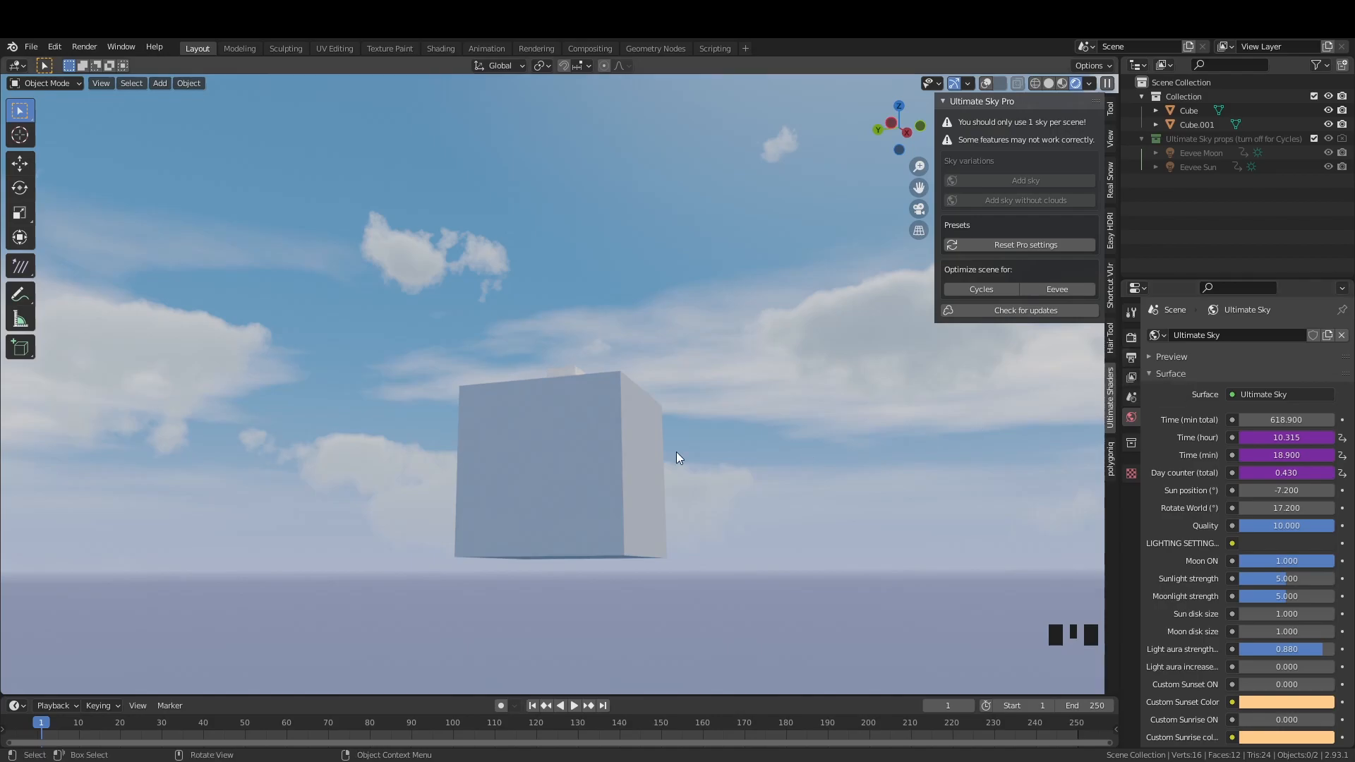
{"action": "mouse_move", "coordinate": [666, 326]}
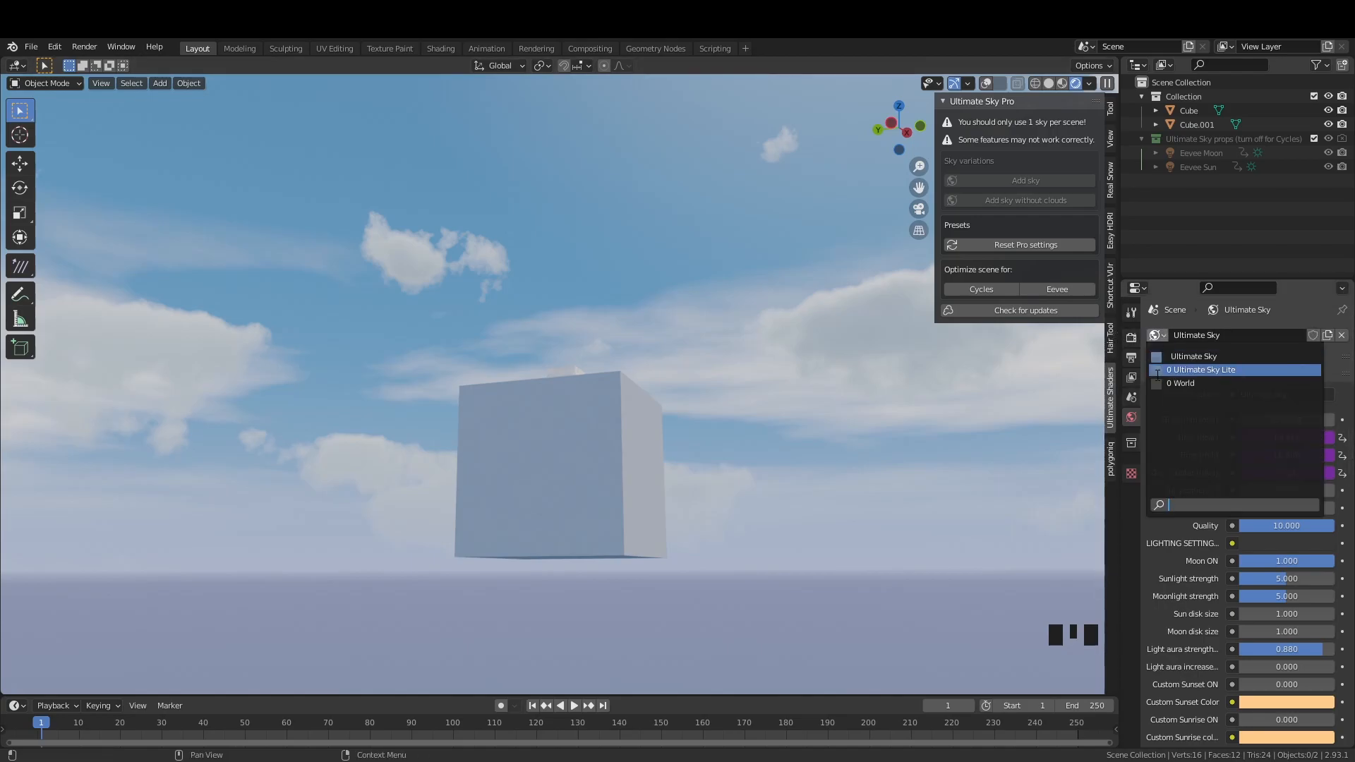
{"action": "double_click", "coordinate": [1201, 370]}
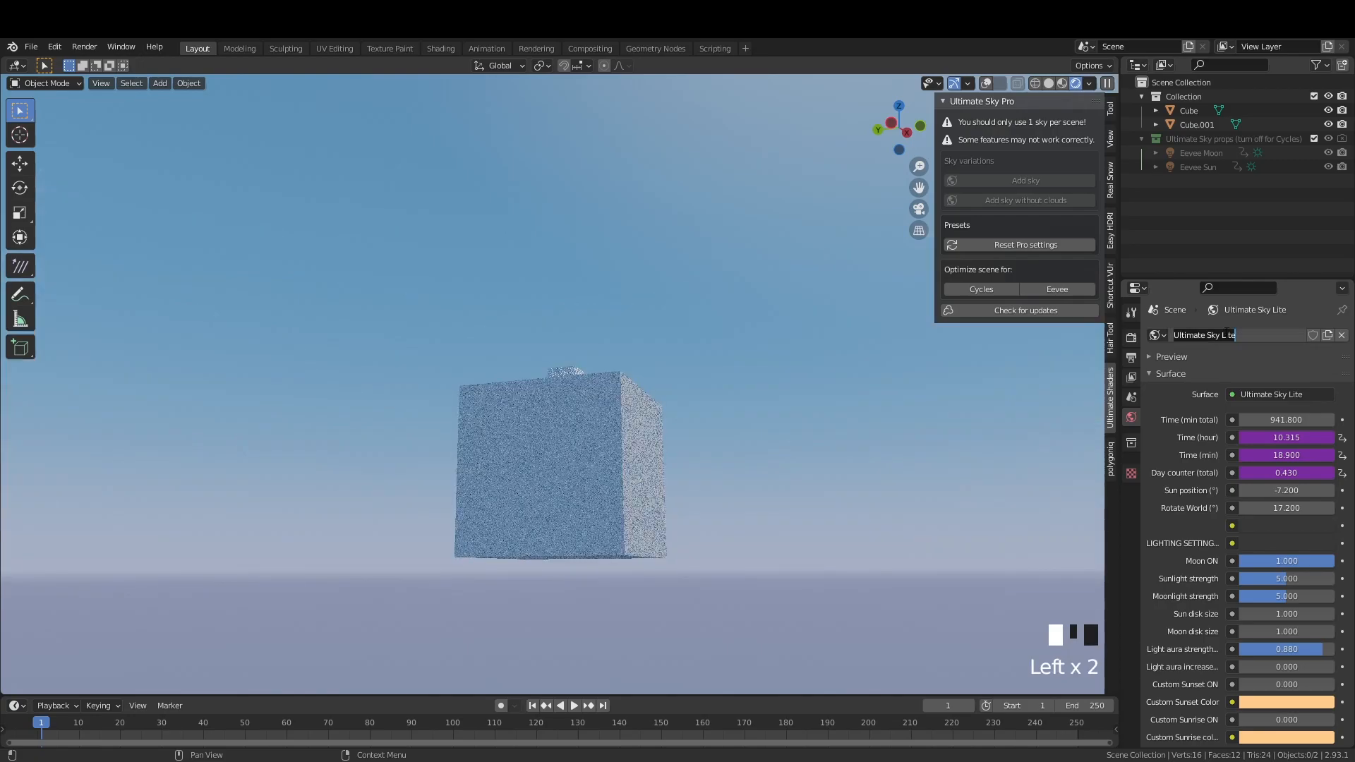